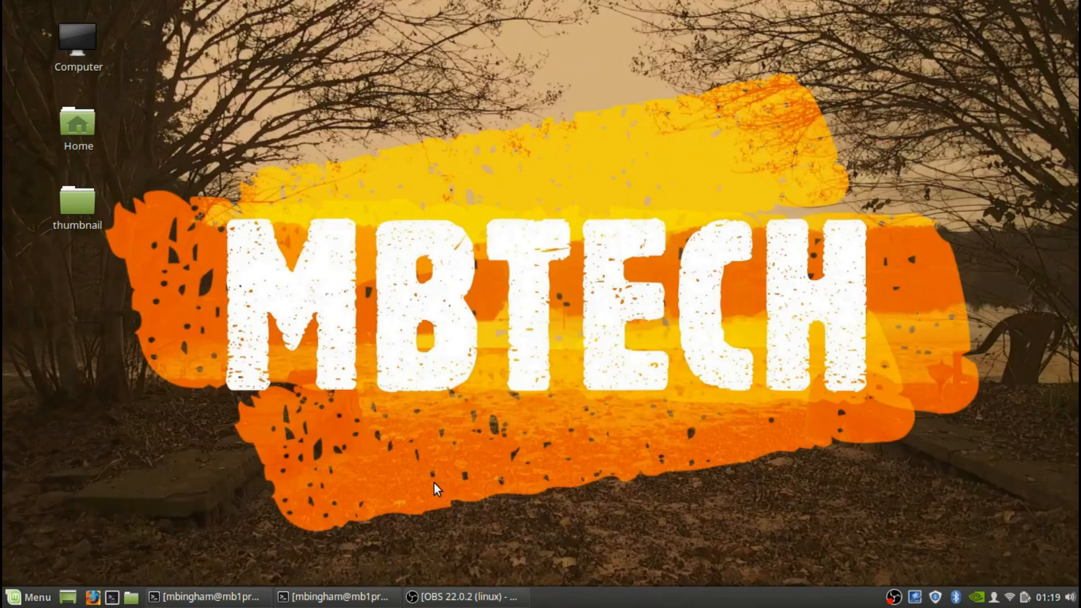
mouse_move(322, 556)
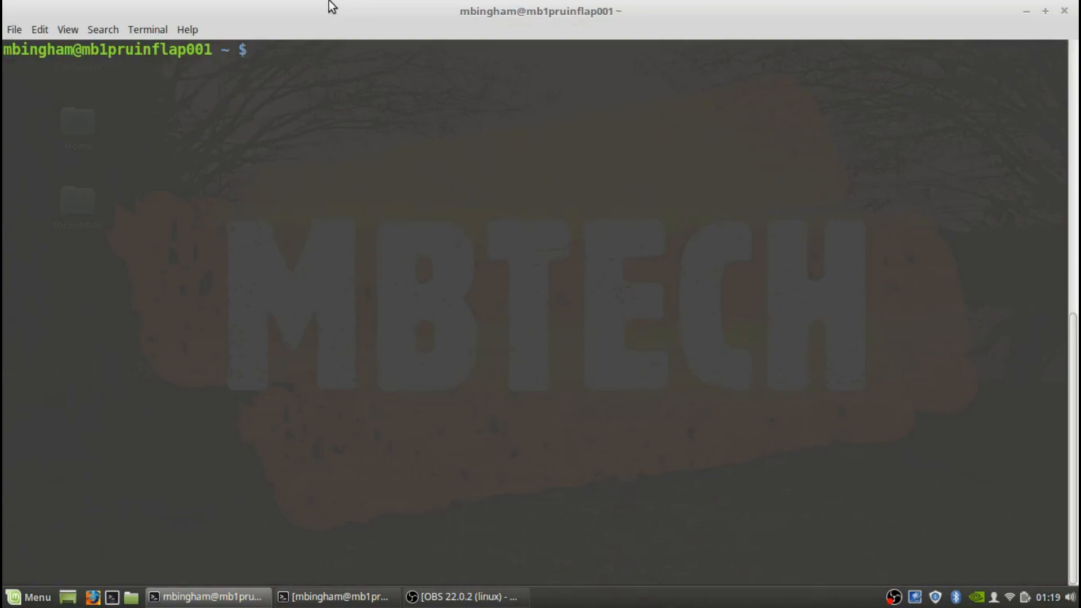
- Log in over SSH as root to ipaserver1 at 10.11.1.20
text(clear)
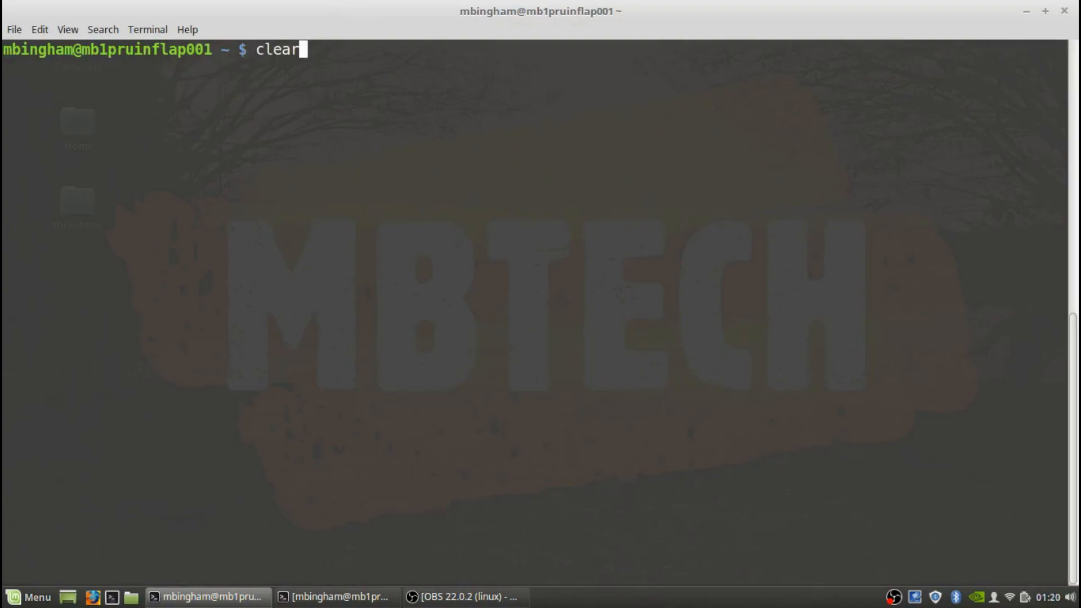
text(ssh root@10.11.1.20)
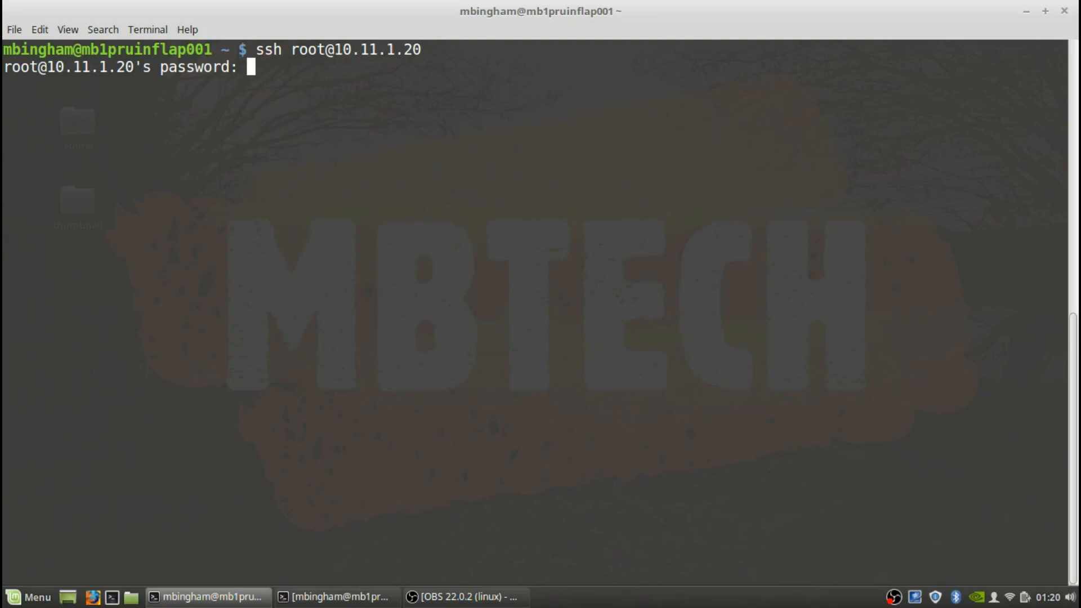
key(Return)
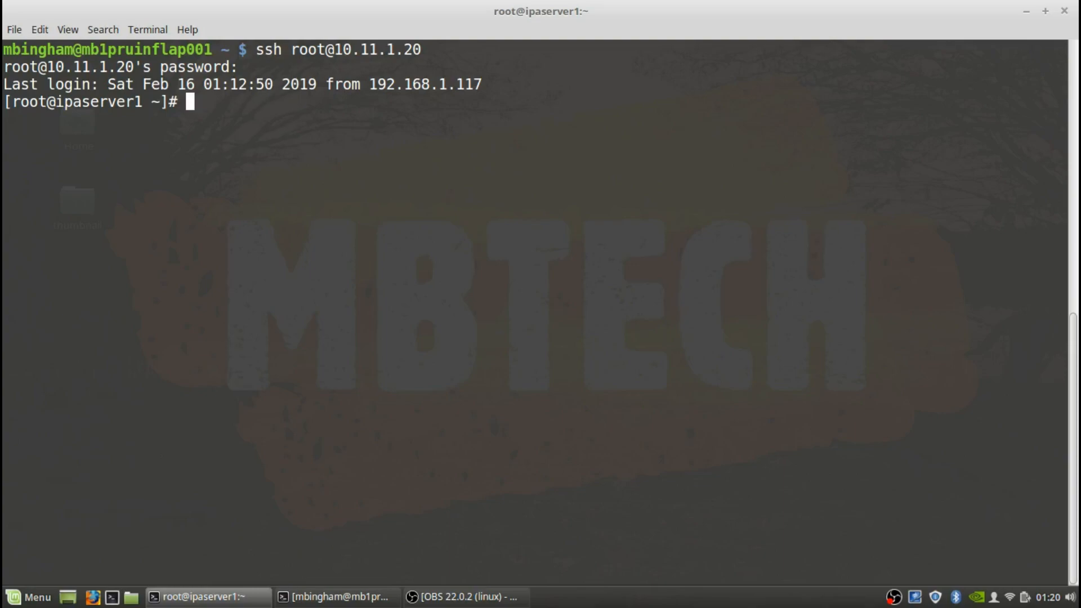
- Enlarge the terminal text with View > Zoom In and clear the screen
click(67, 29)
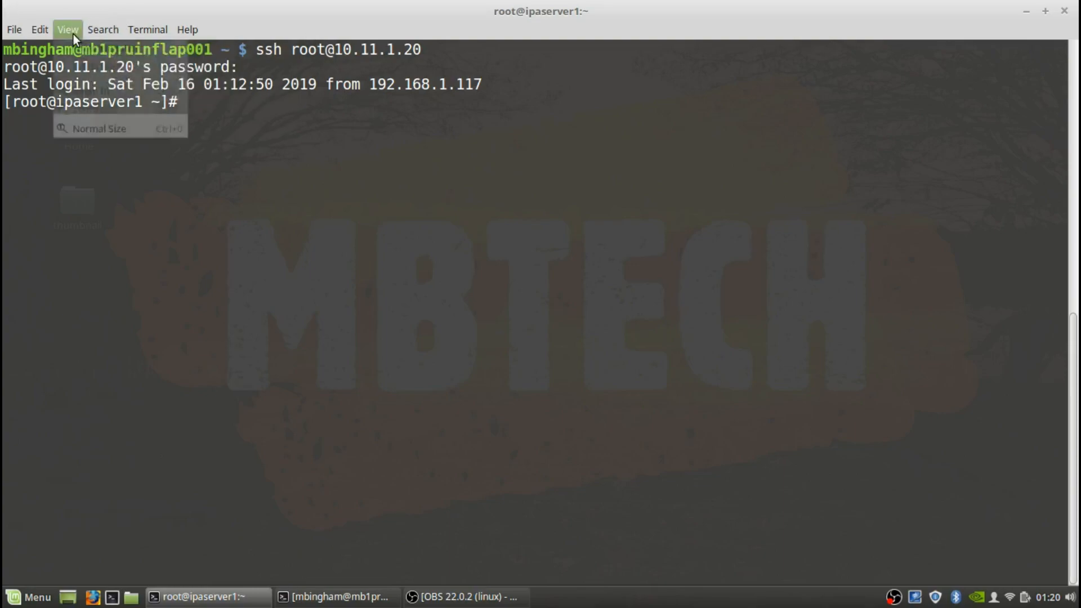
click(98, 127)
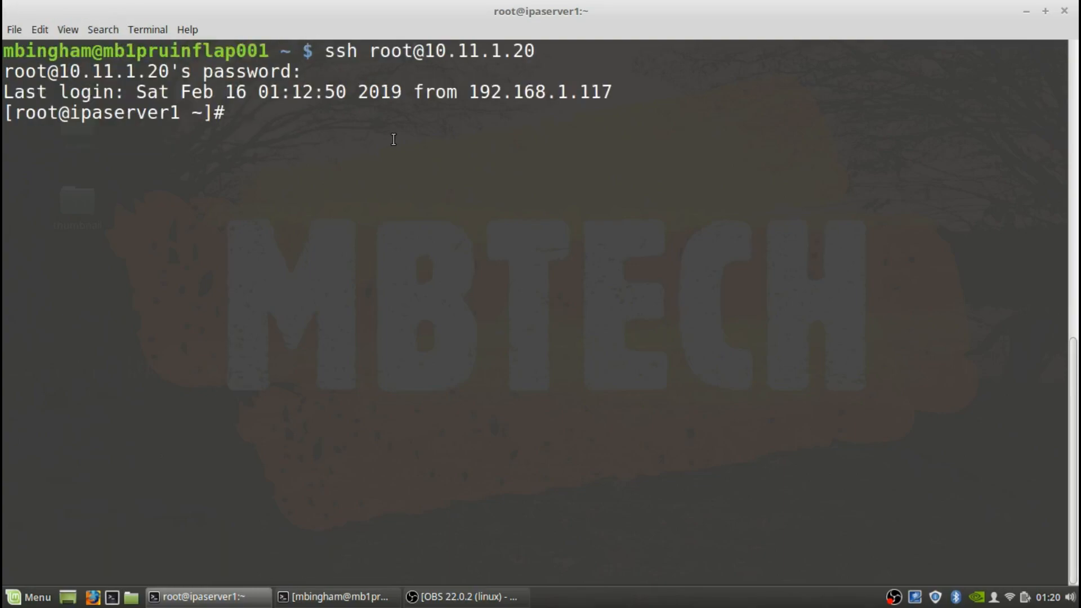
text(cleat)
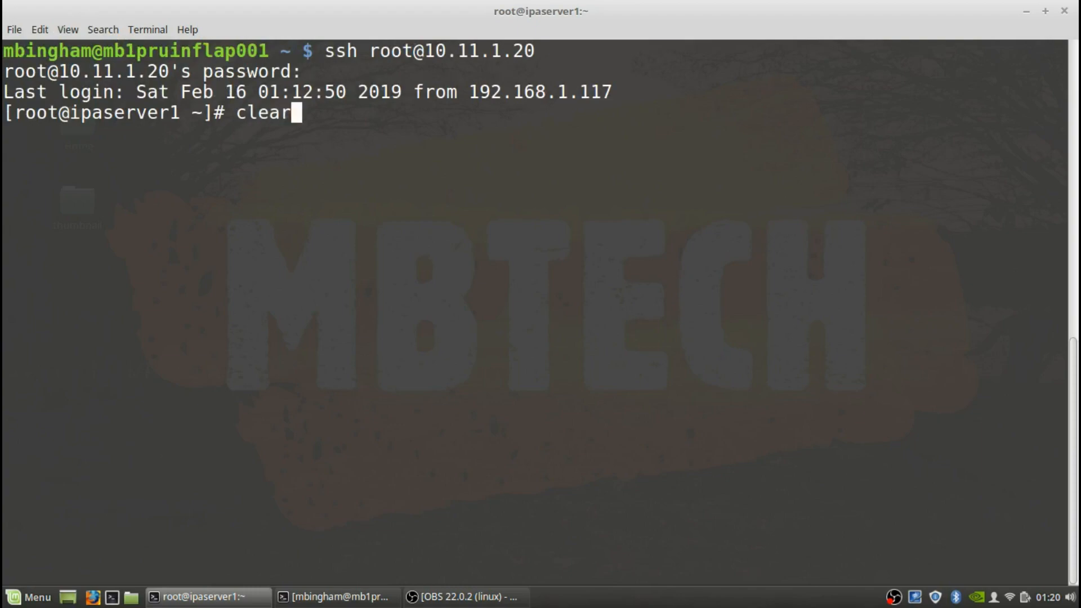
key(Return)
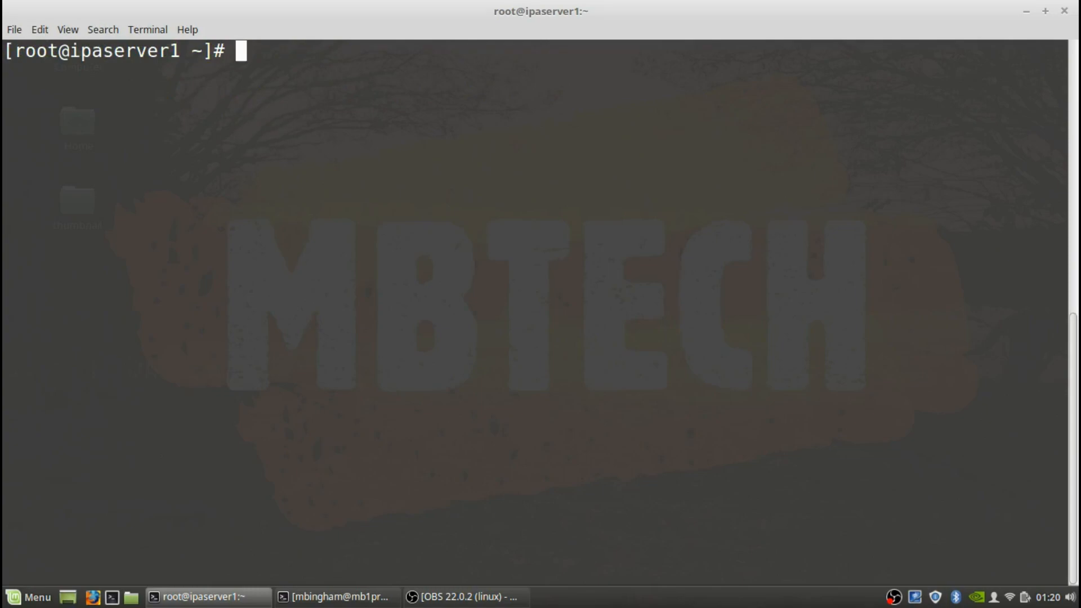
- Run yum install for ipa-sever and ipa-server-dns
text(yum insta)
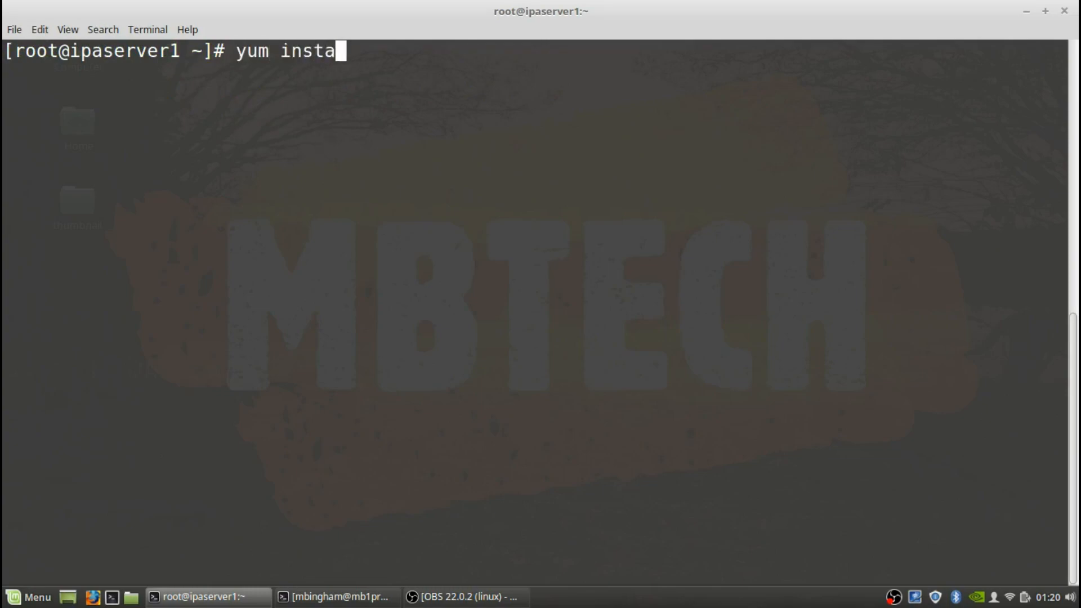
text(ll ipa)
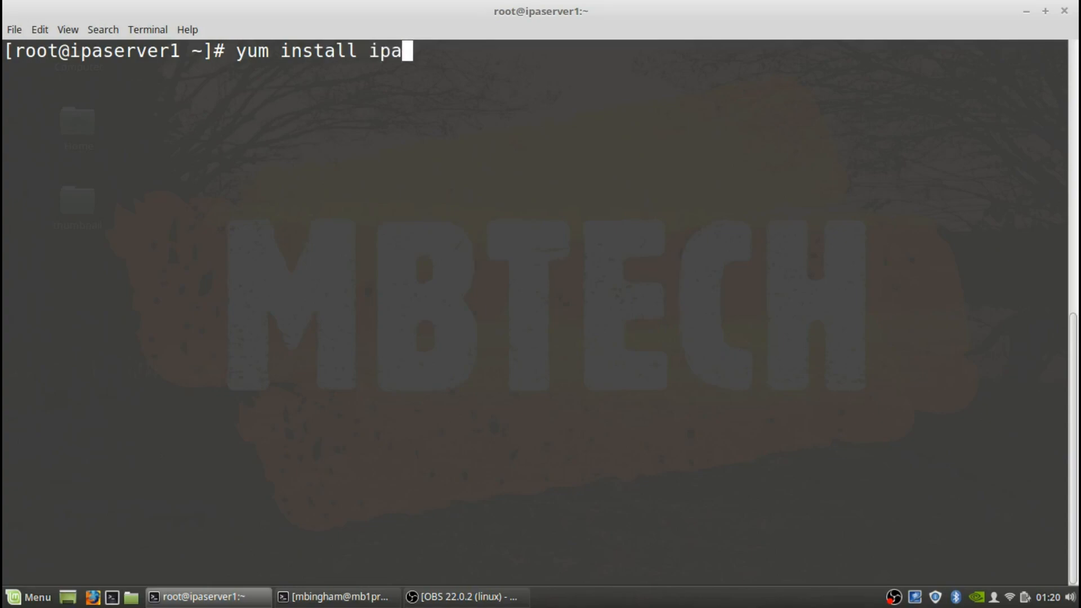
text(-sever)
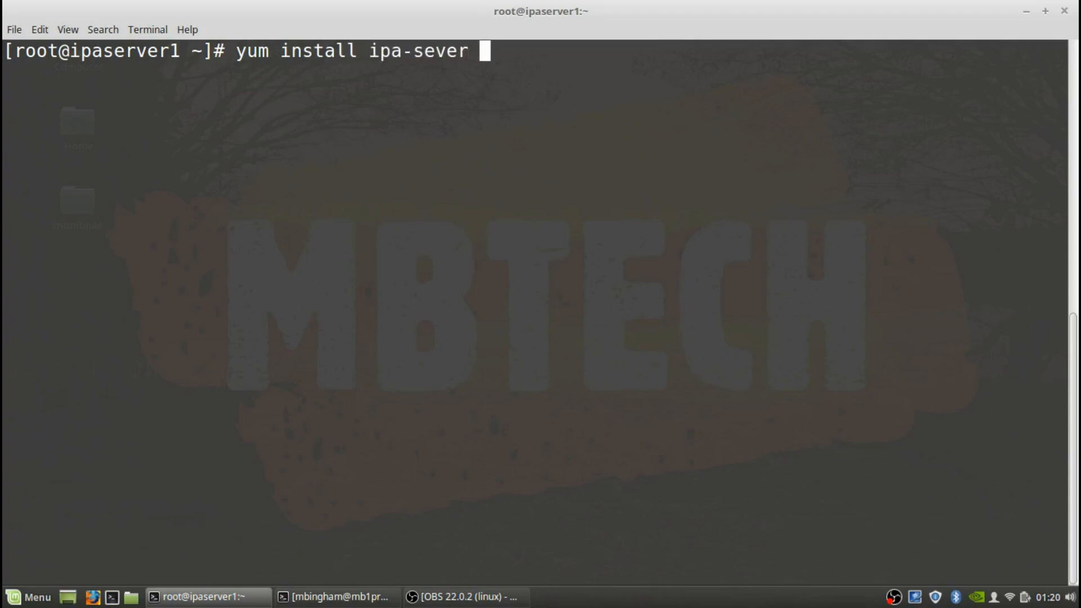
text(ipa-se)
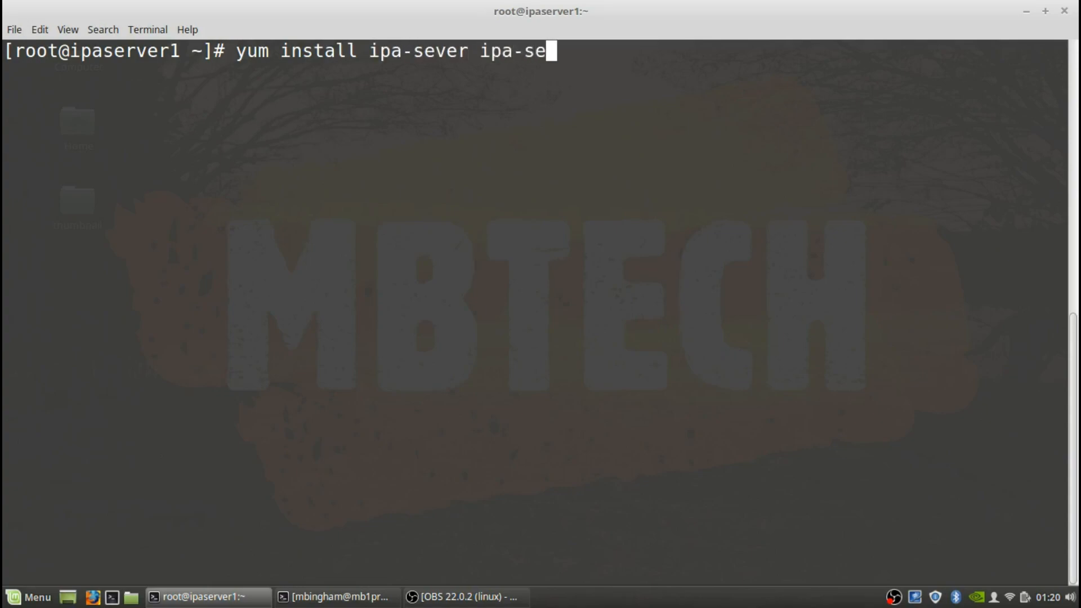
text(v)
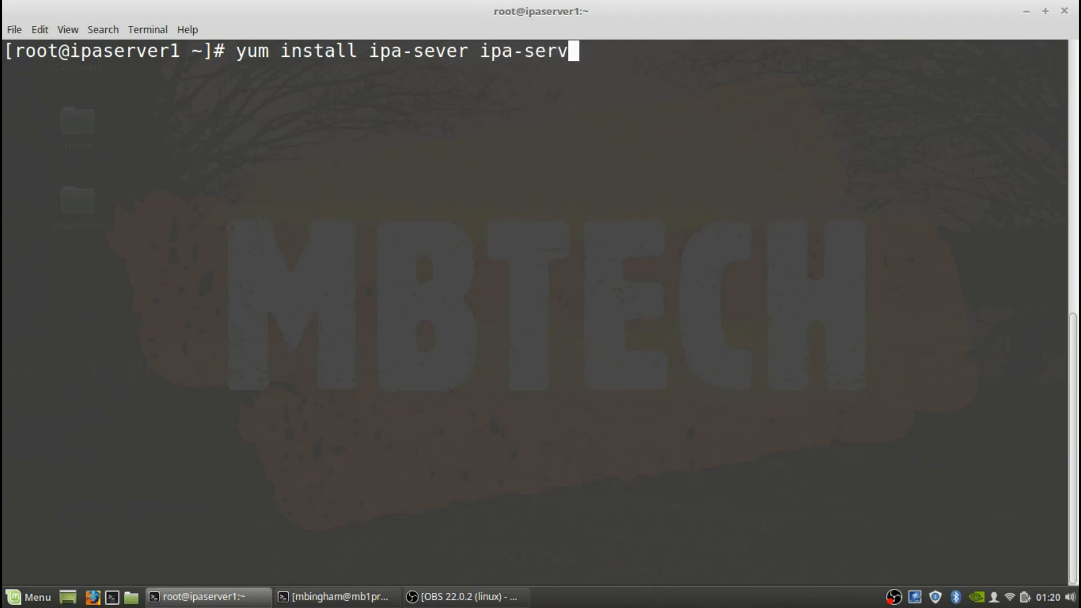
text(er-dns)
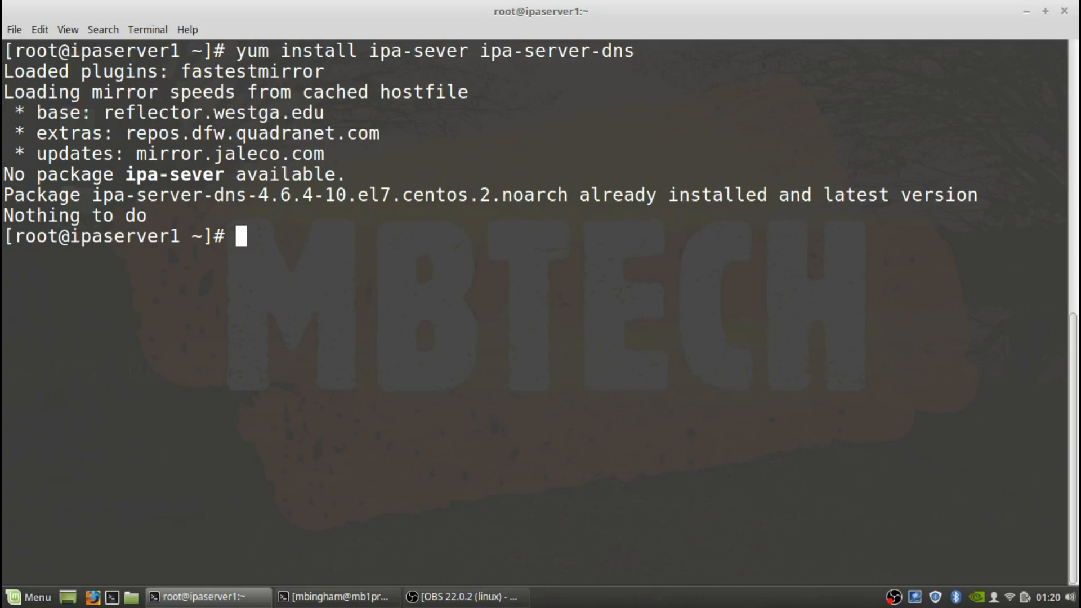
- Open /etc/resolv.conf in vi, save it with only the NetworkManager header, and quit
text(vi)
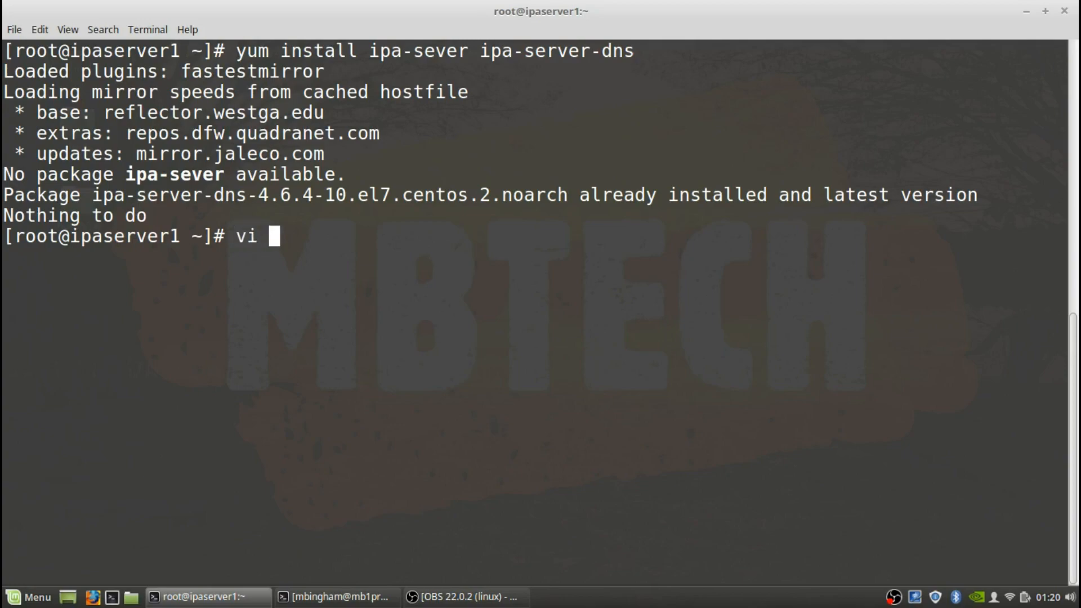
text(/etc/)
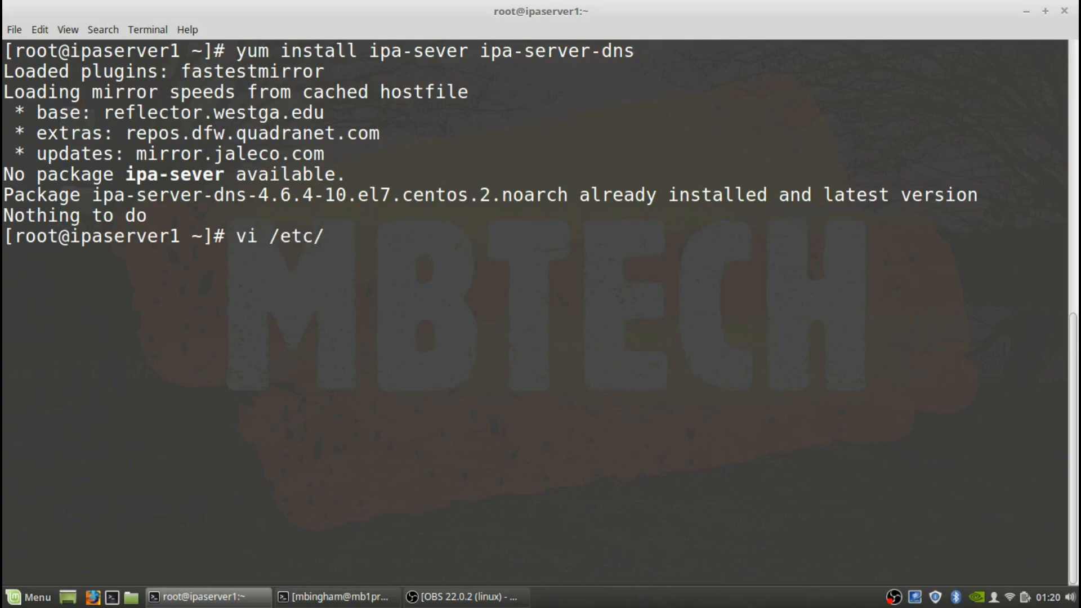
text(resolv.conf)
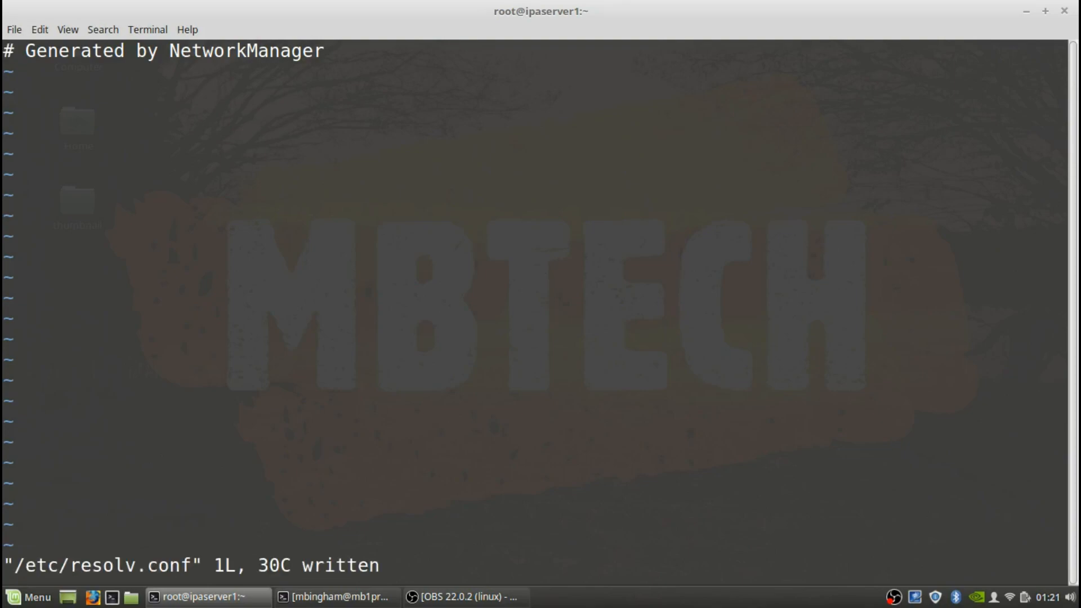
text(:q)
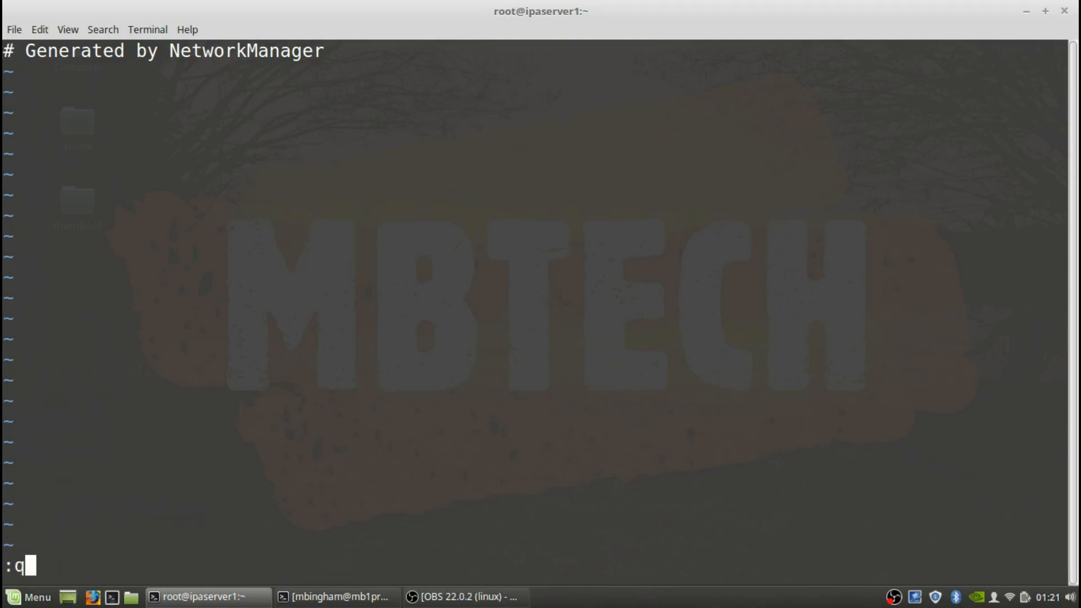
key(Return)
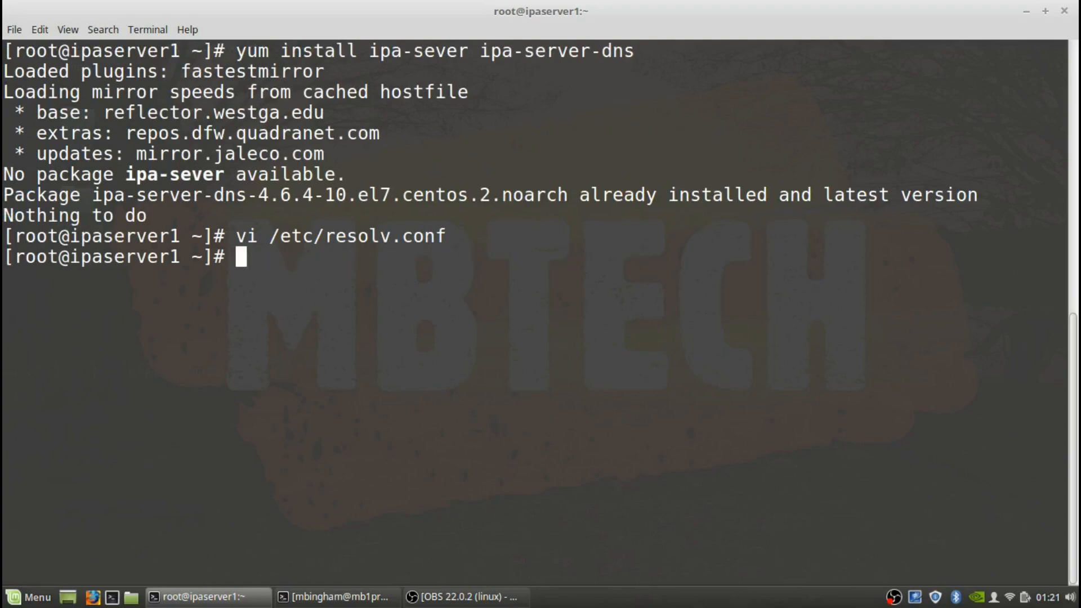
- Start ipa-server-install, enable integrated DNS, and confirm ipaserver1.binglab.local and domain binglab.local
text(ip)
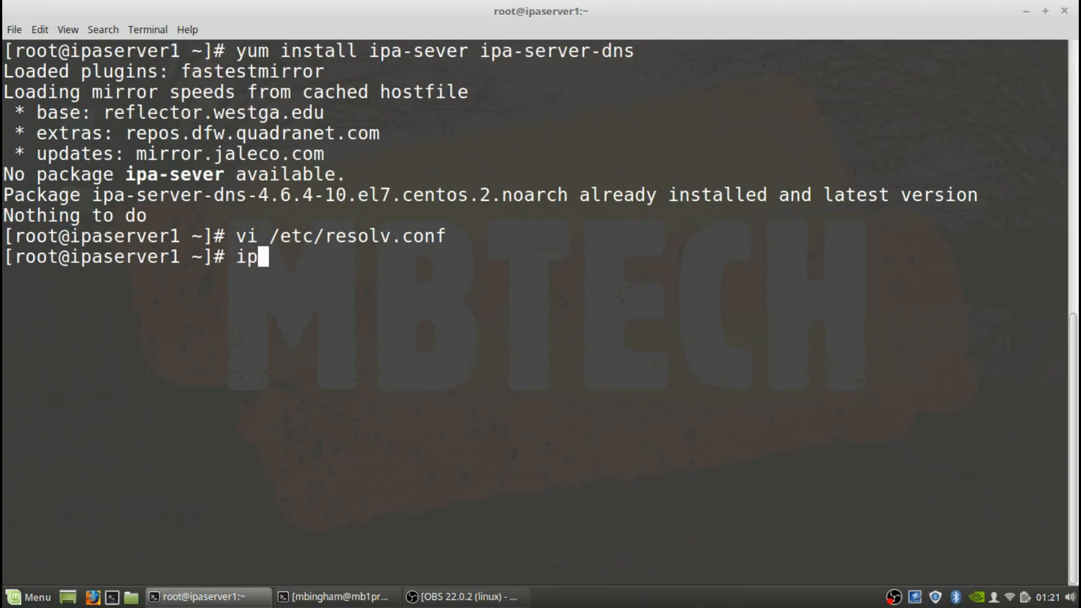
text(a)
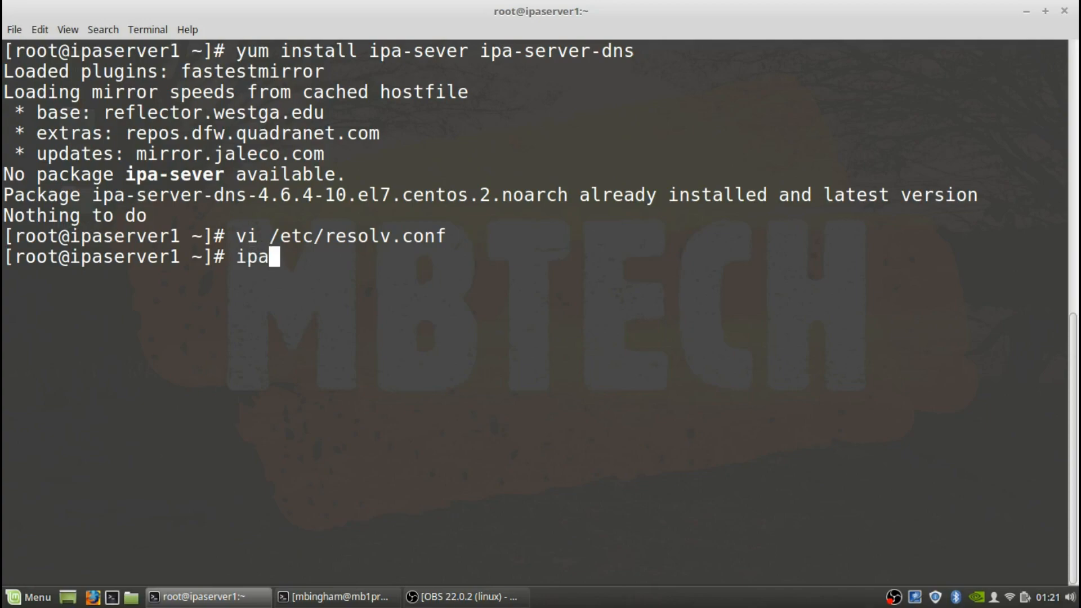
text(-server-)
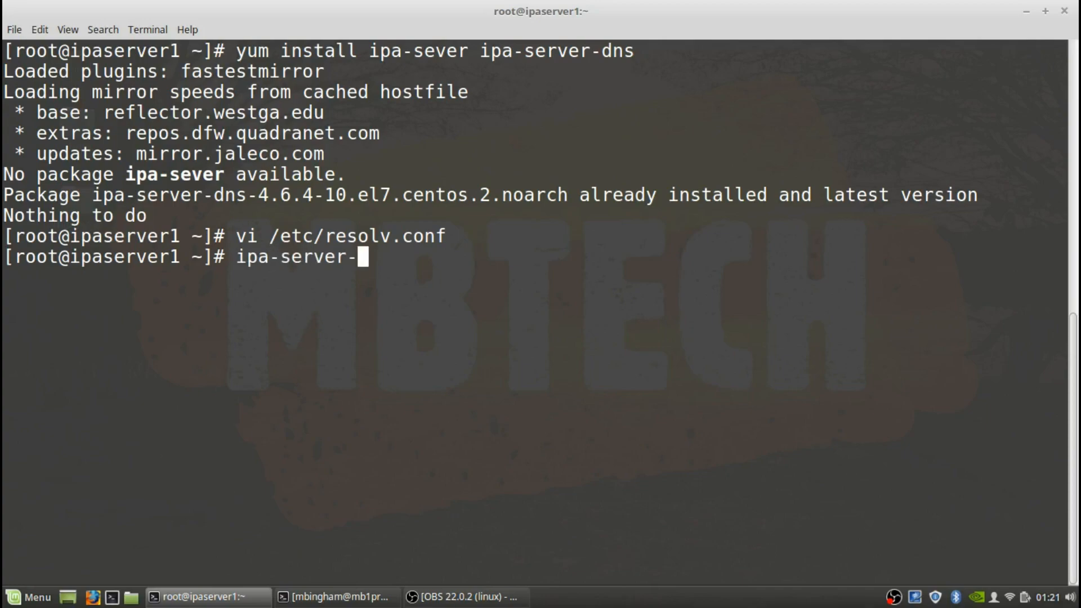
text(install)
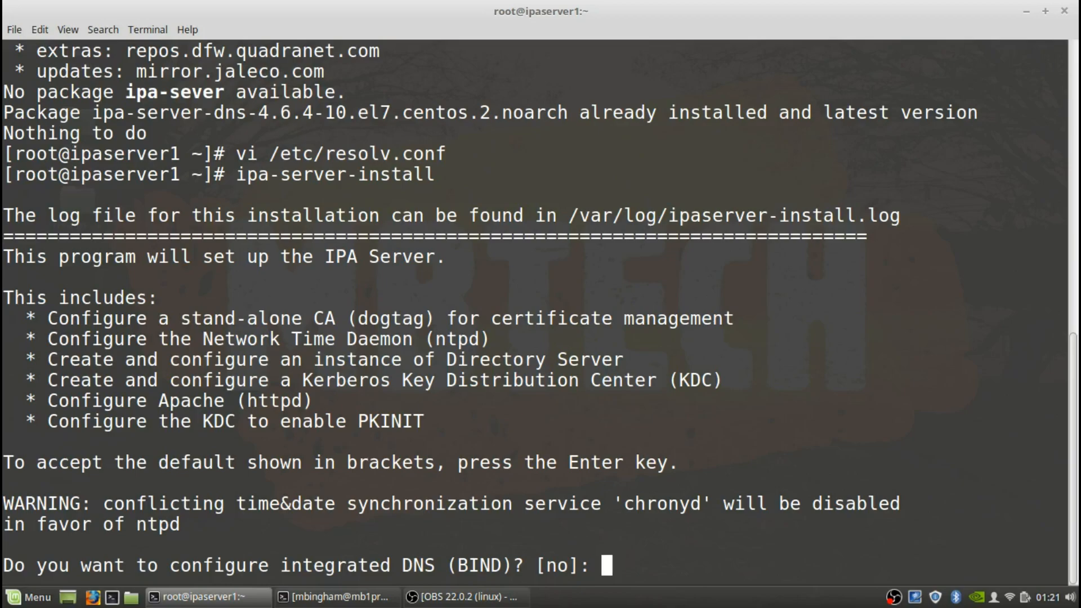
text(yes)
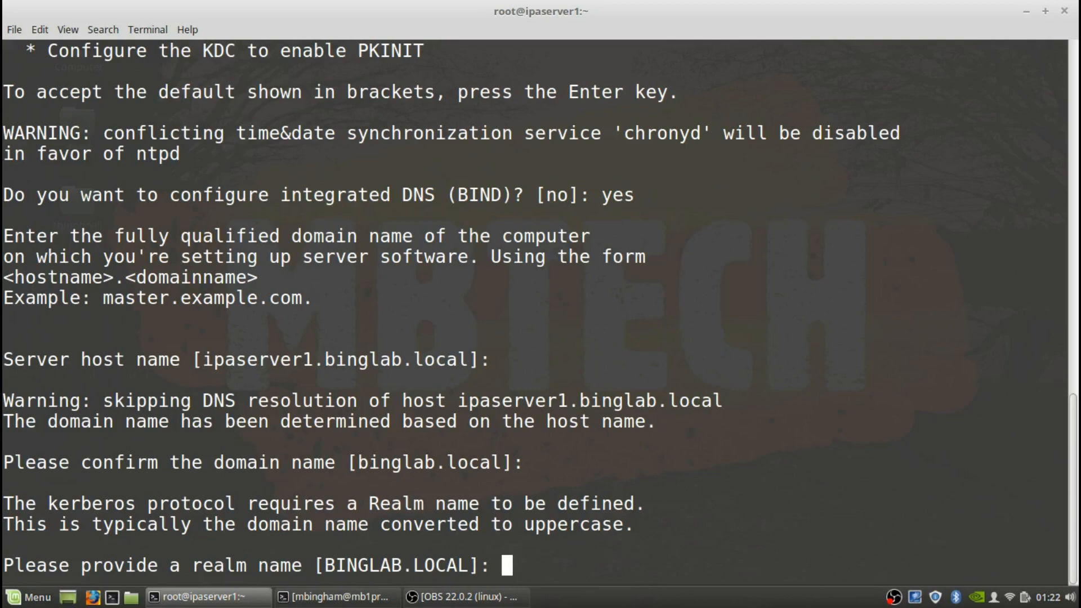
- Accept realm BINGLAB.LOCAL, set both admin passwords, and add DNS forwarder 8.8.8.8
key(Return)
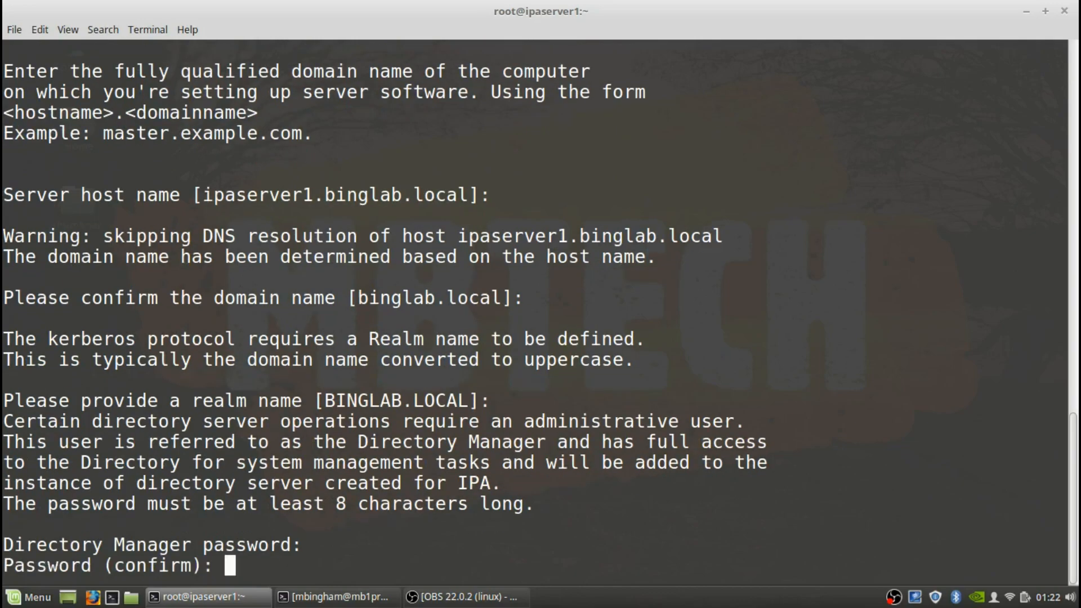
key(Return)
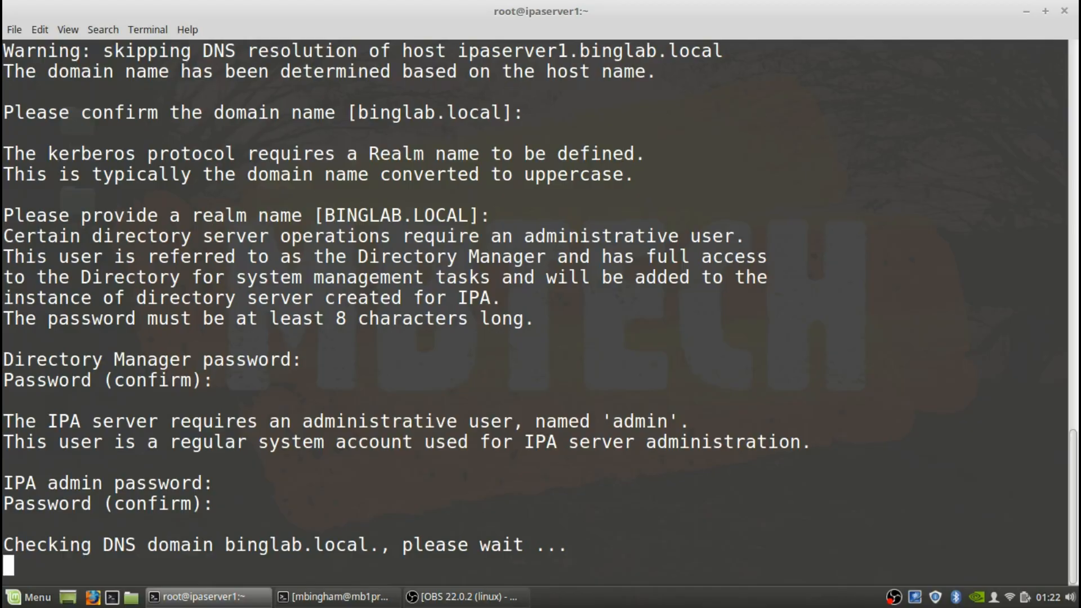
key(Return)
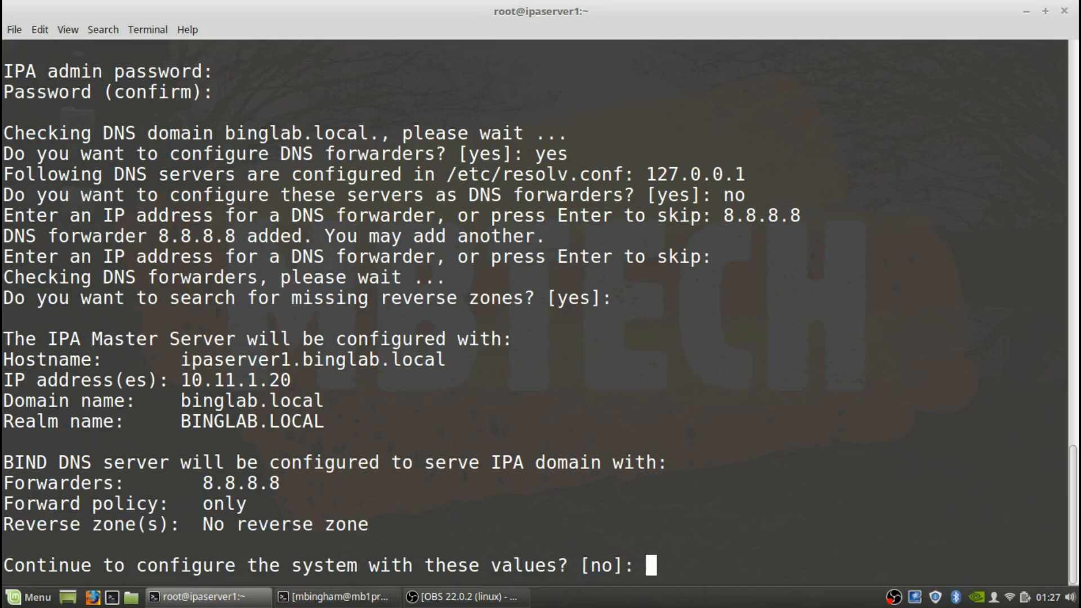
- Confirm the configuration with 'yes' and let the IPA installation finish
text(yes)
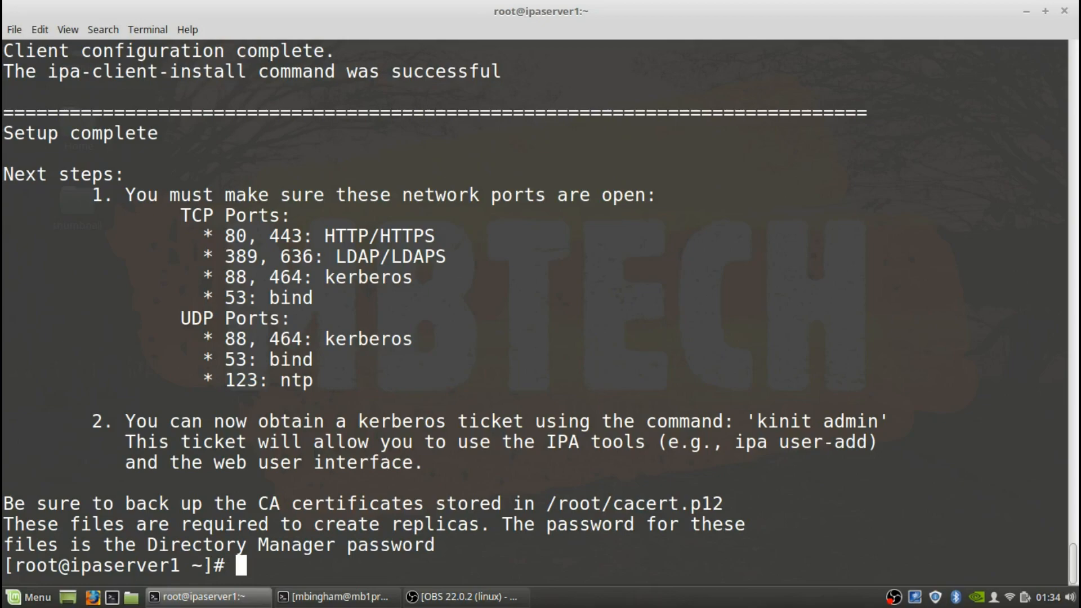
- Obtain a Kerberos ticket for admin with kinit and verify it with klist
text(kinit)
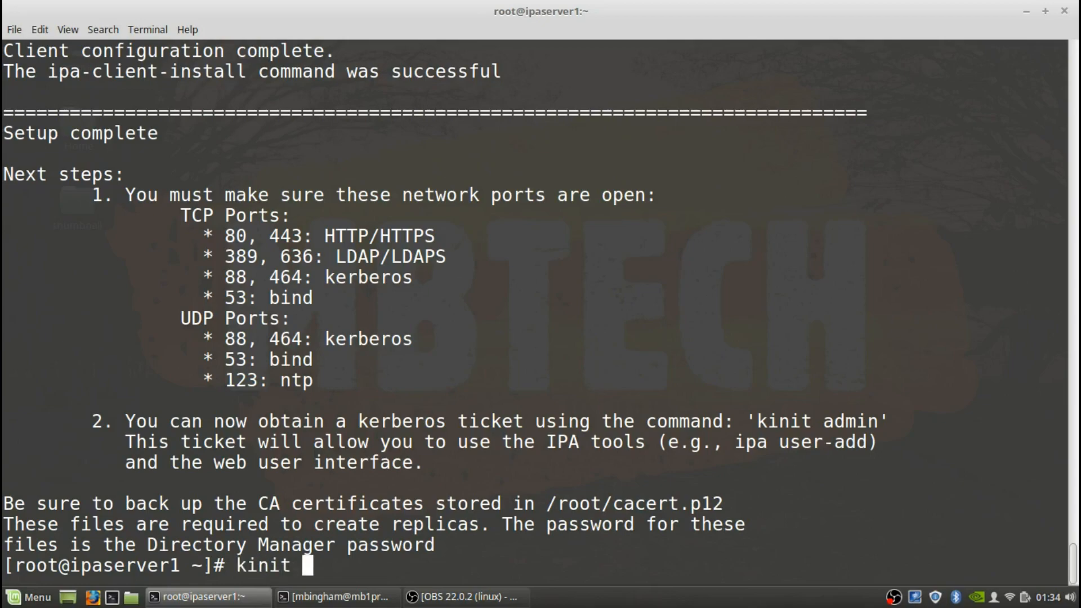
text(admin)
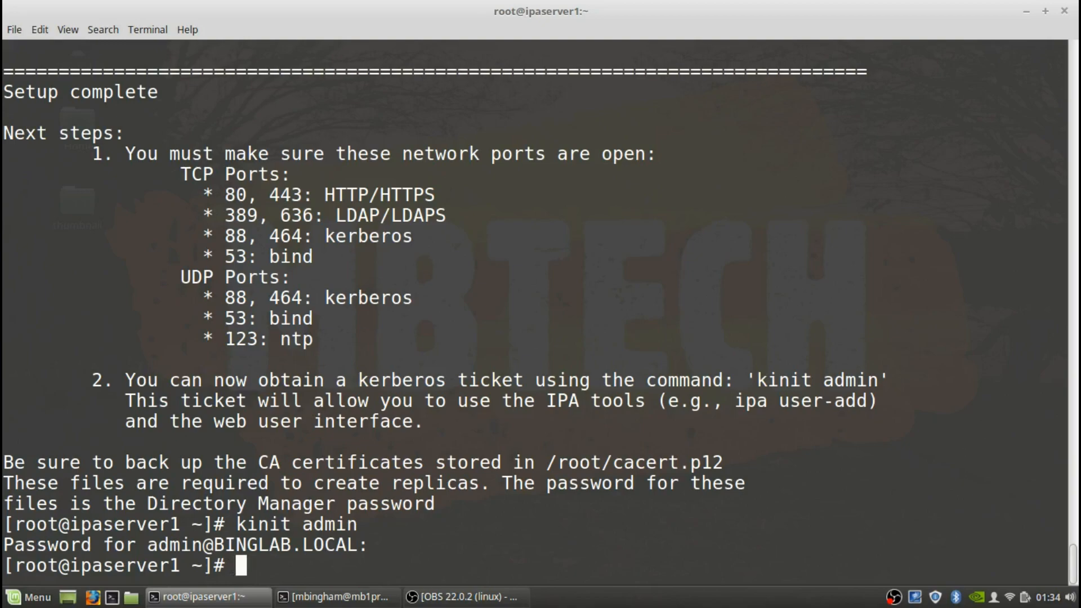
text(klist)
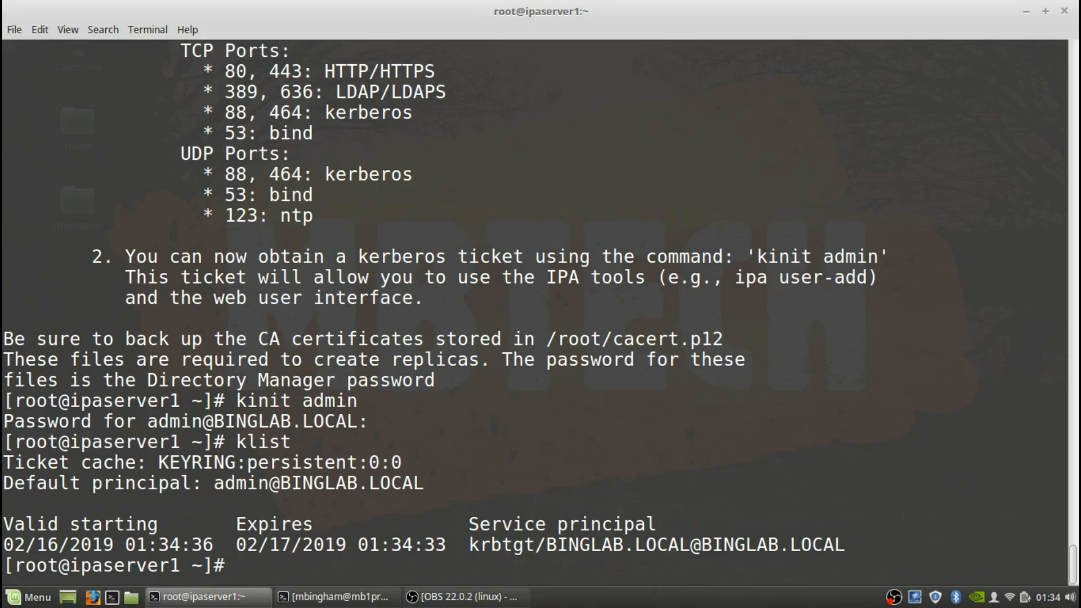
text(ipa)
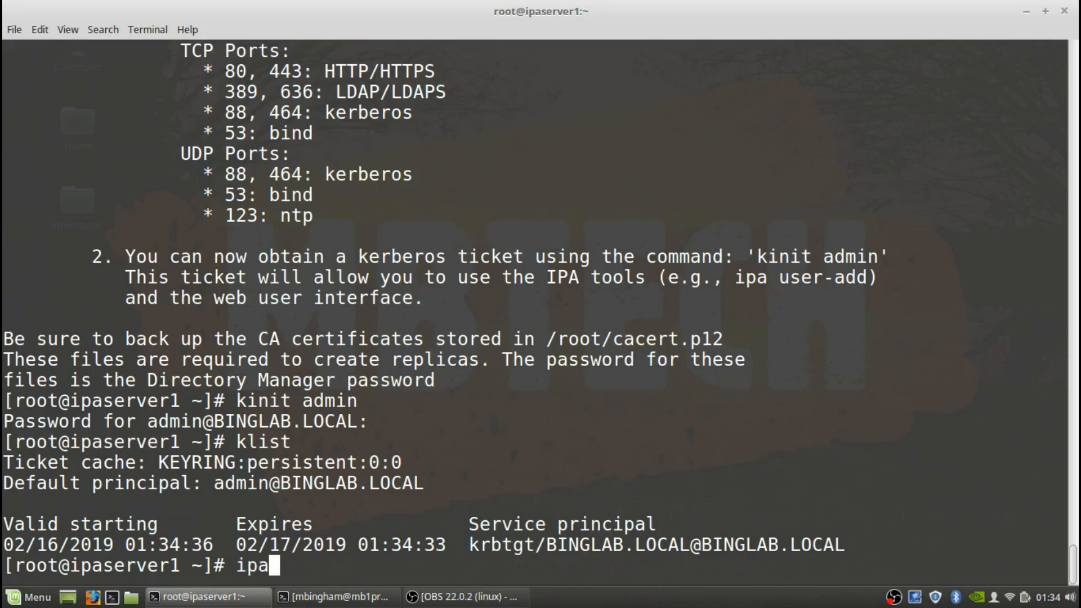
- Check the status of all IPA services with ipactl status
text(ctl)
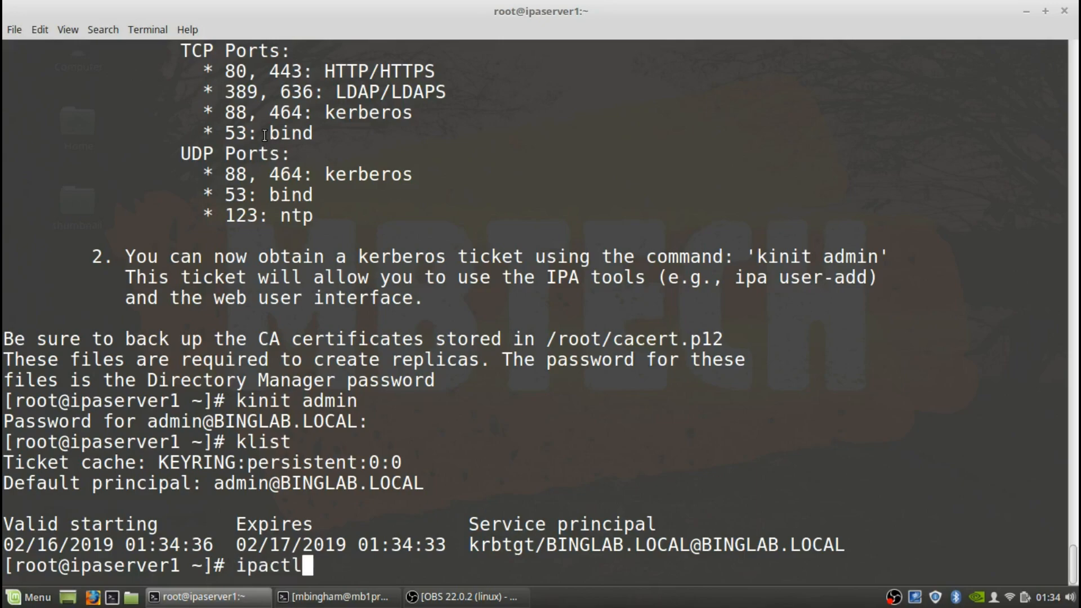
text(status)
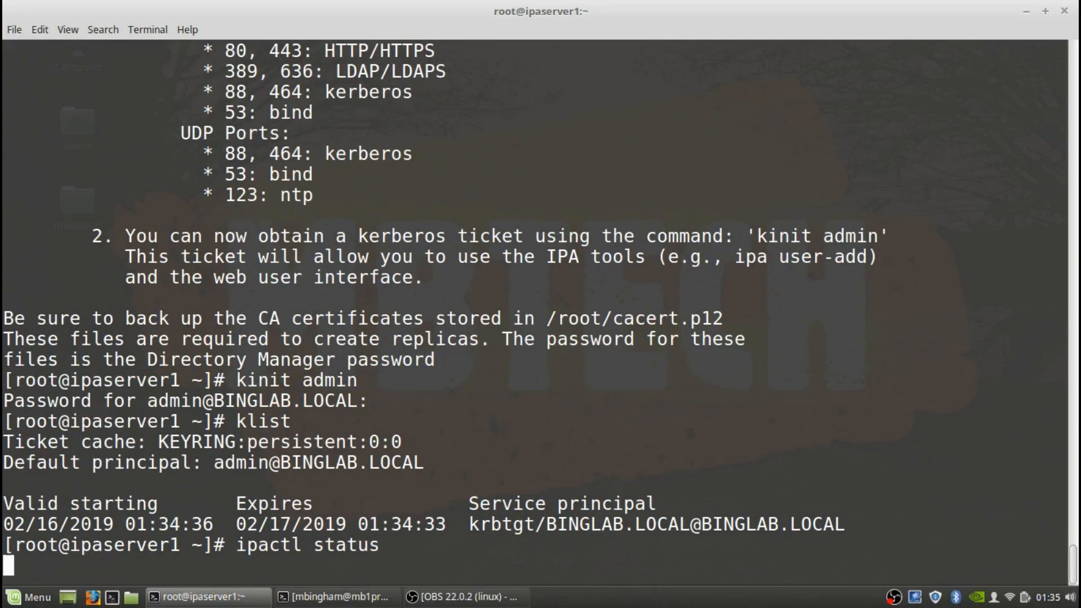
key(Return)
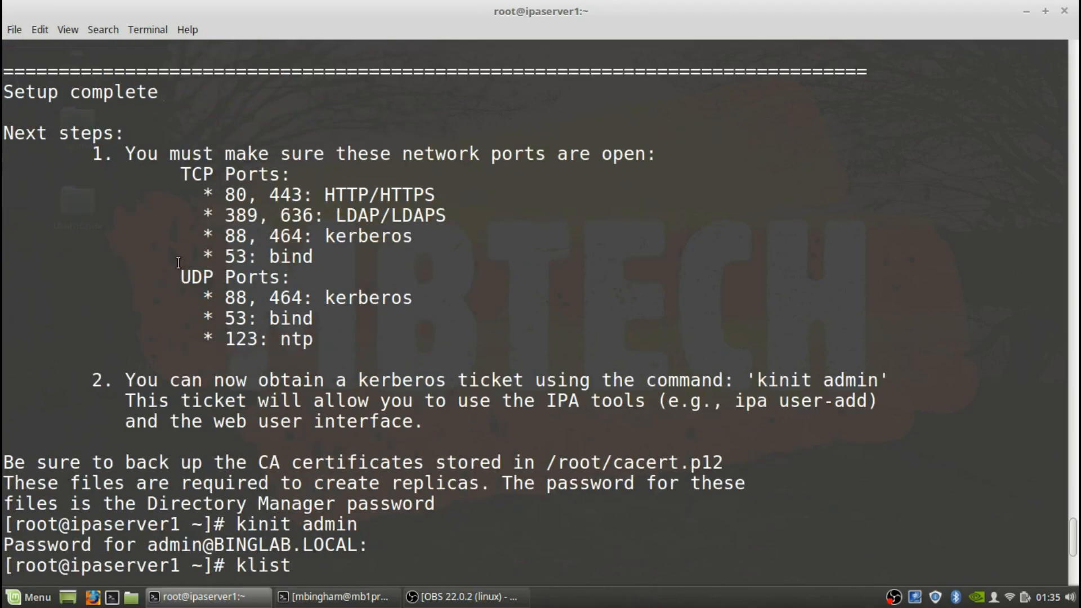
text(ipactl status)
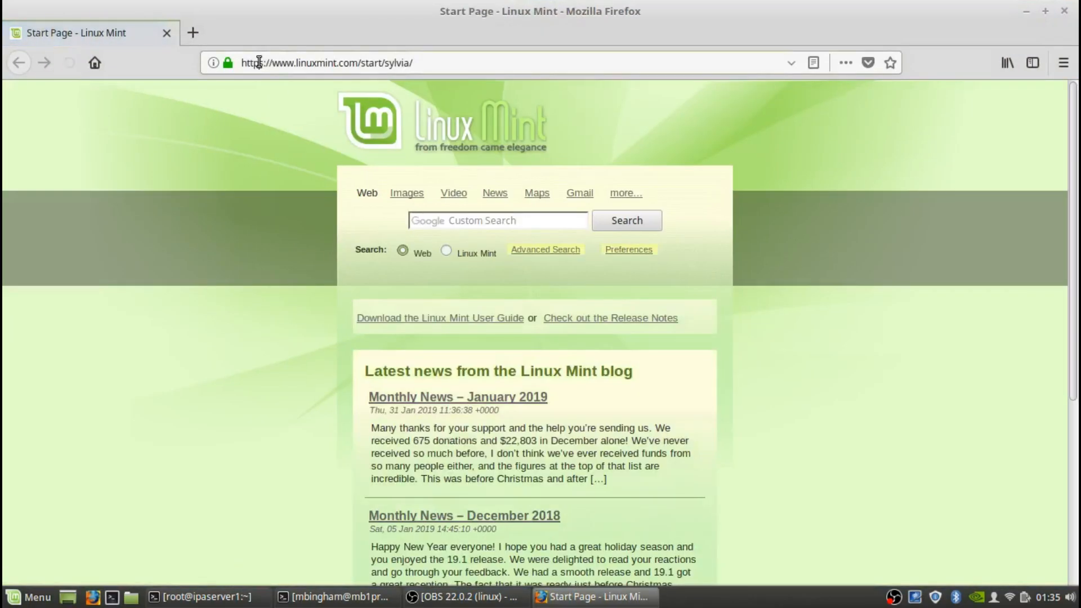
text(h)
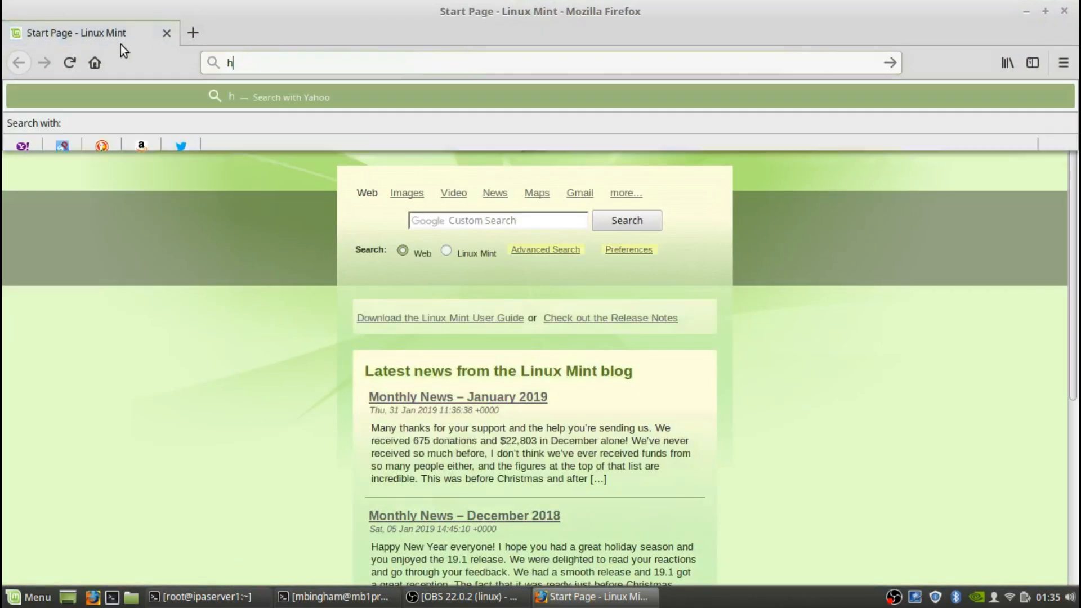
text(ttps://10.11)
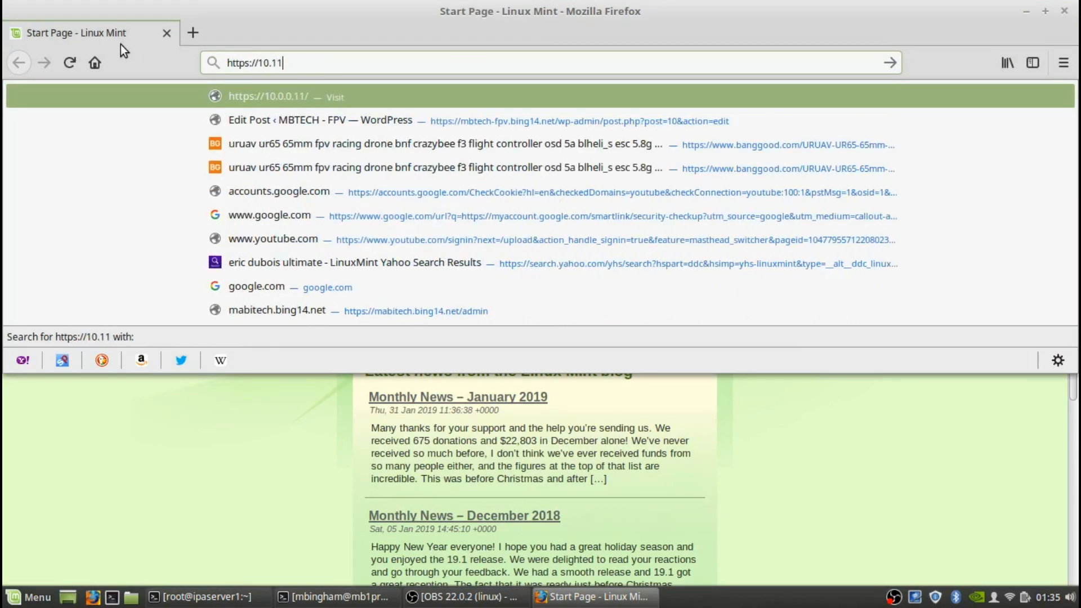
text(.1.20)
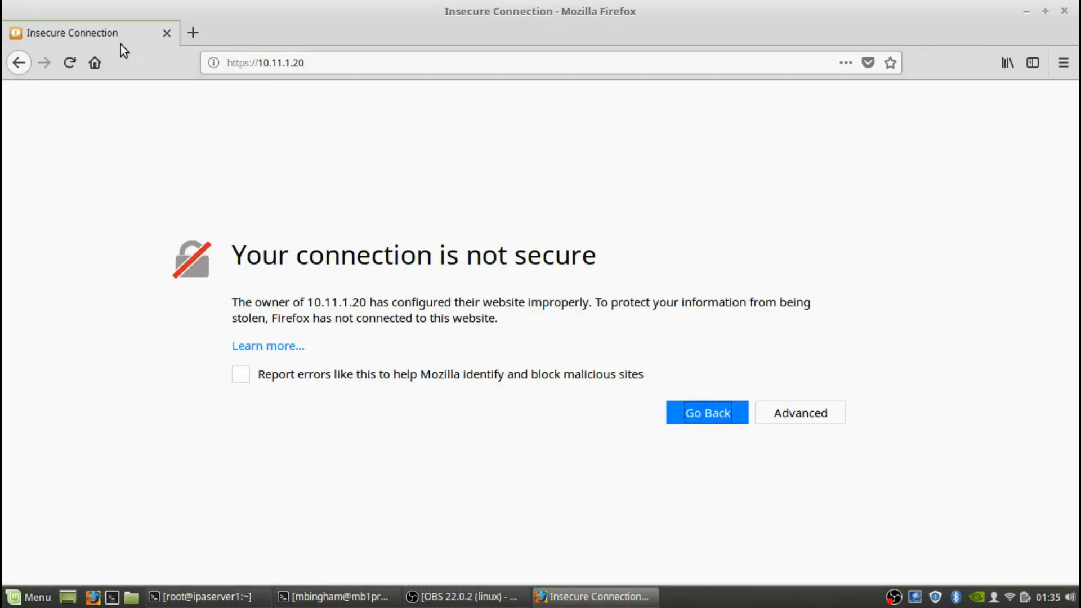
click(800, 413)
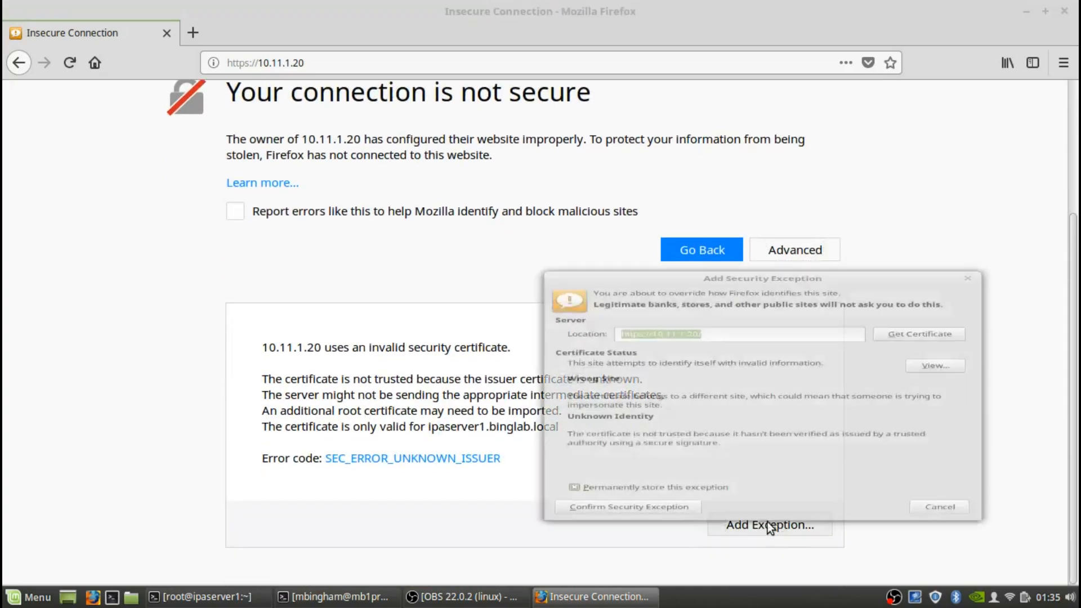
click(770, 525)
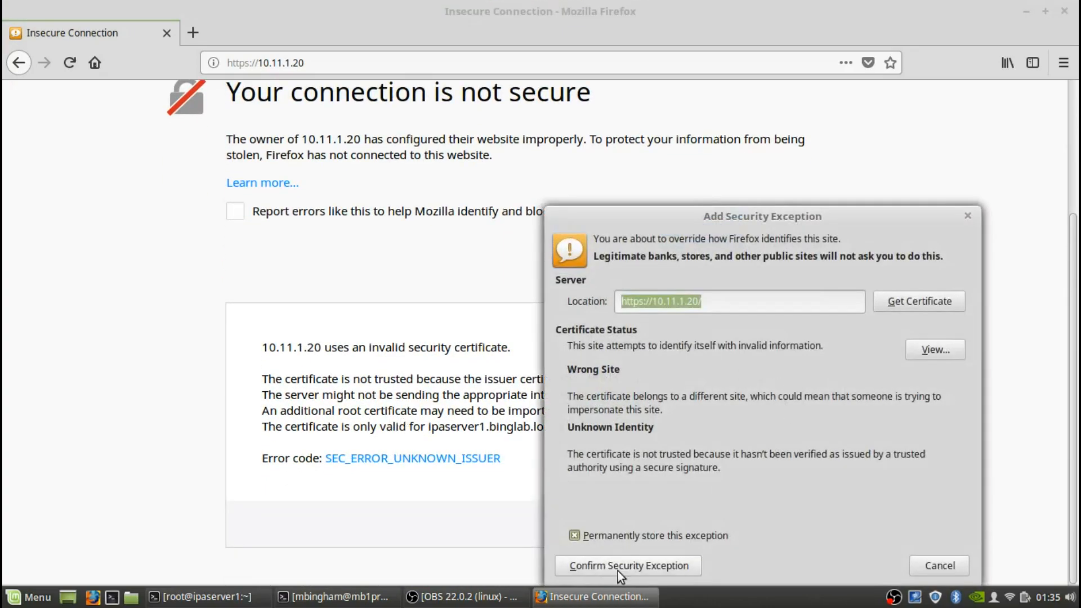
click(627, 566)
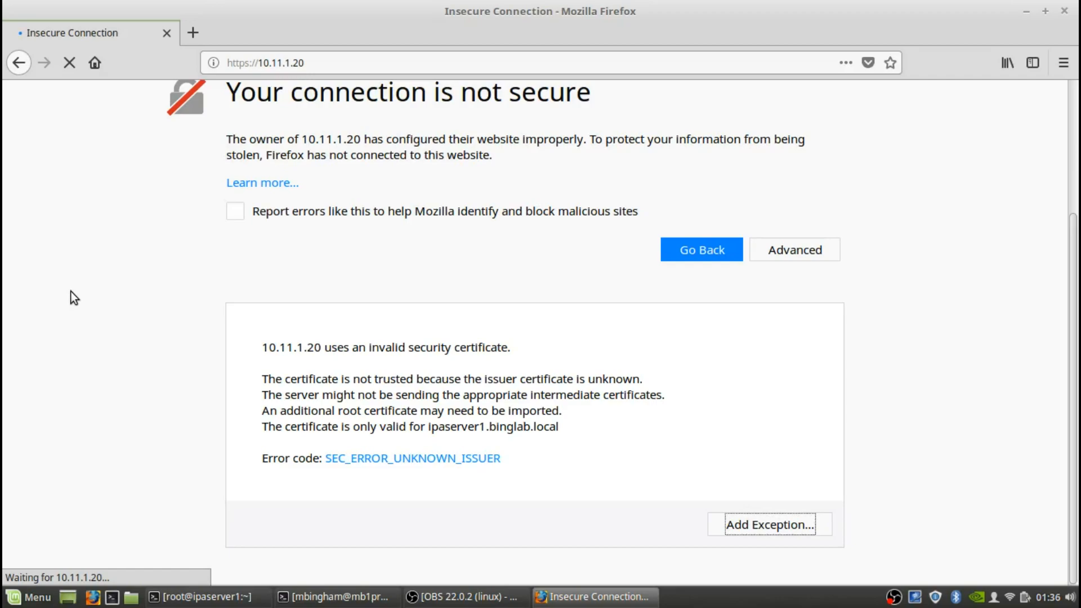
mouse_move(371, 239)
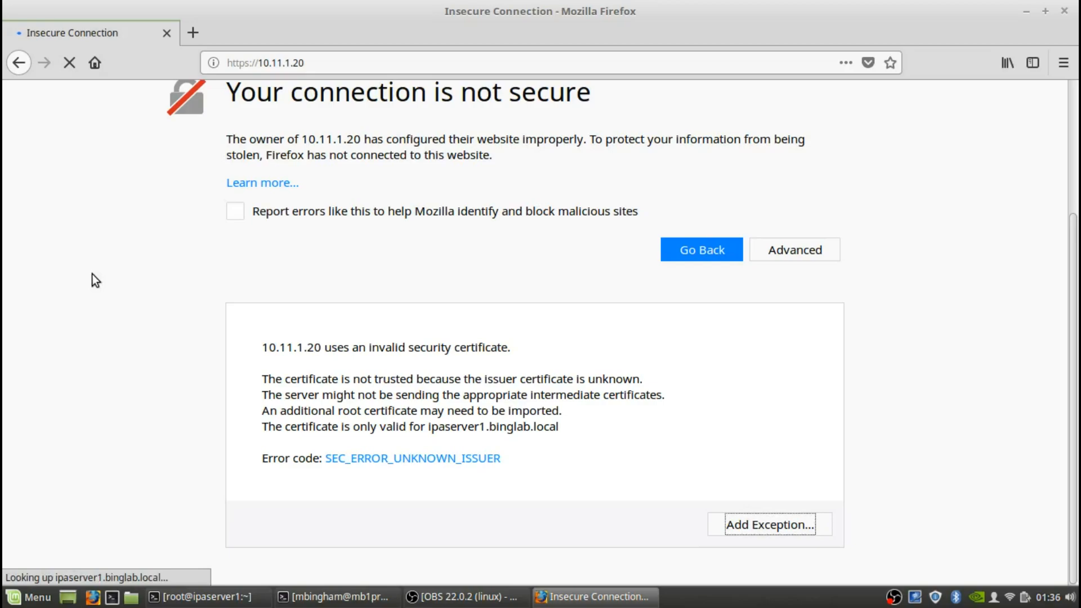
mouse_move(116, 388)
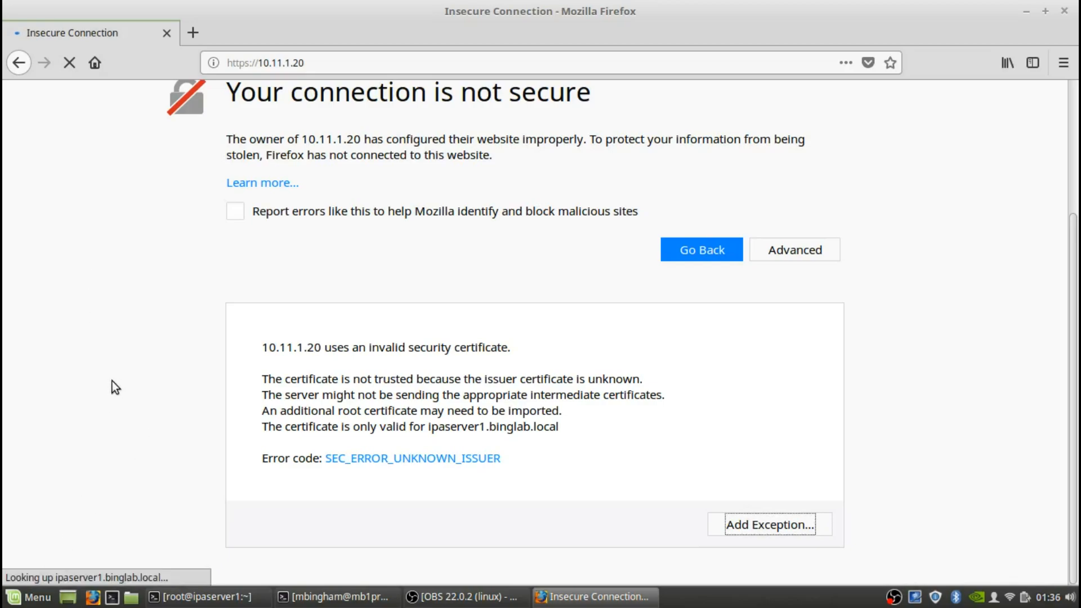
mouse_move(121, 304)
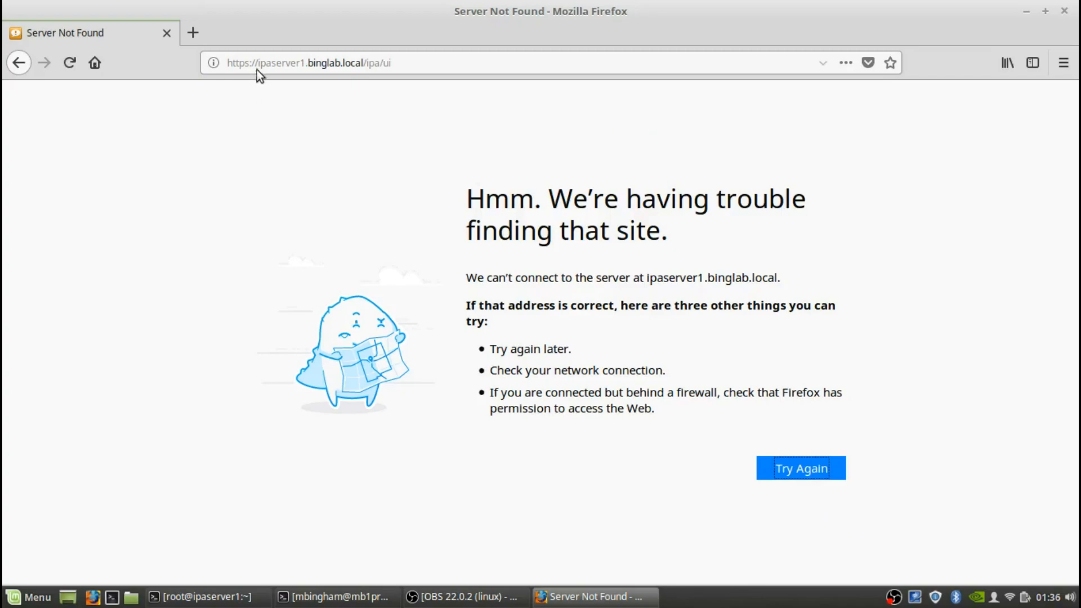
mouse_move(238, 89)
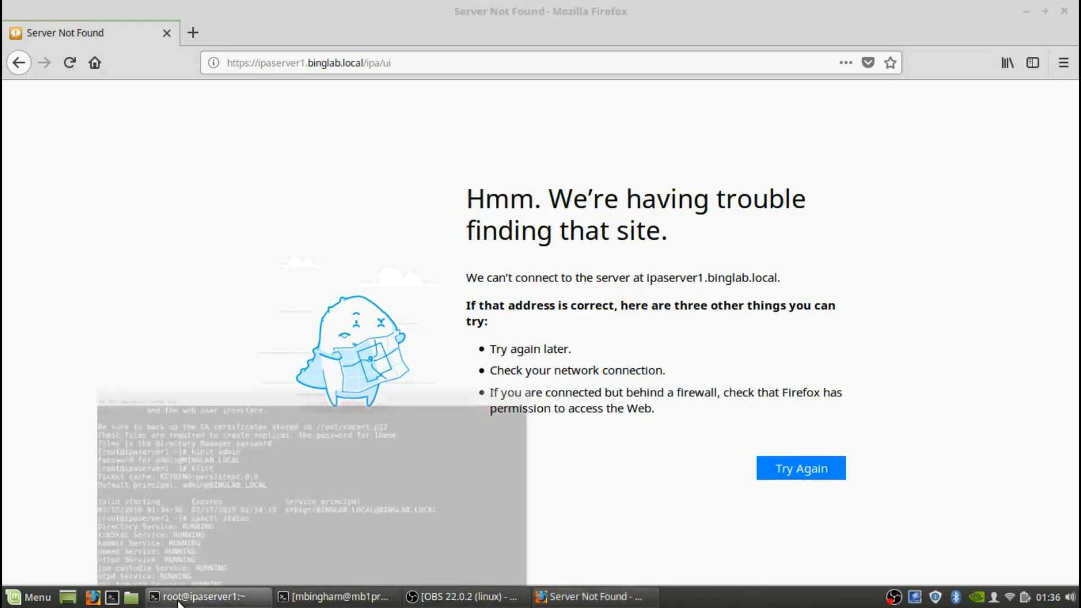
- Exit the IPA server session and display the local /etc/resolv.conf
click(190, 597)
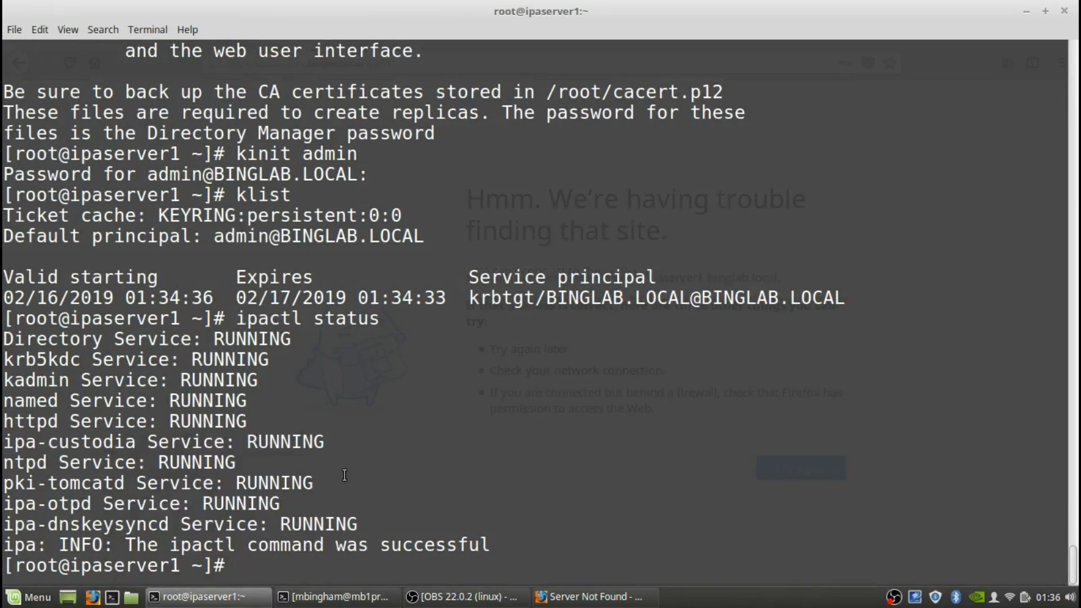
text(exi)
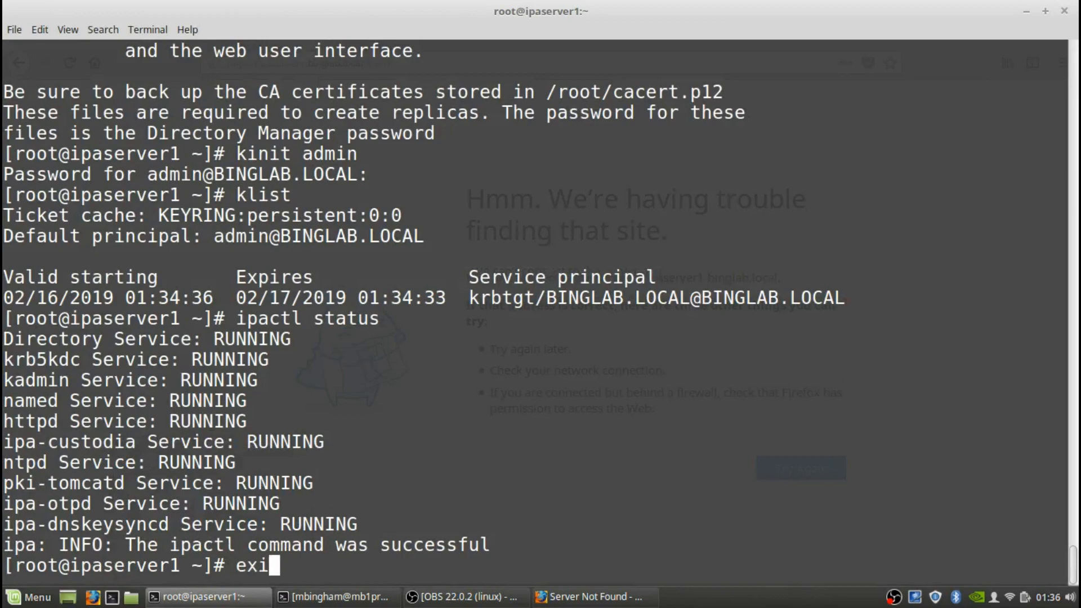
key(Return)
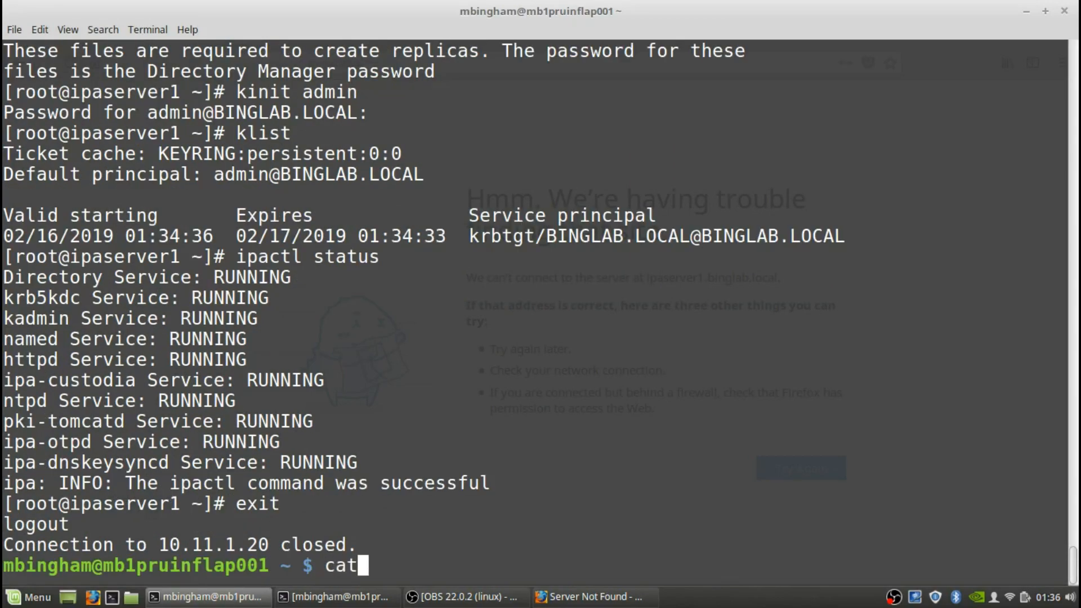
text(/etc/resolv.)
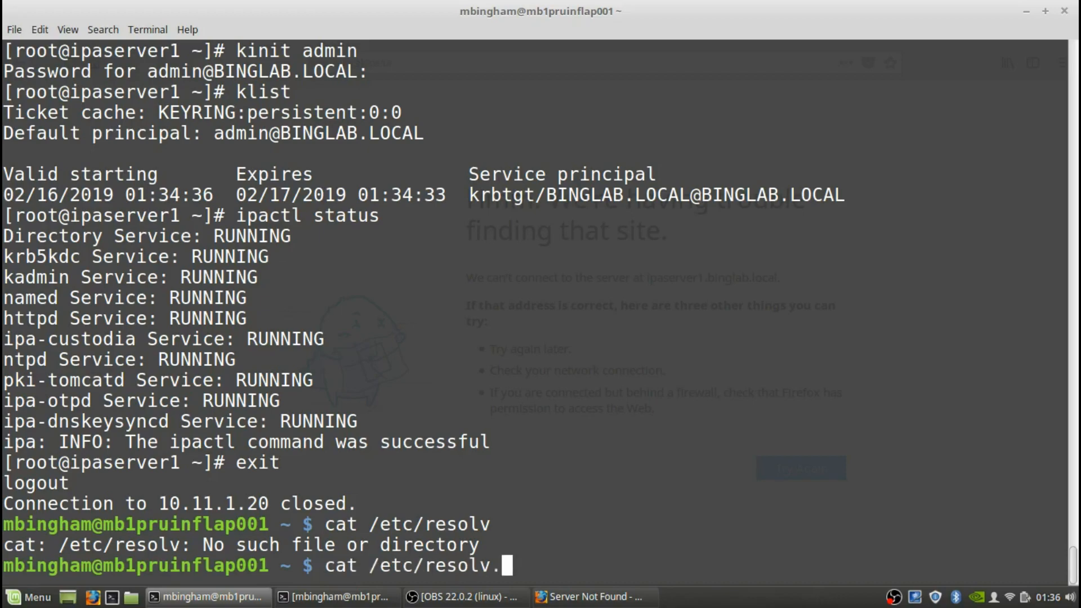
key(Return)
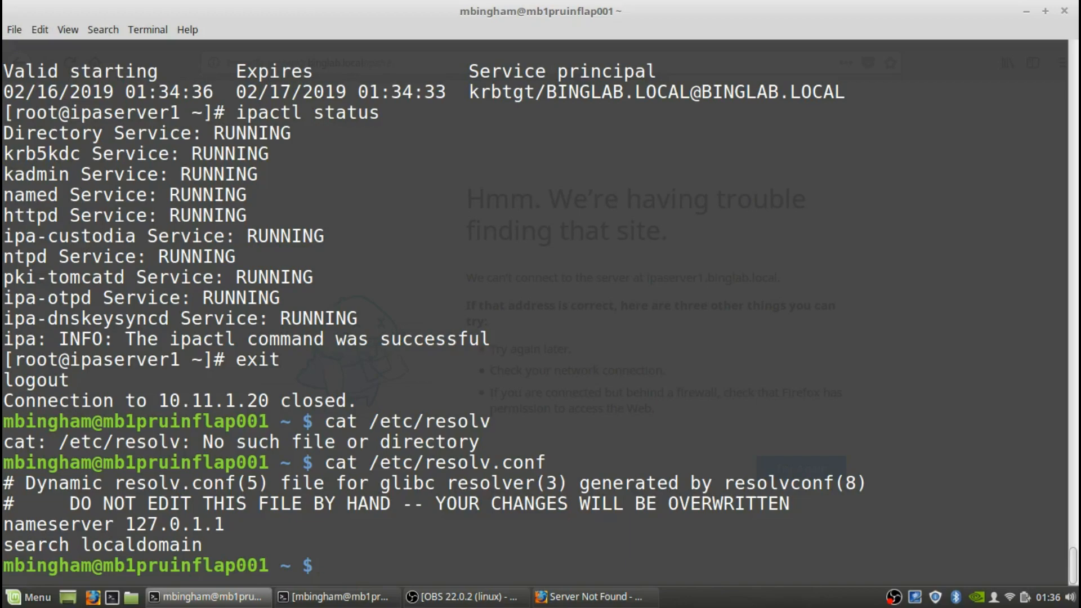
text(cat /etc/resolv.con)
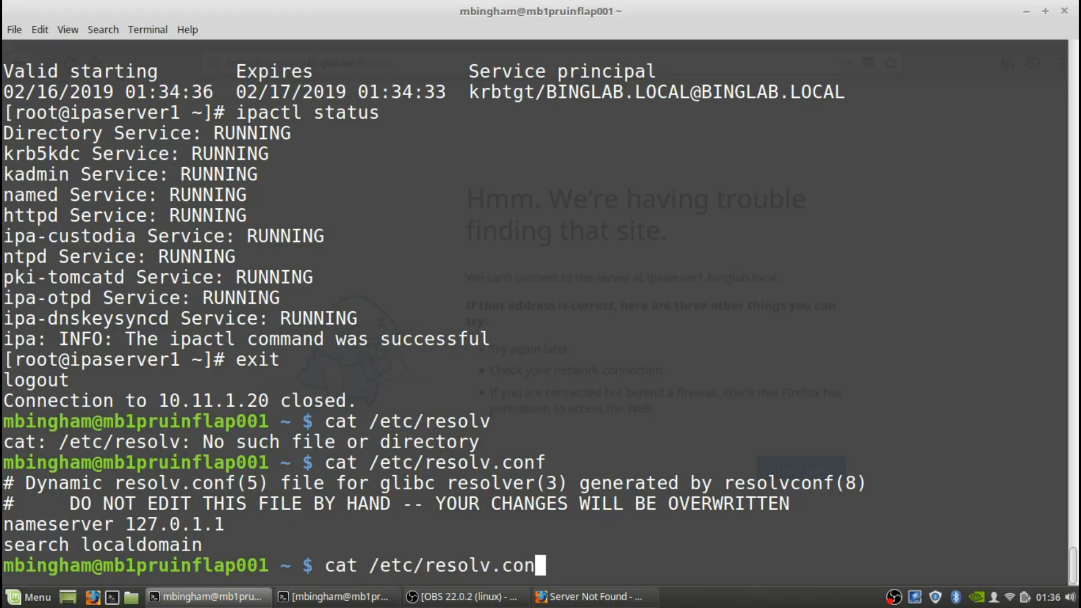
- Add 'nameserver 10.11.1.20' to /etc/resolv.conf in vi and save
text(vi)
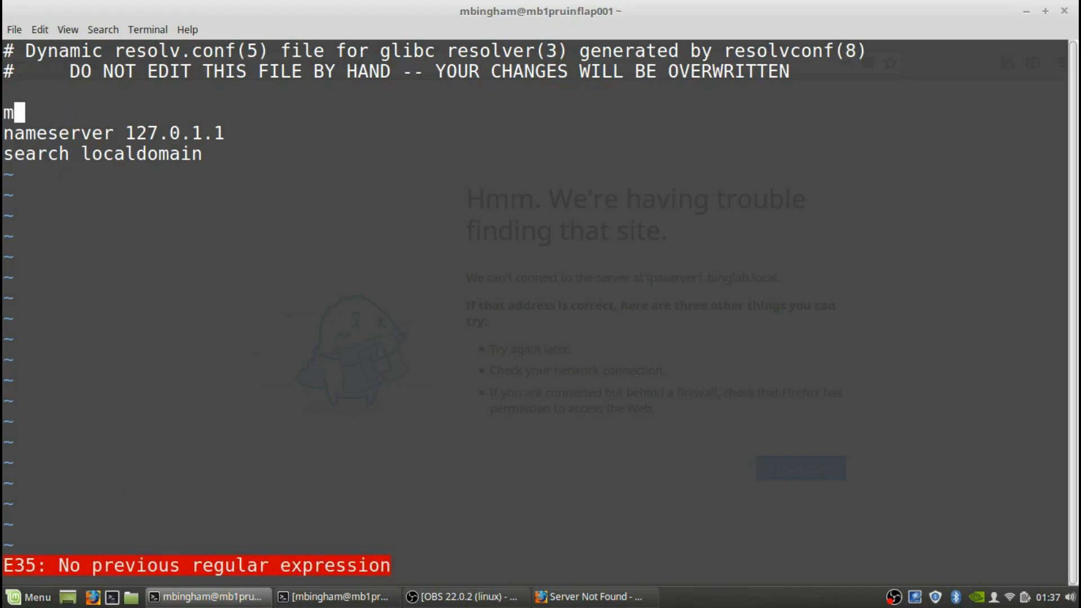
text(ne)
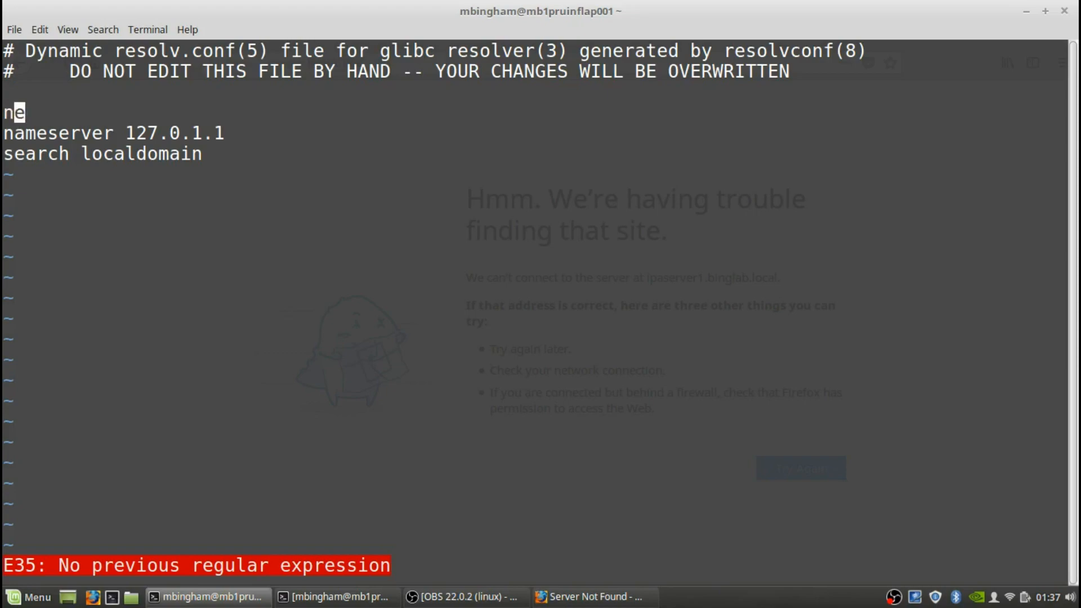
text(ameserver 10.)
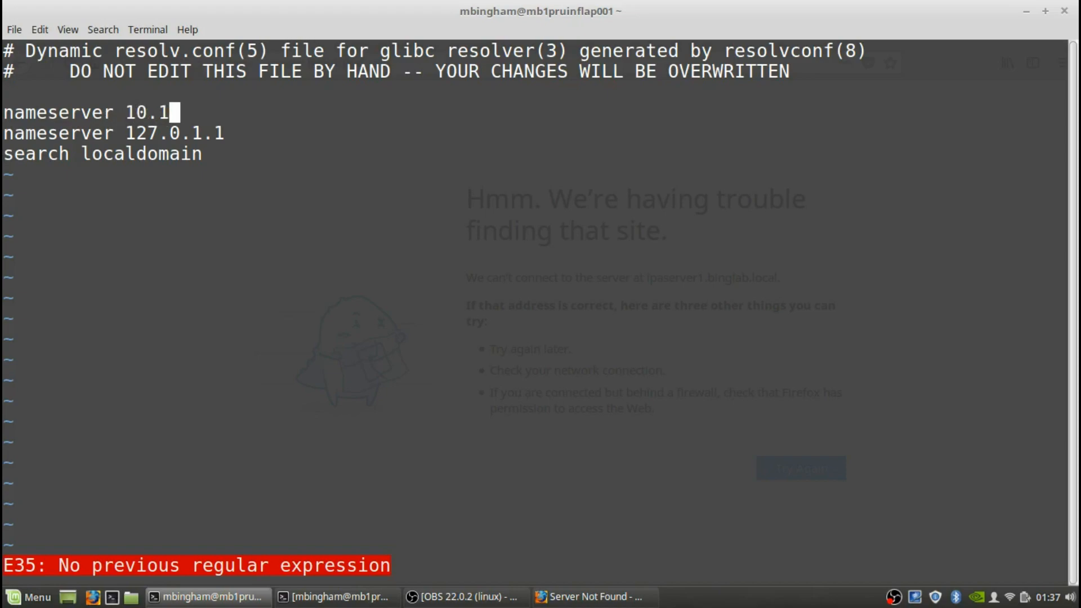
text(1.1.)
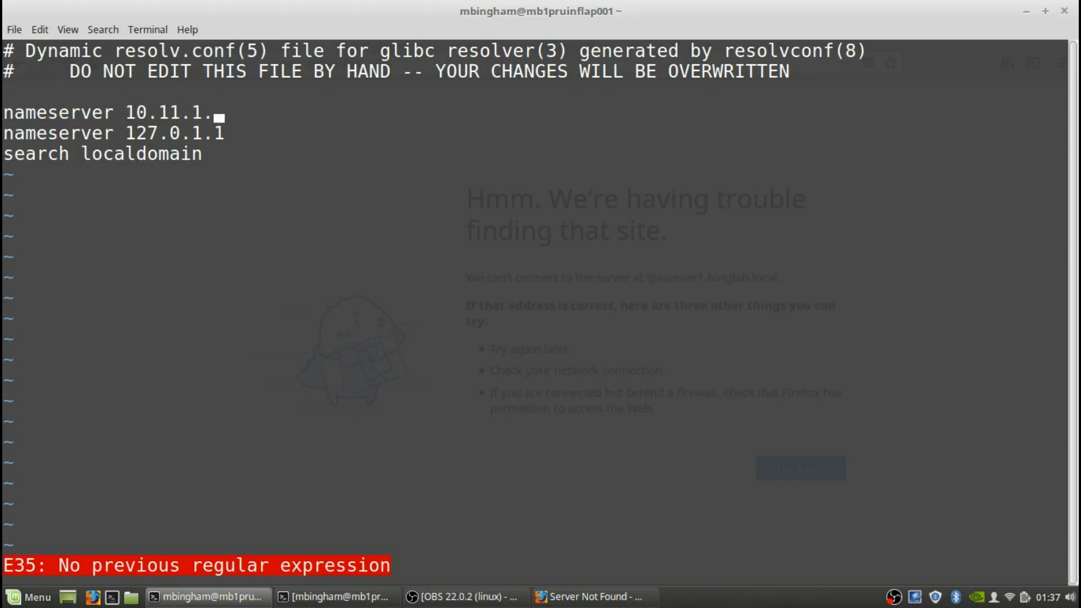
text(20)
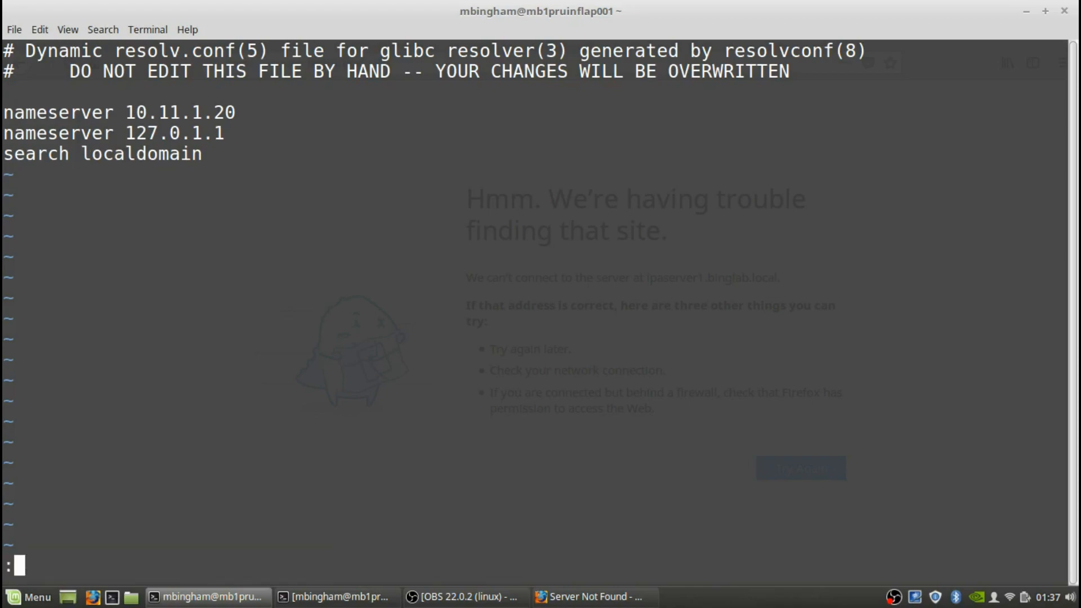
text(wq)
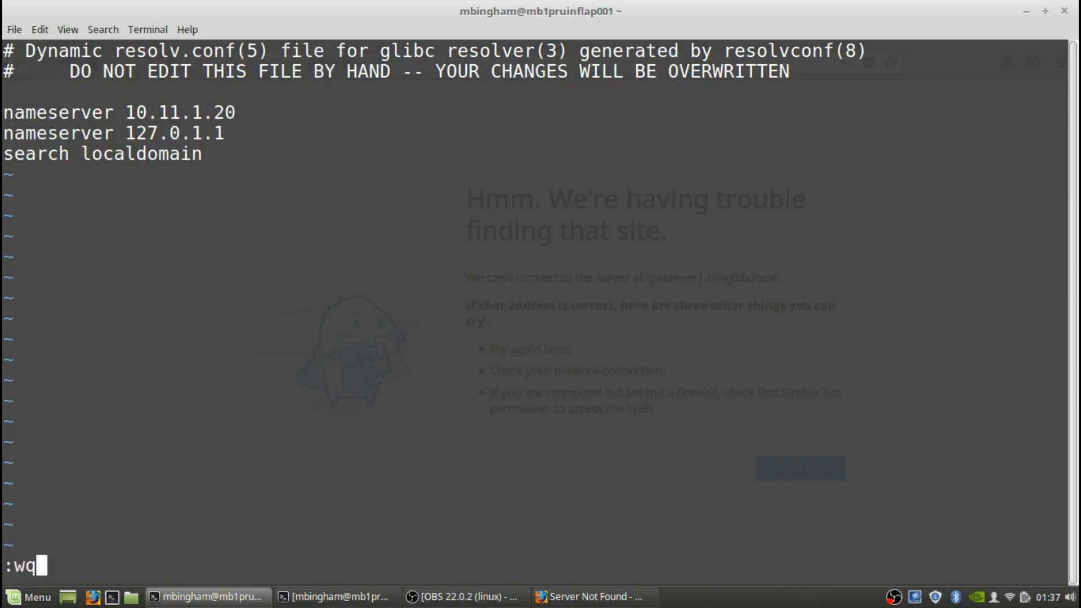
key(BackSpace)
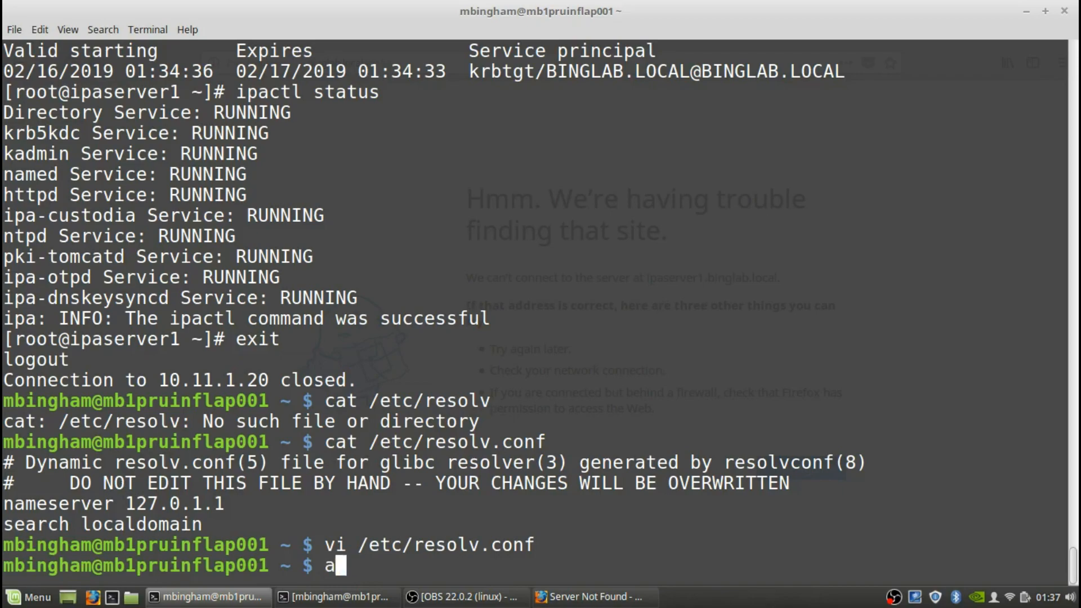
- Become root and open /etc/resolv.conf in the editor
text(udo su -)
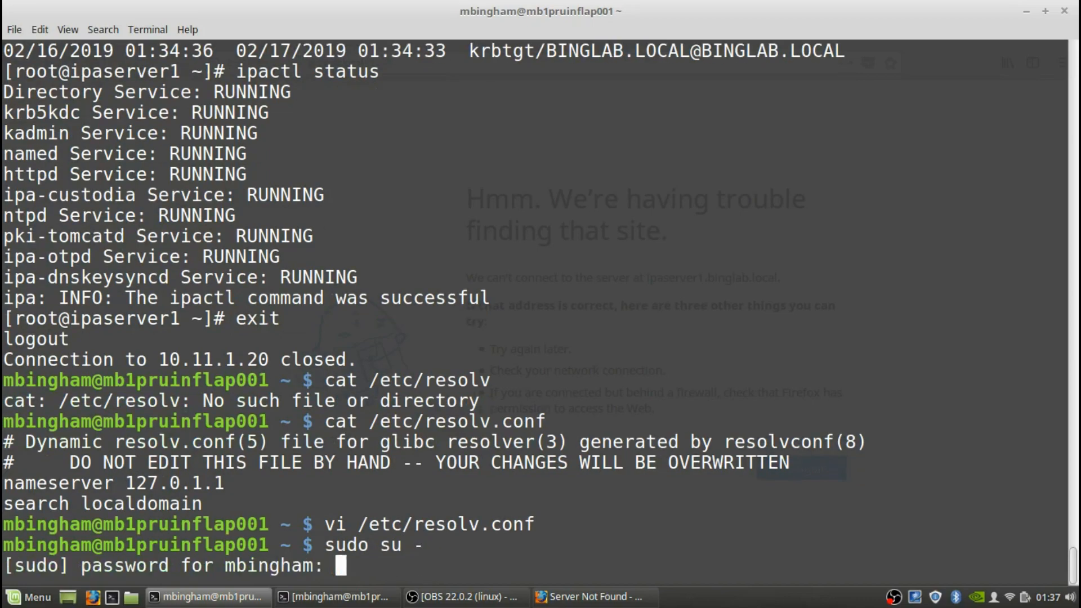
key(Return)
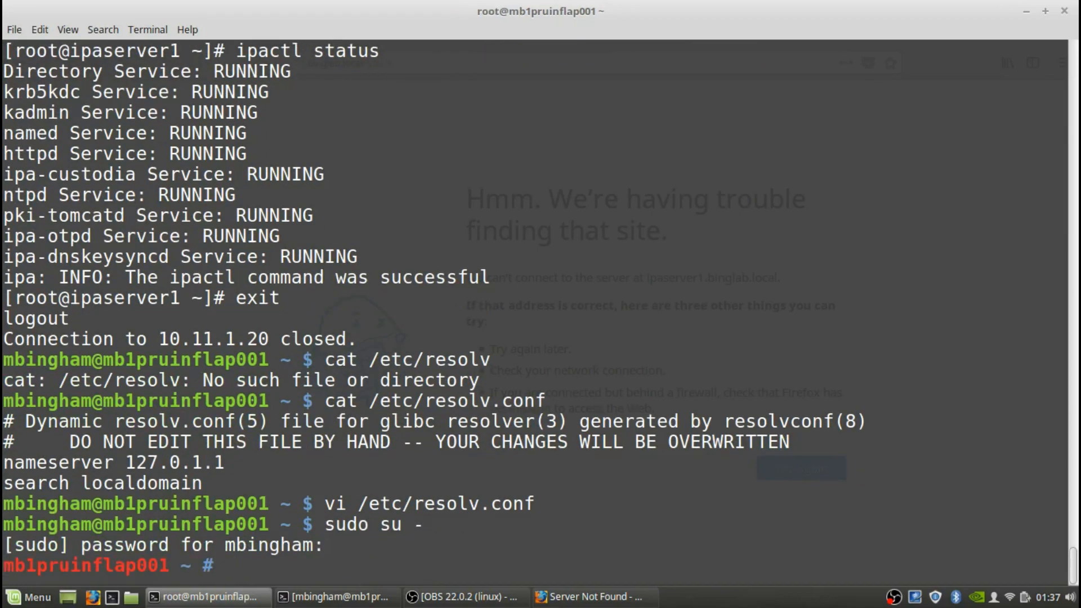
text(vim /)
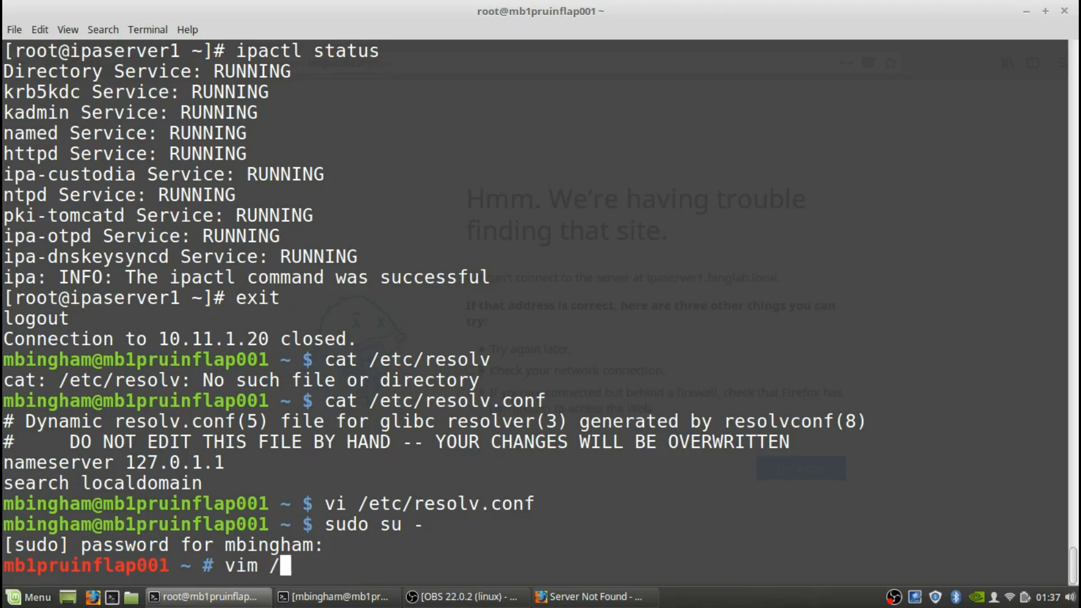
text(etc/resolv.conf)
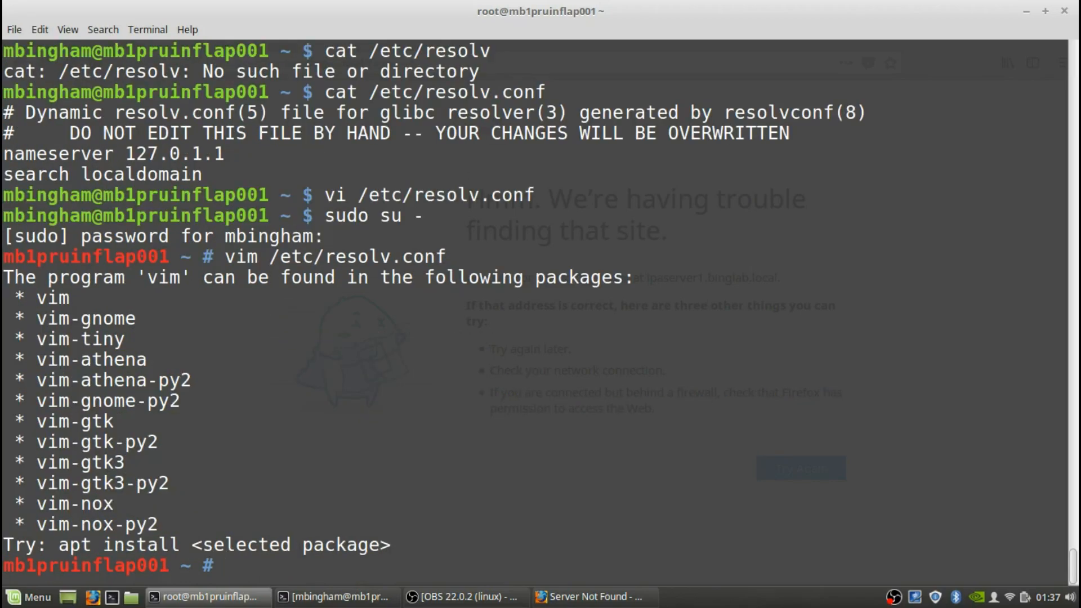
text(vim /etc/resolv.conf)
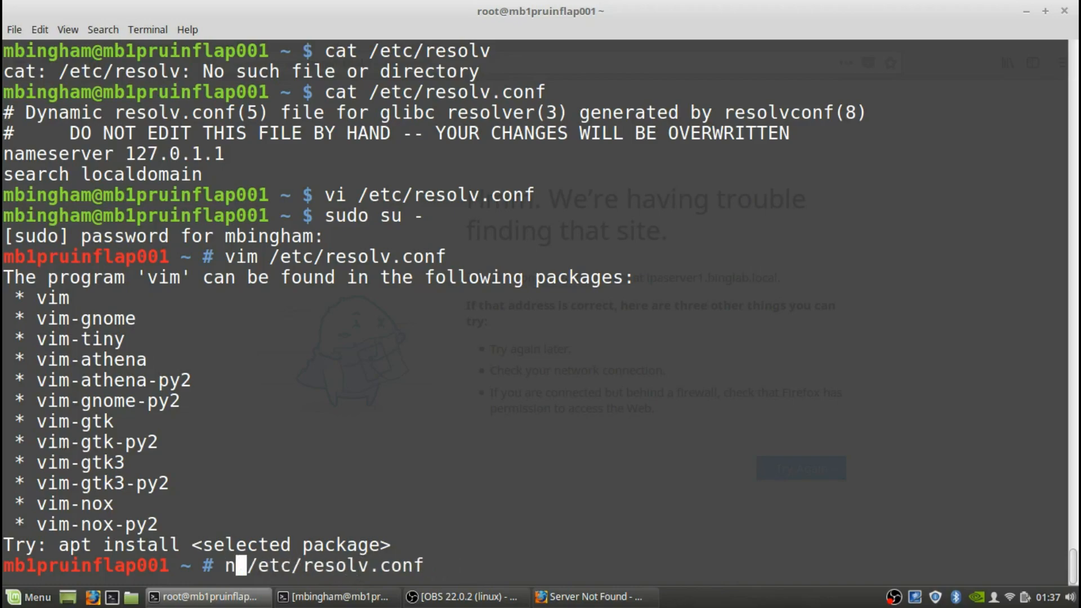
key(Return)
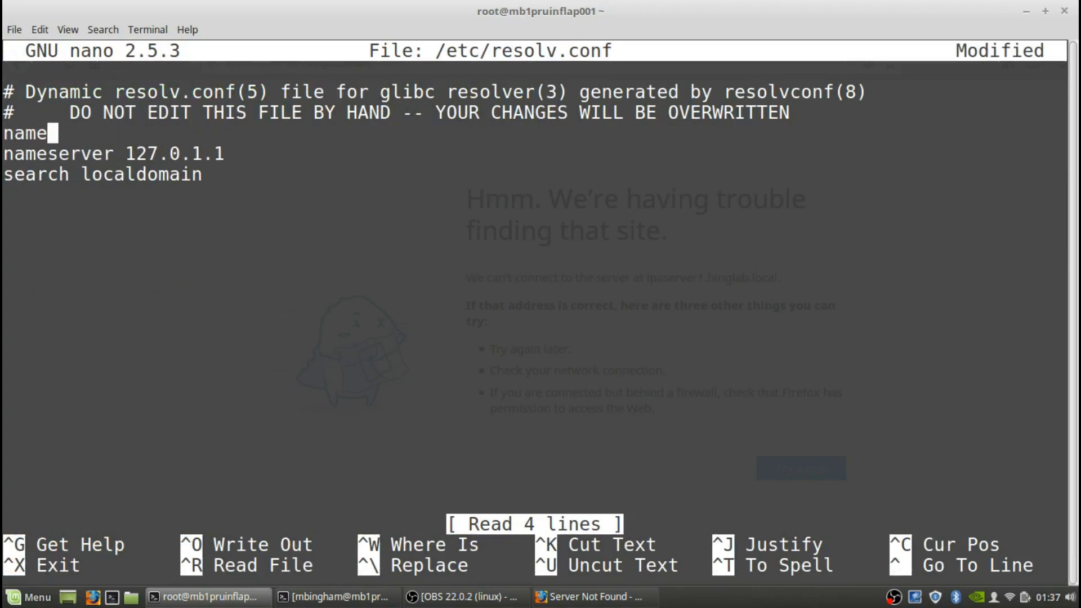
- Add nameserver 10.11.1.20 and search domain binglab.local, then save and exit
text(server 10.1)
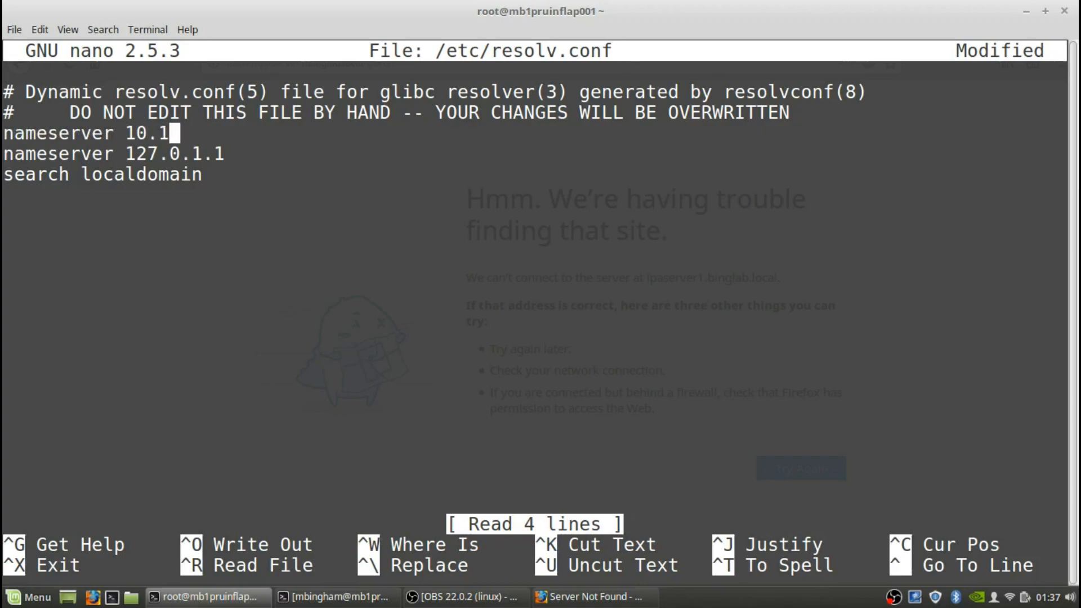
text(1.1.20)
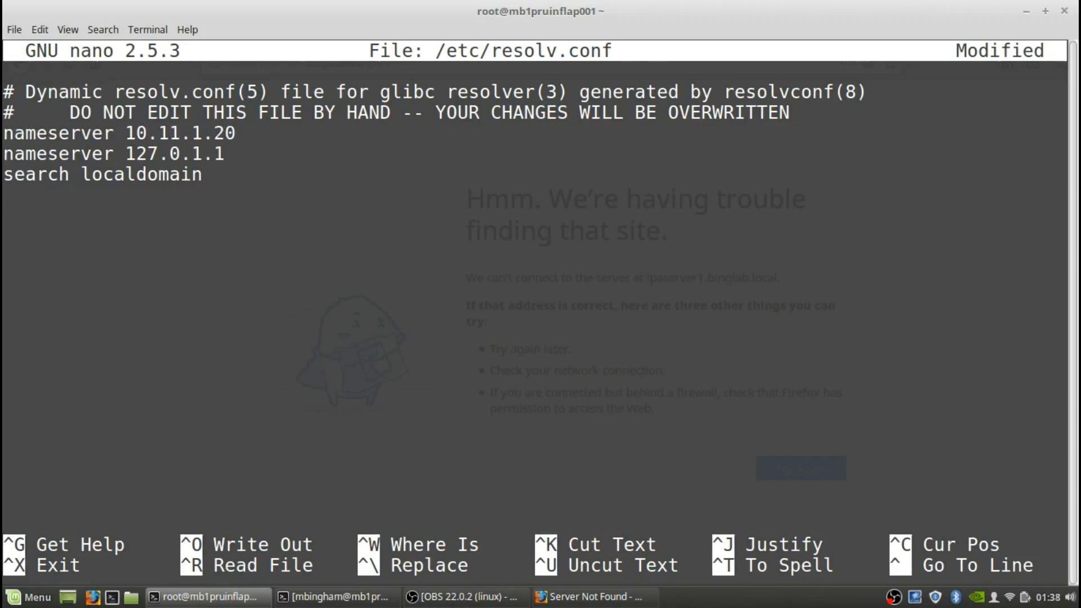
text(bin)
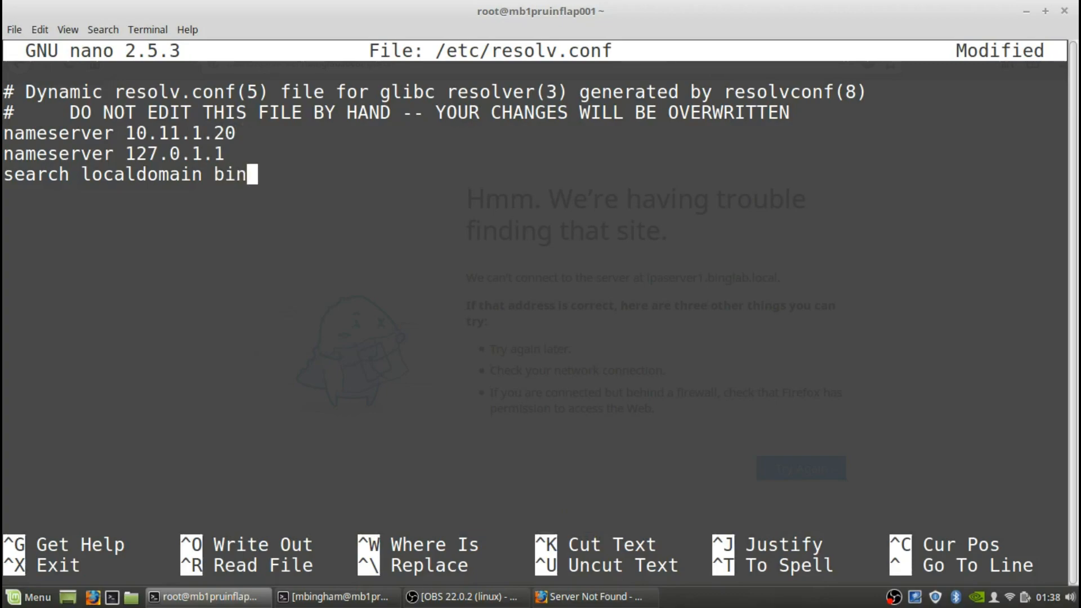
text(glab.local)
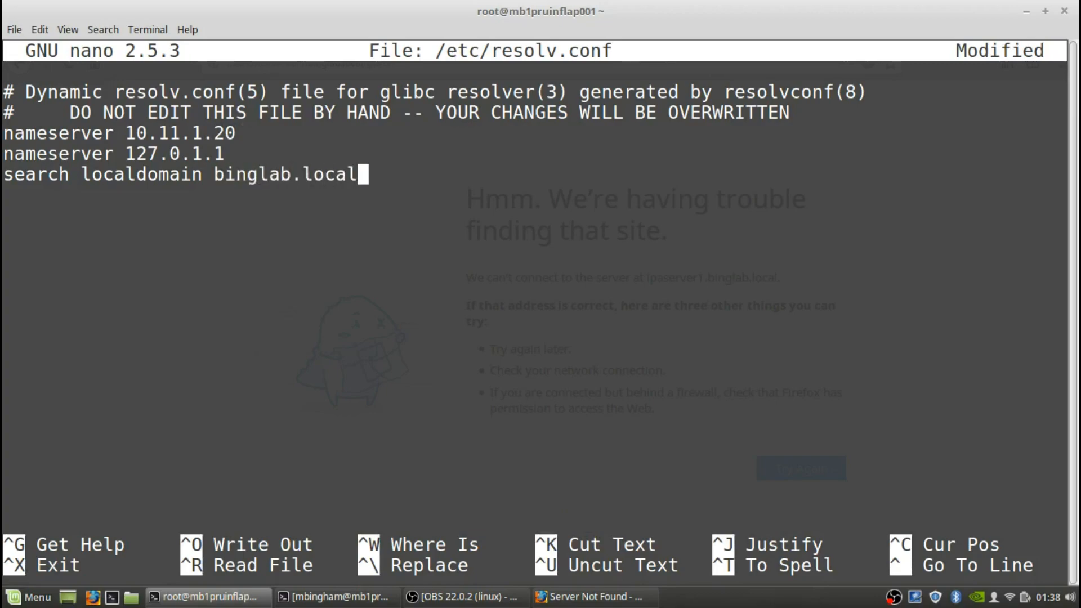
key(ctrl+x)
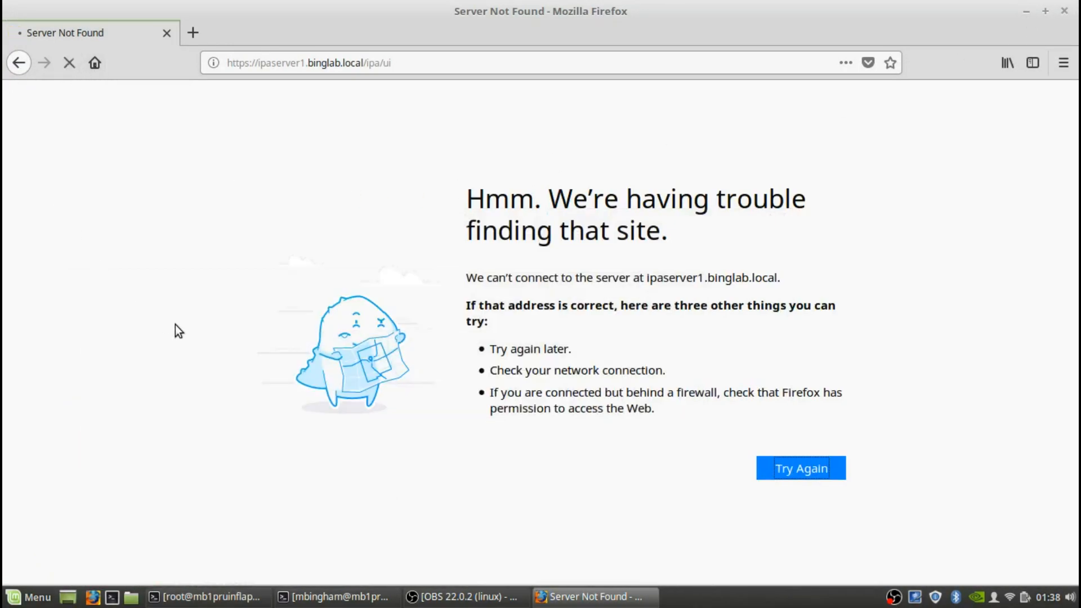
mouse_move(188, 333)
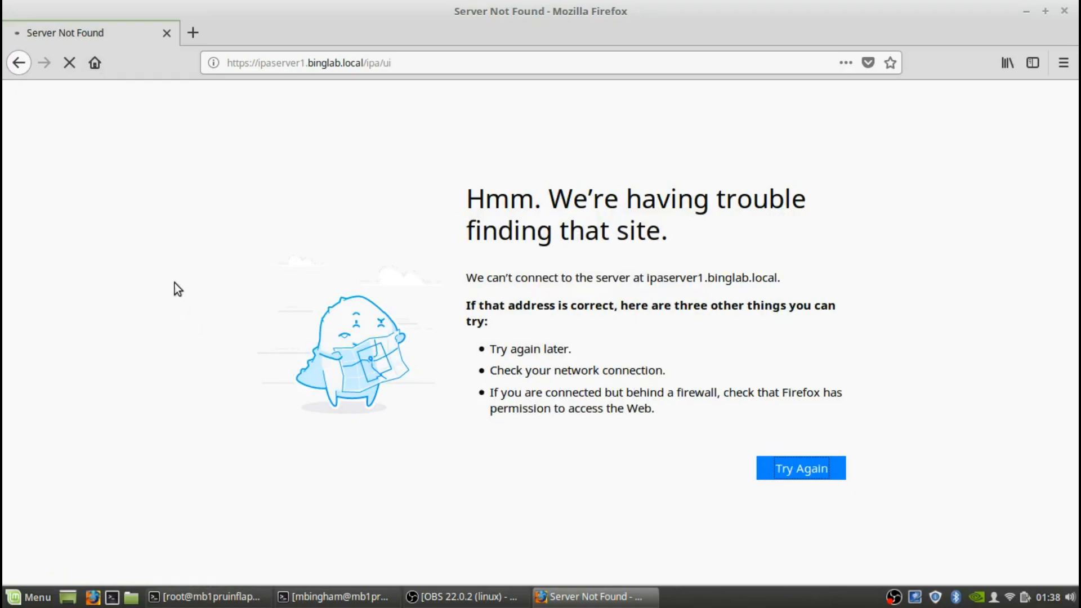
mouse_move(228, 168)
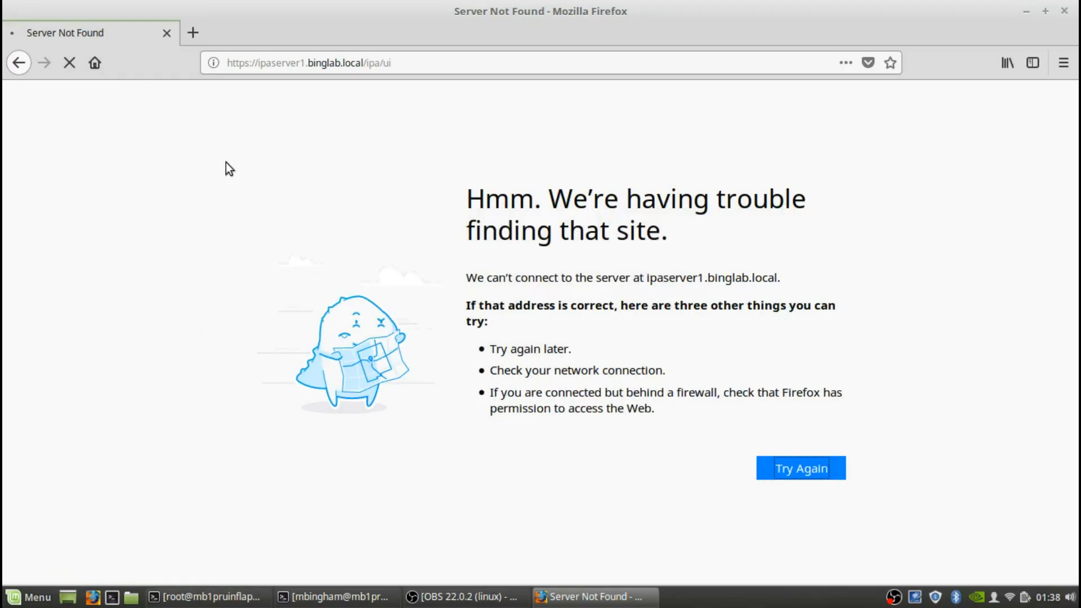
mouse_move(237, 605)
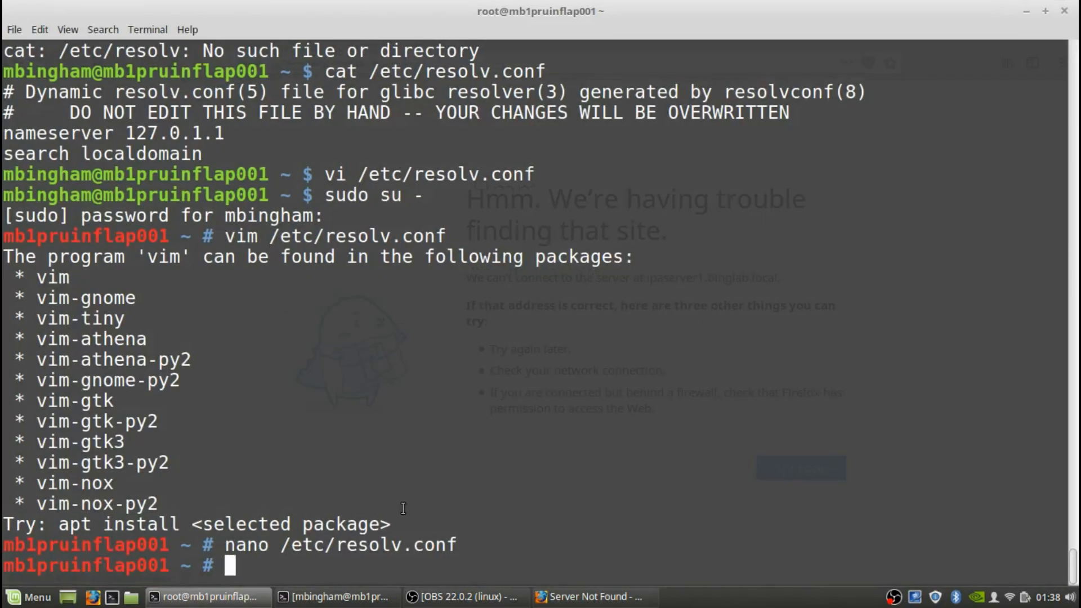
- Ping ipaserver1.binglab.local, cancel it without replies, and type nano /etc/hosts
text(p)
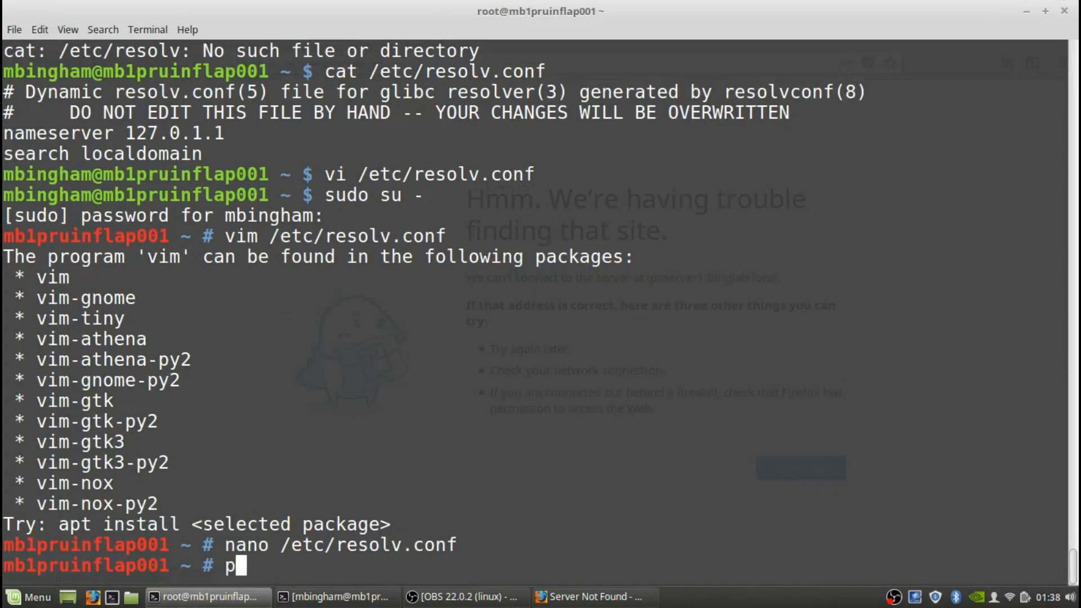
text(ing)
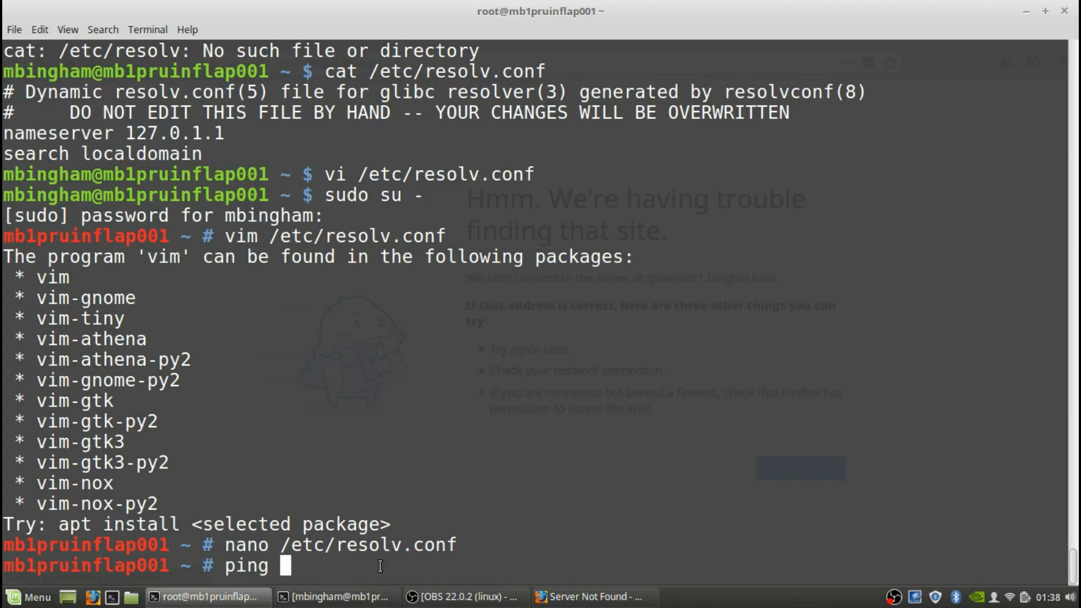
text(ipaserv)
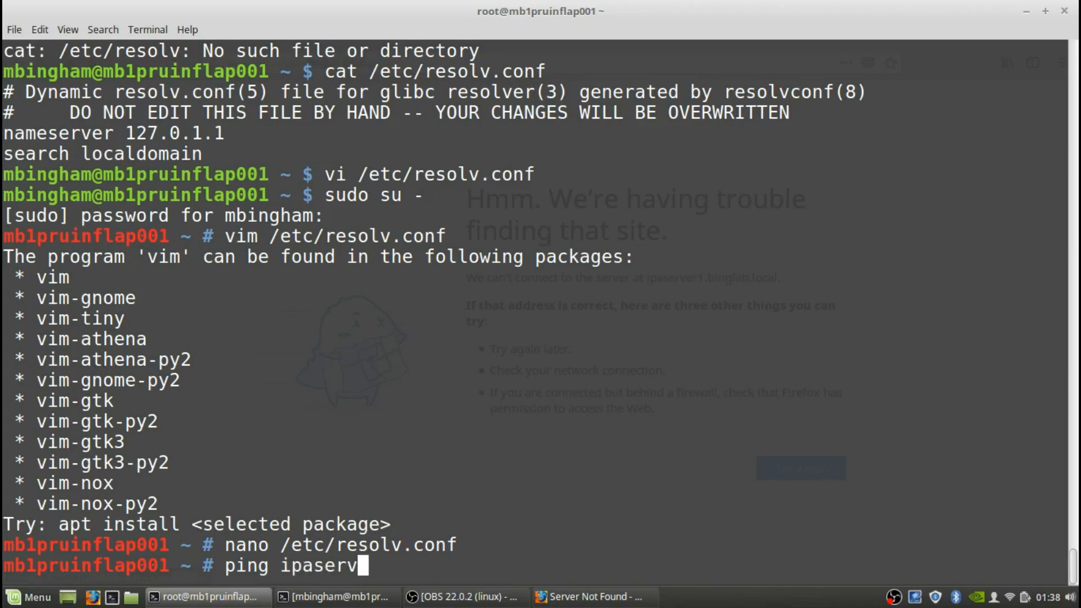
text(er)
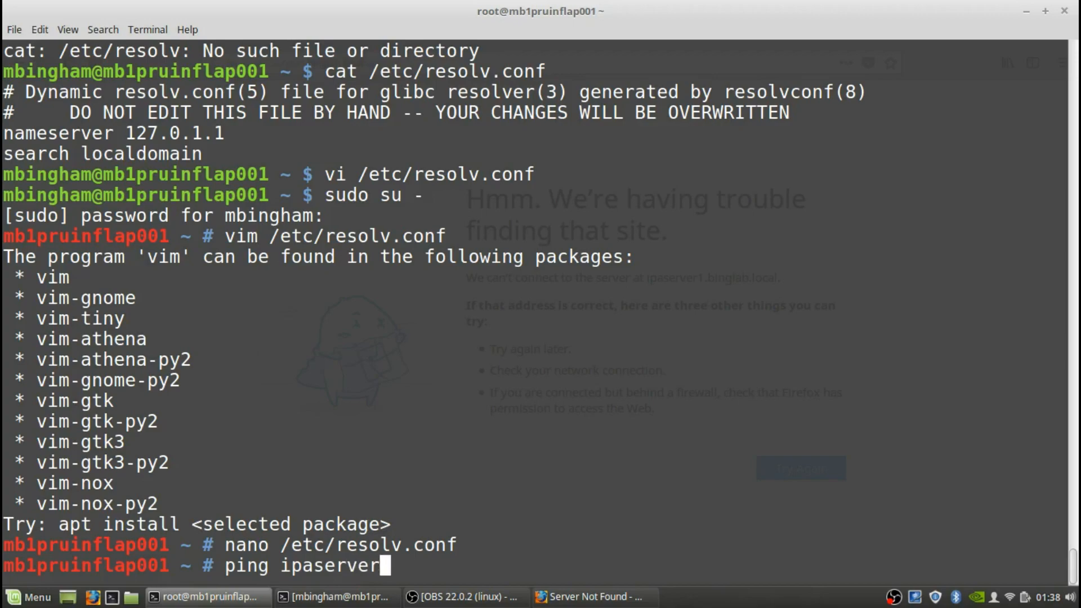
text(1.bi)
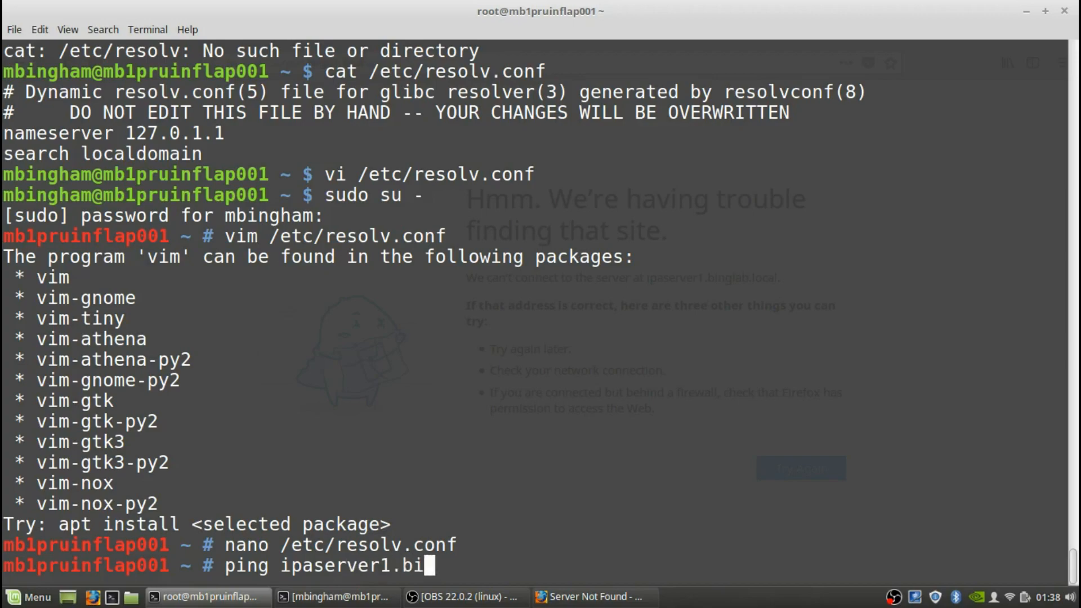
text(nglab.local)
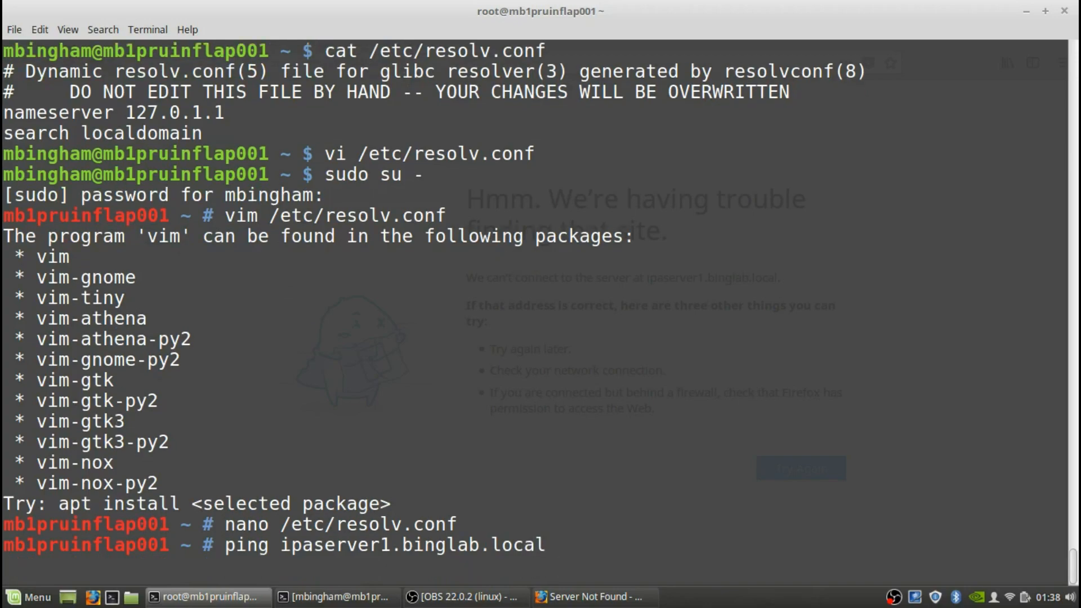
key(Return)
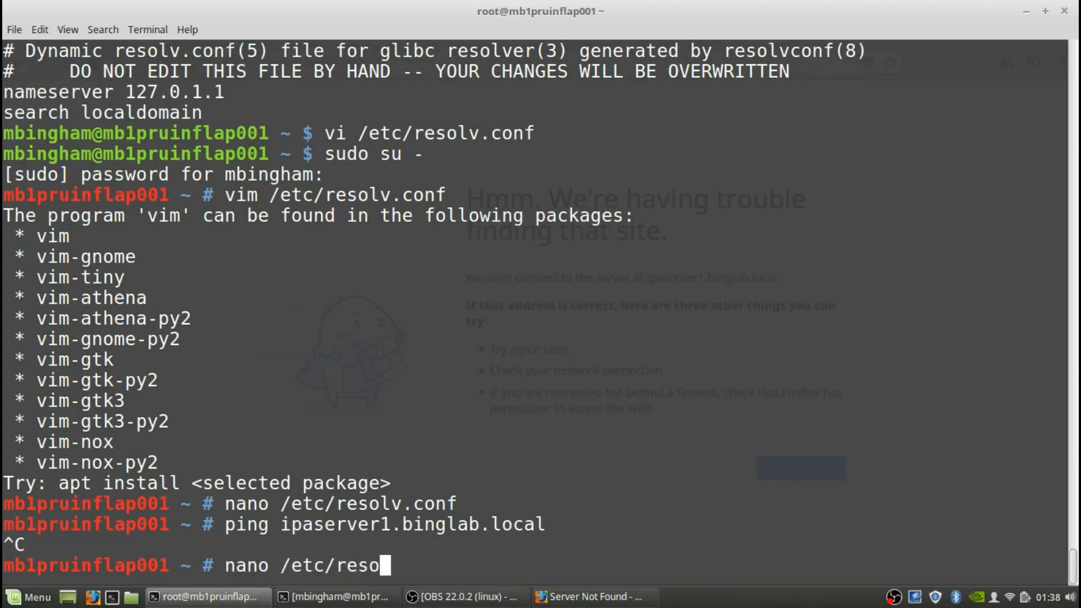
text(hosts)
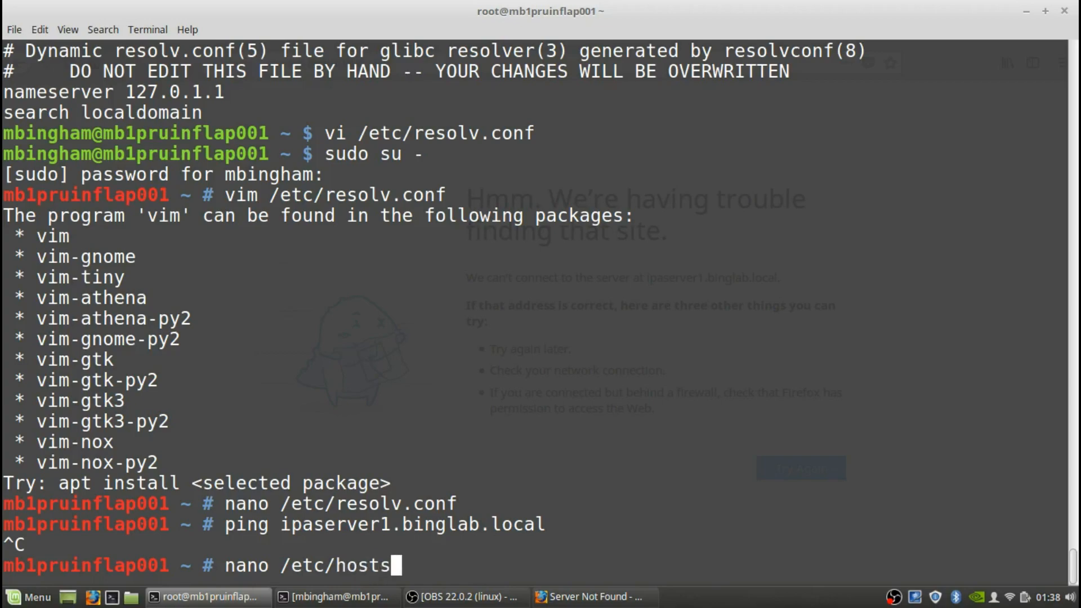
- Add '10.11.1.20 ipaserver1.binglab.local ipaserver1' to /etc/hosts and exit nano
key(Return)
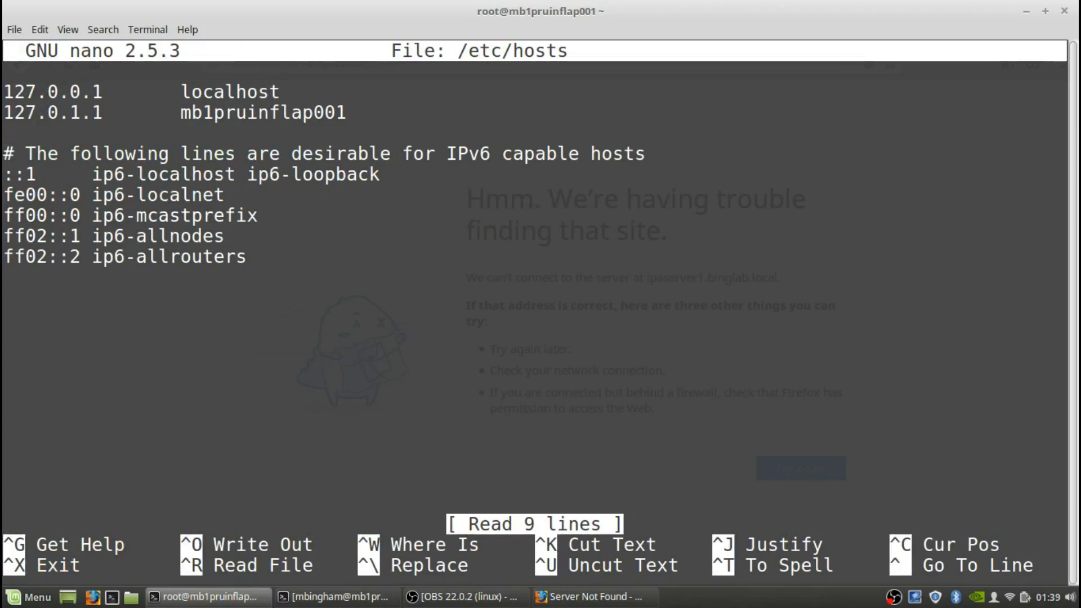
text(10.11.1.20)
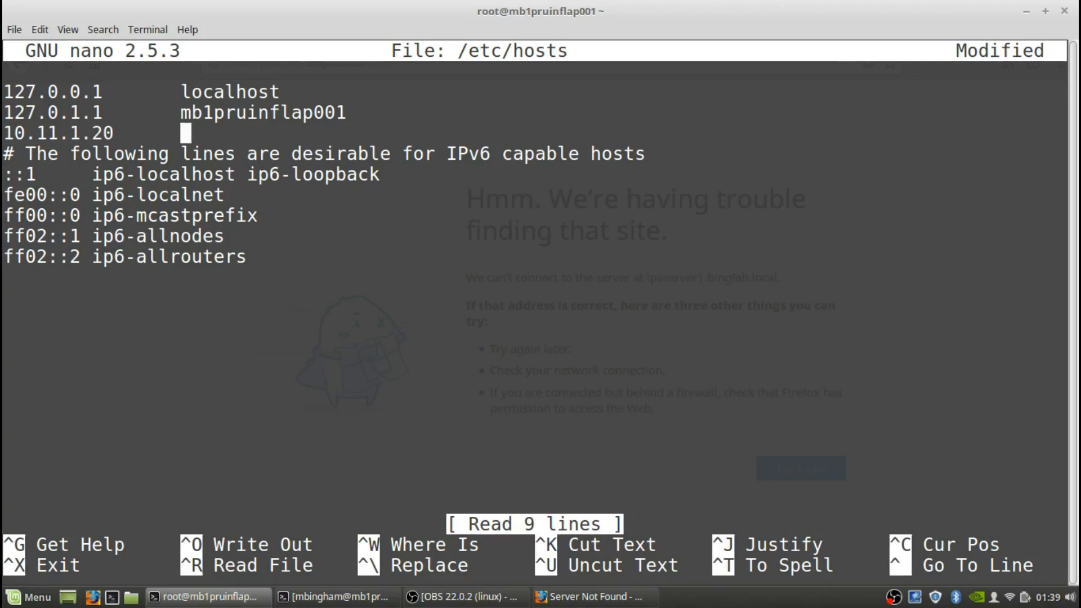
text(ip)
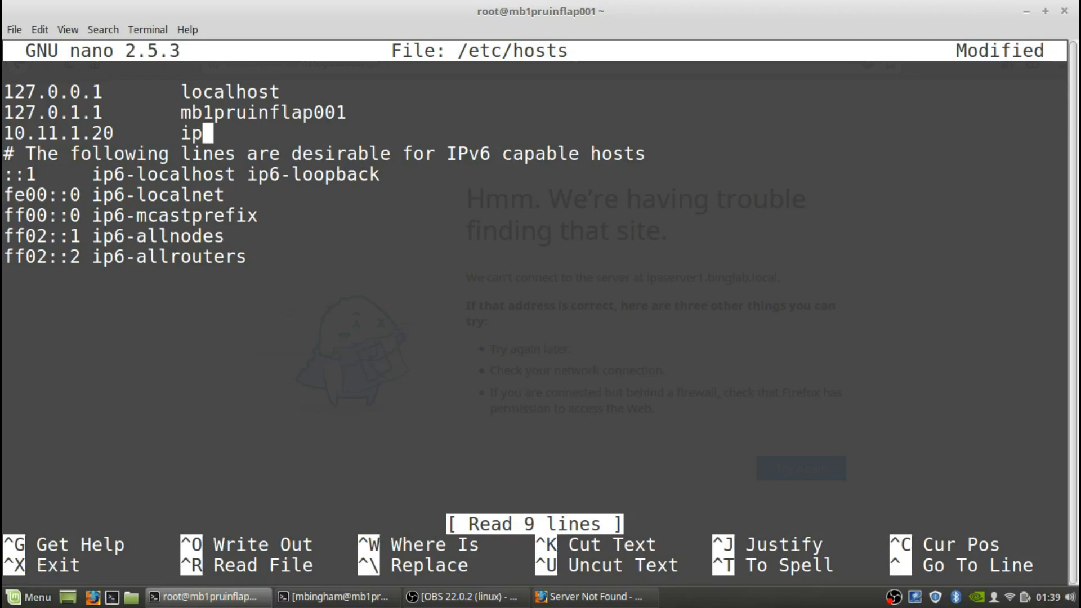
text(aserver1)
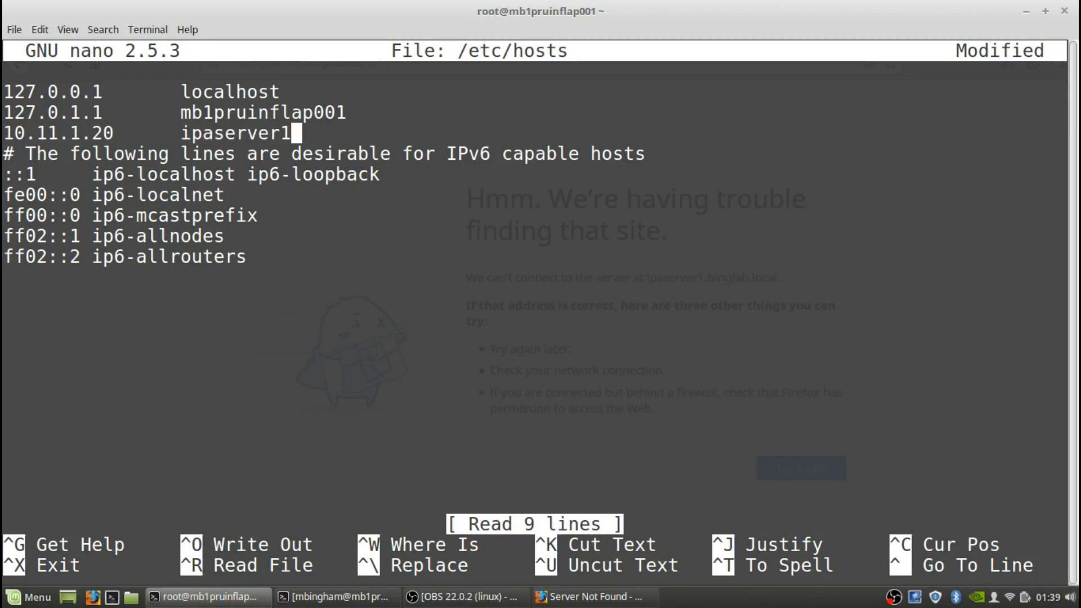
text(.)
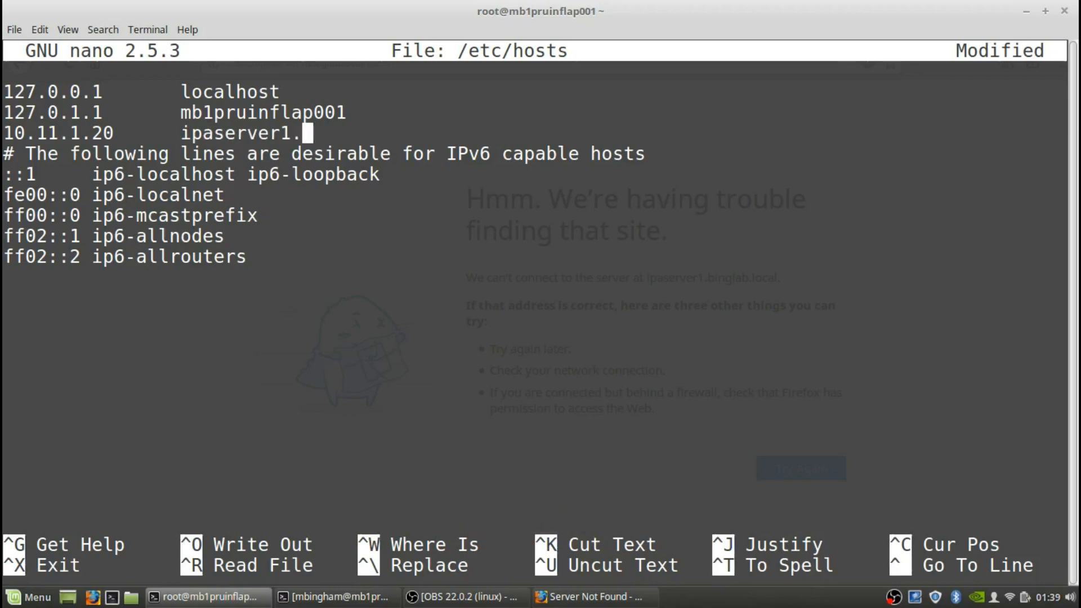
text(binglab.local ipas)
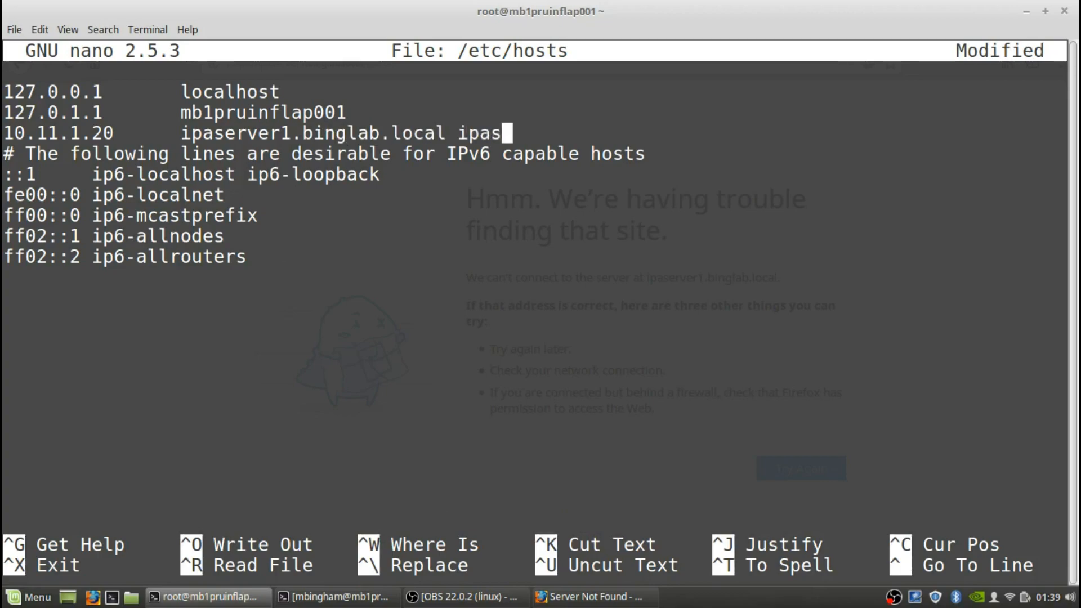
text(erver1)
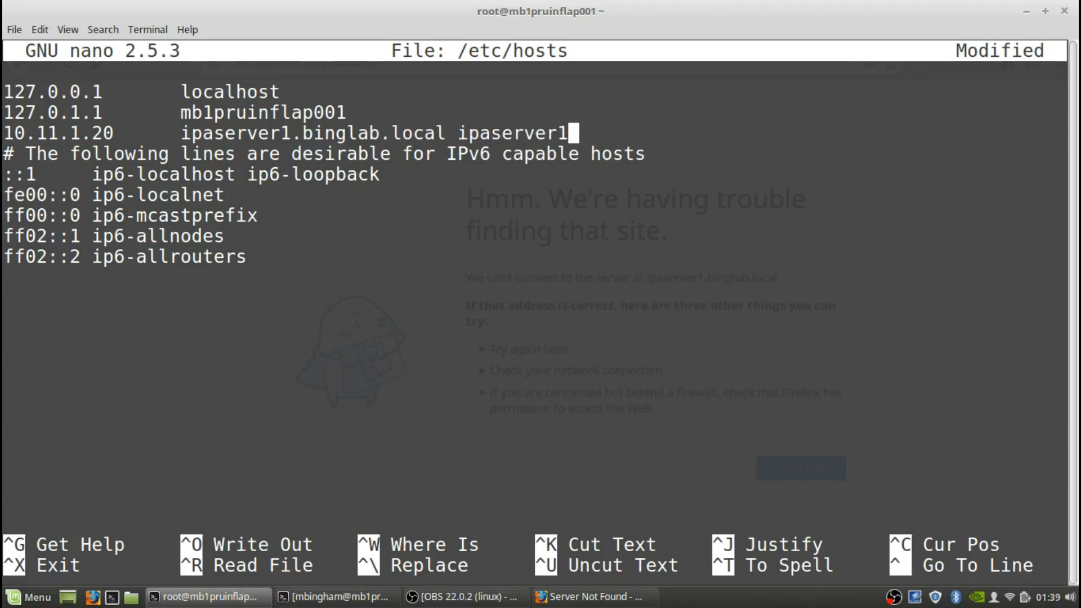
text(y)
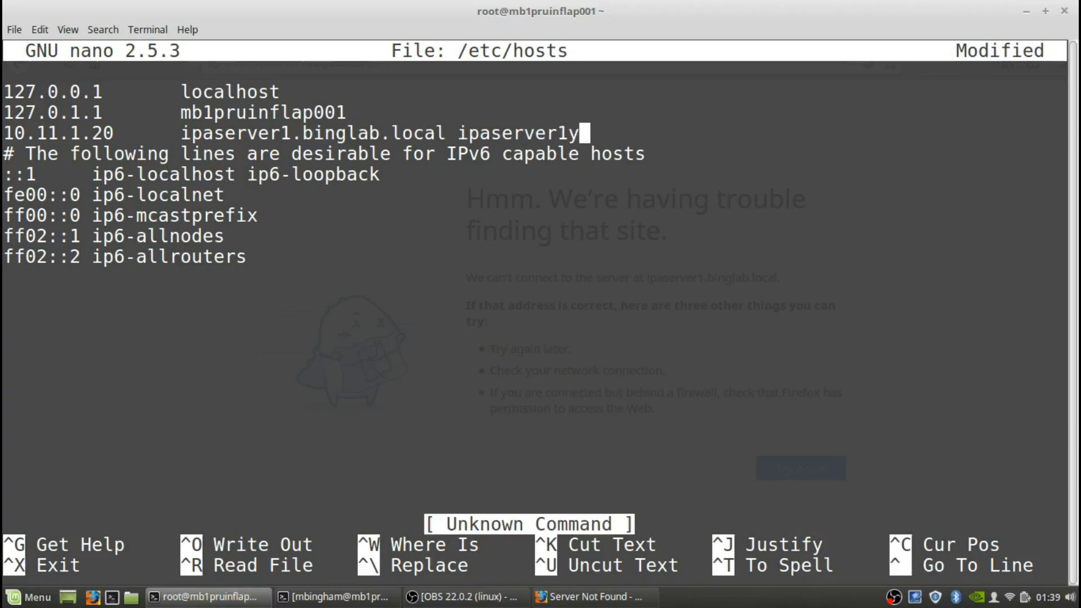
key(BackSpace)
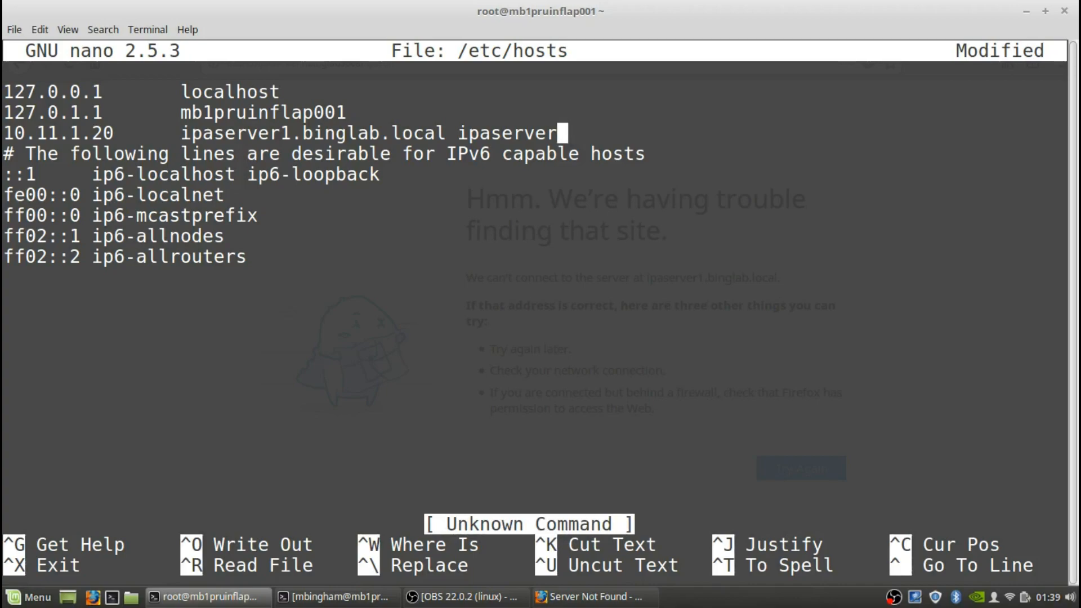
text(1)
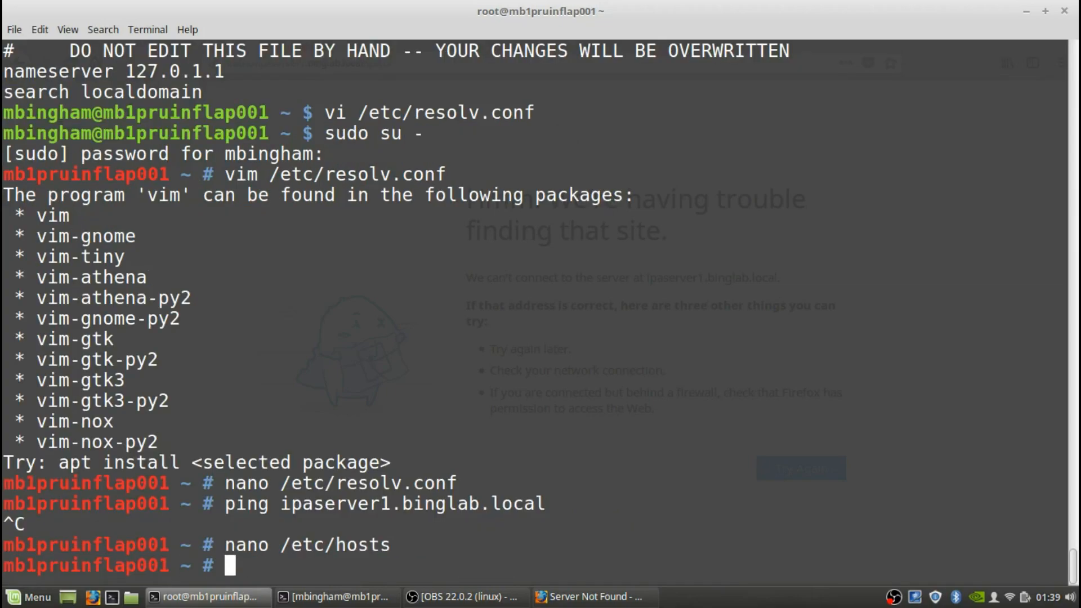
- Ping ipaserver1.binglab.local until replies from 10.11.1.20 arrive, then stop it
text(ping ipaserver1.binglab.local)
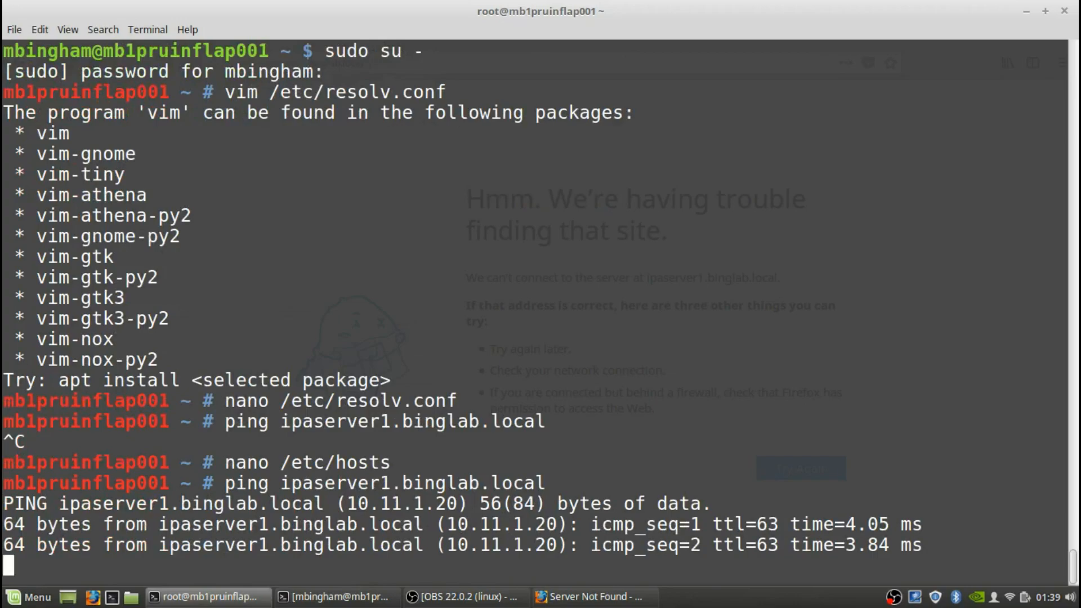
key(ctrl+c)
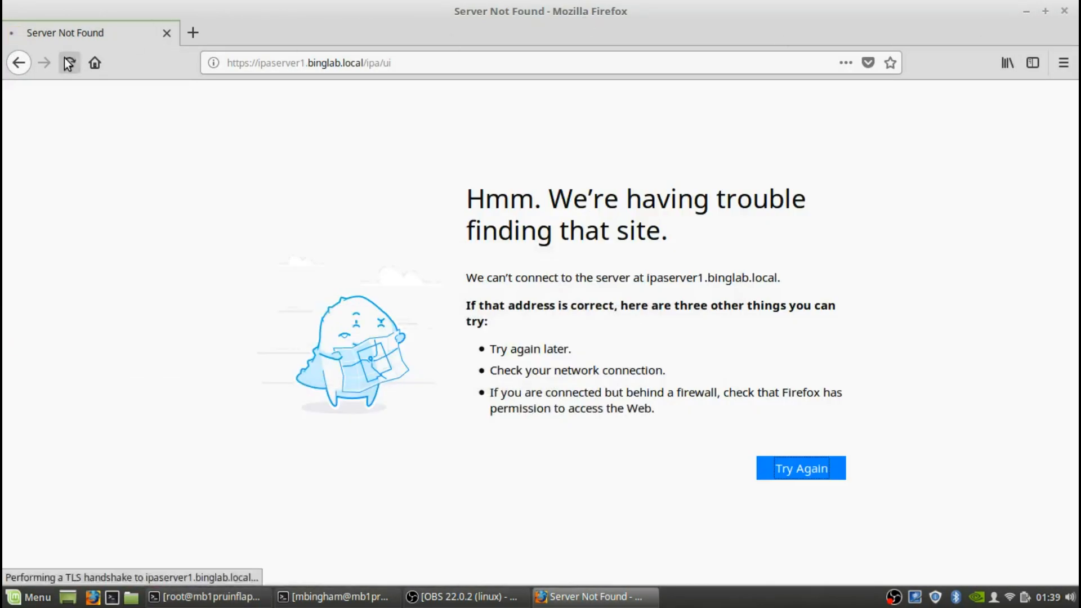
- Reload the IPA page, accept the certificate, and log in as admin
click(800, 468)
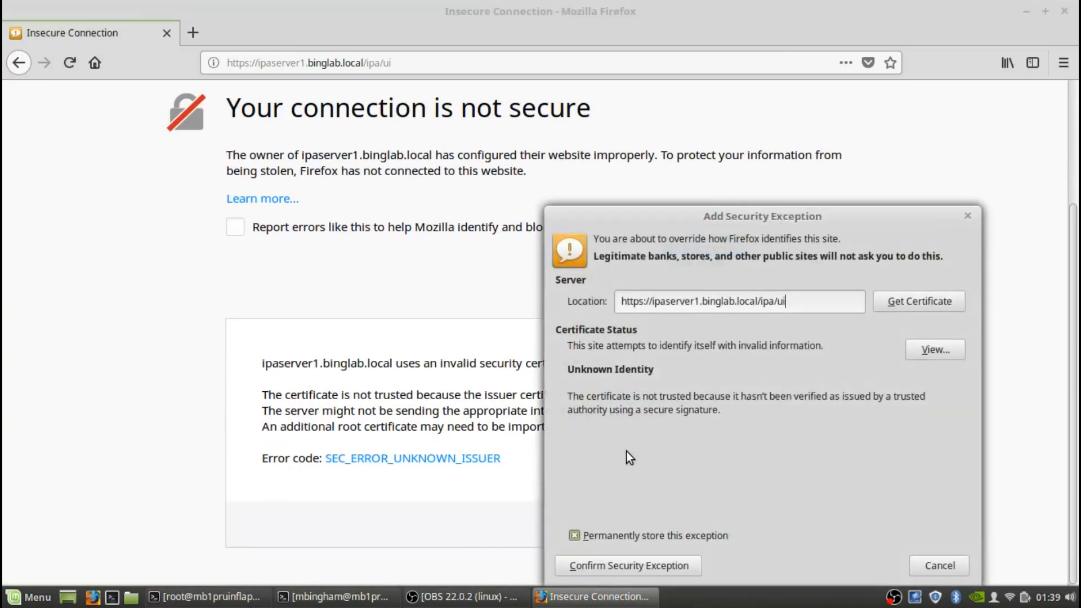
click(626, 565)
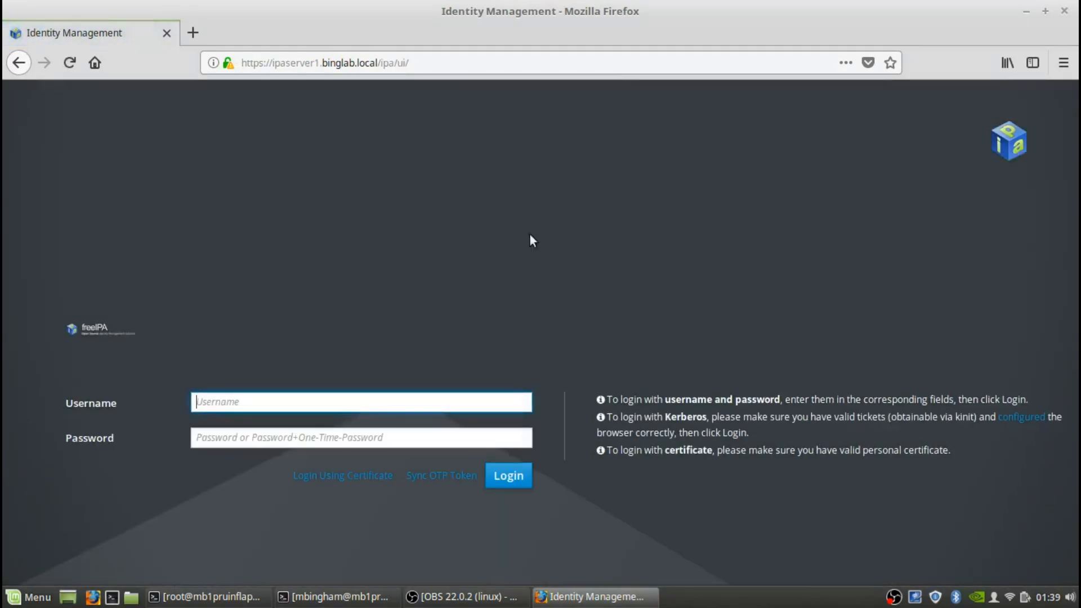
mouse_move(824, 259)
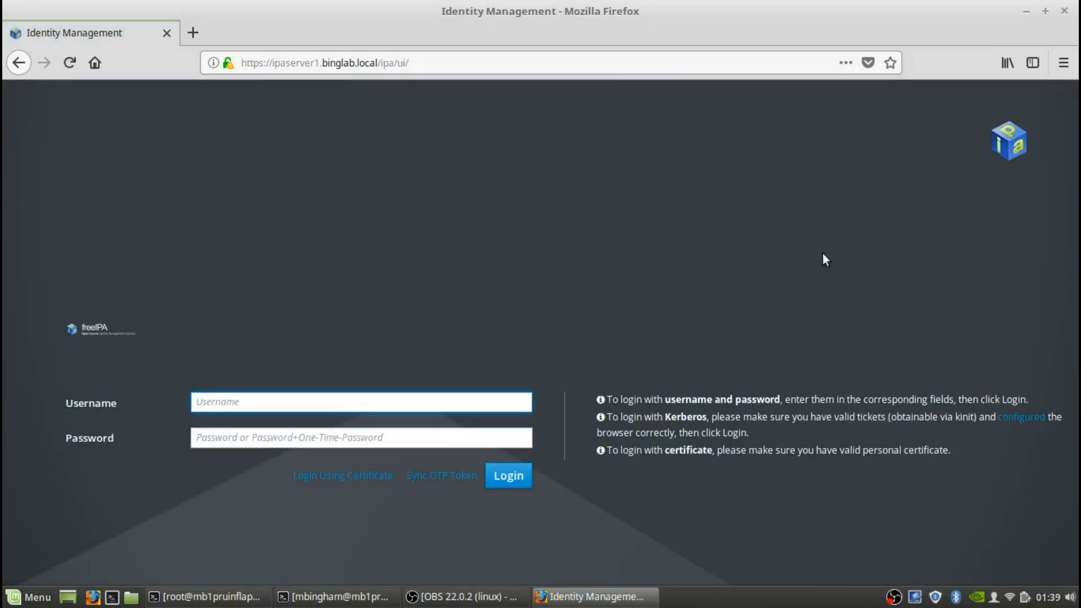
mouse_move(435, 163)
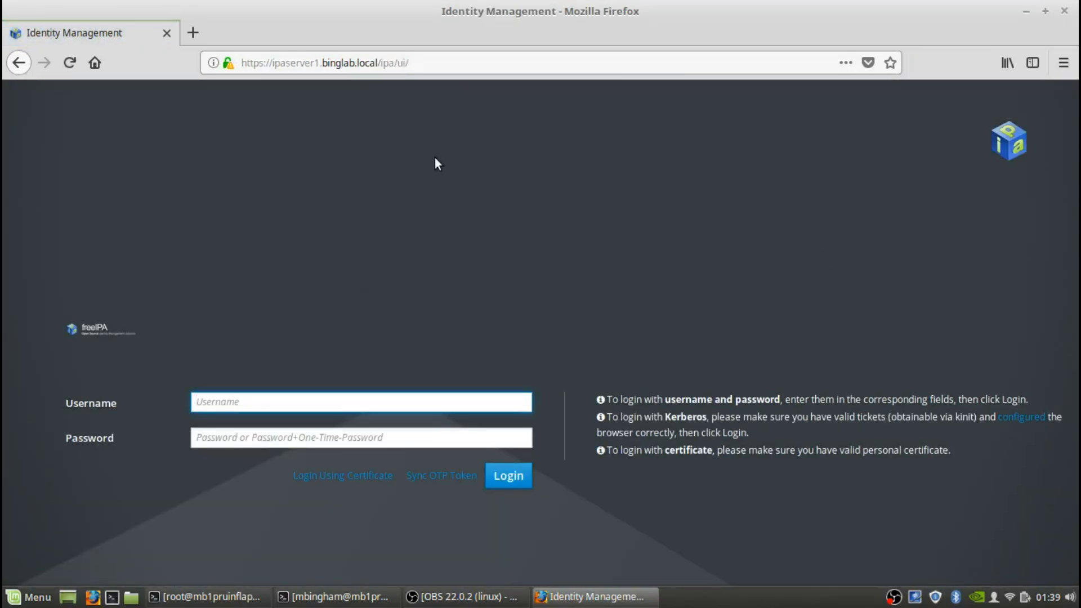
text(admin)
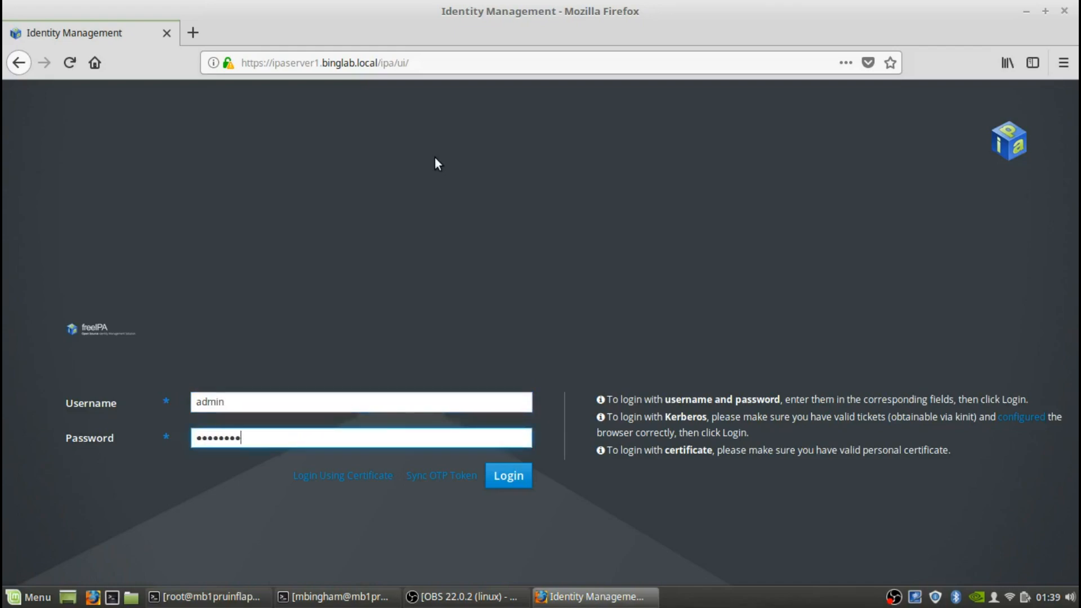
click(508, 475)
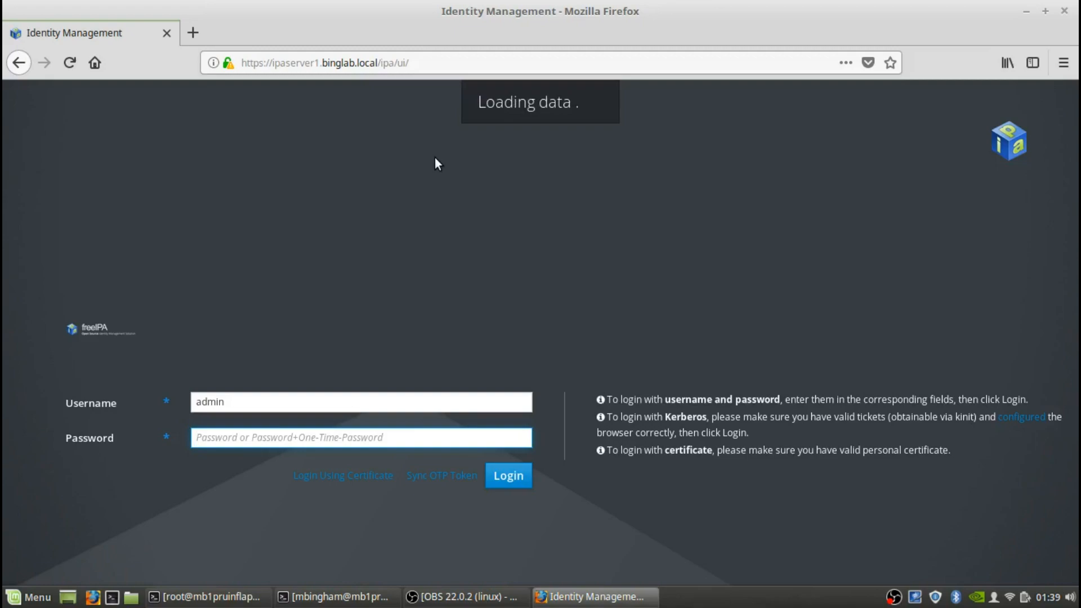
click(508, 475)
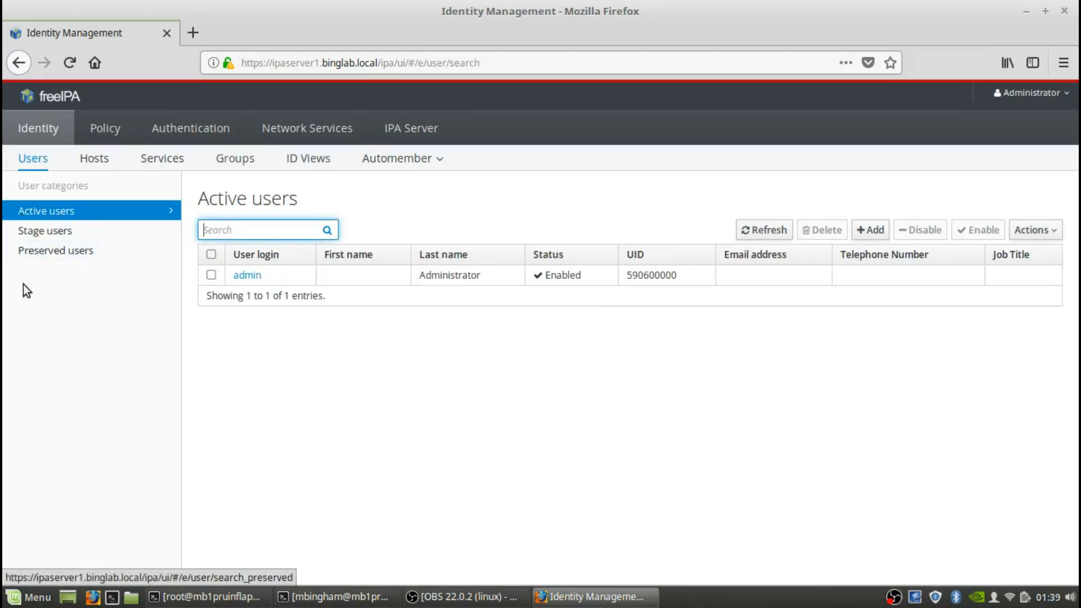
- Browse the Stage users and Preserved users lists, then the Hosts list
click(45, 230)
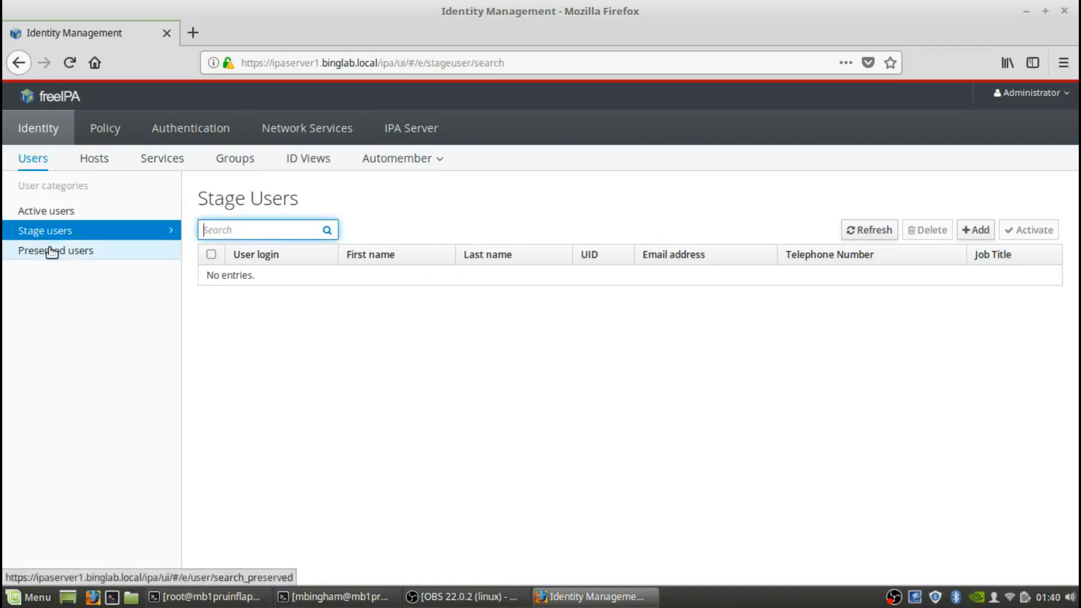
click(55, 250)
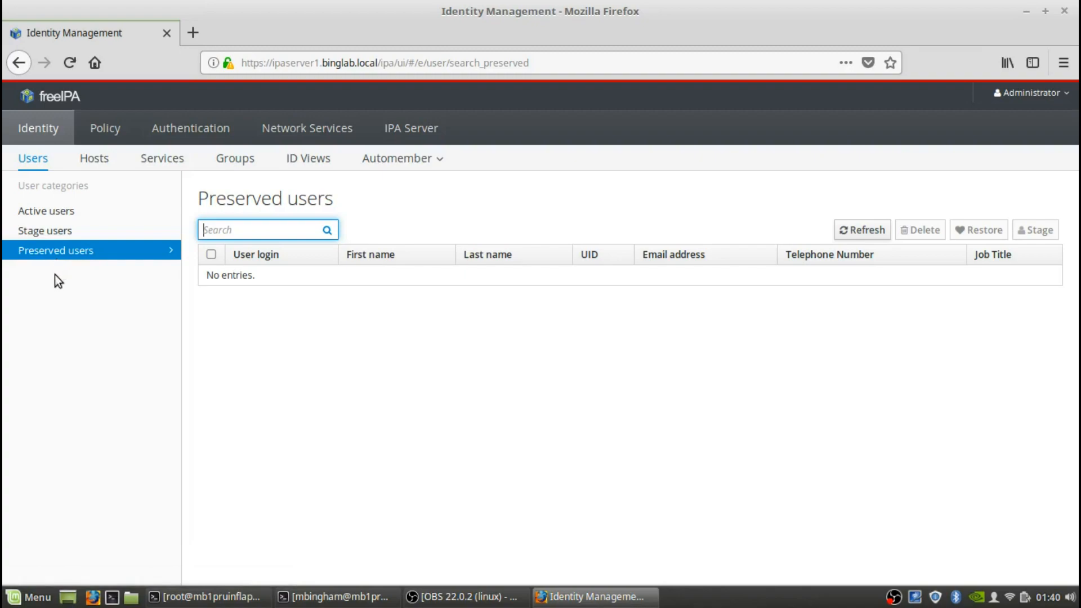
click(45, 230)
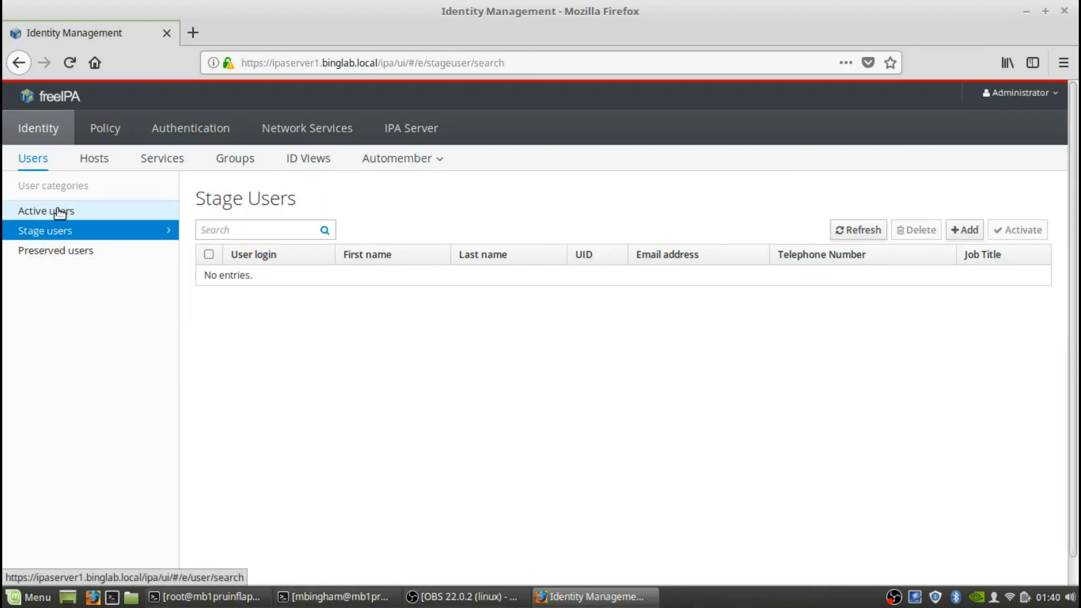
click(93, 158)
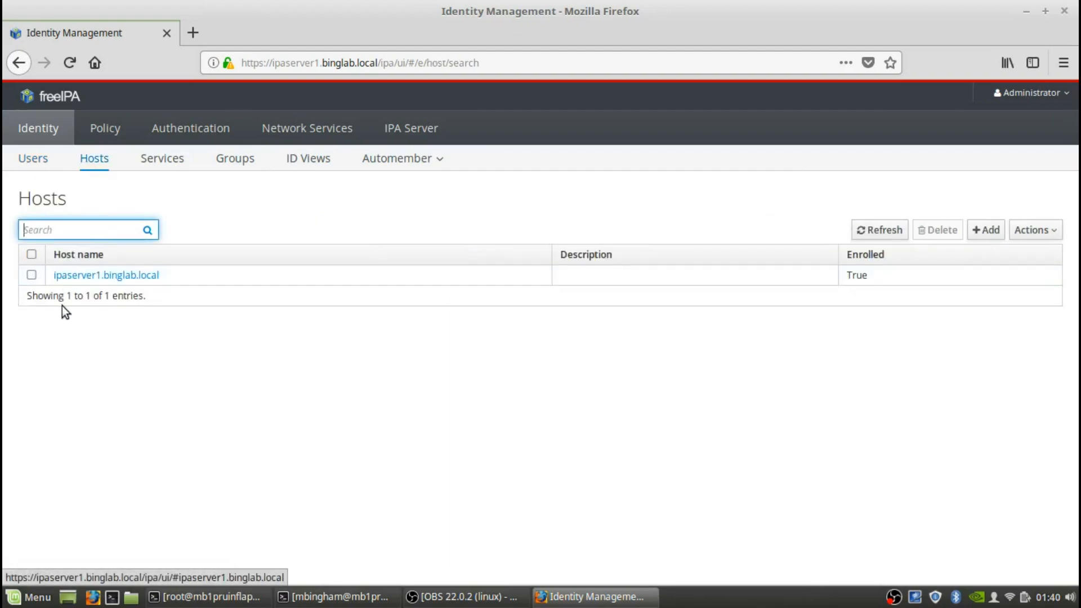
mouse_move(68, 296)
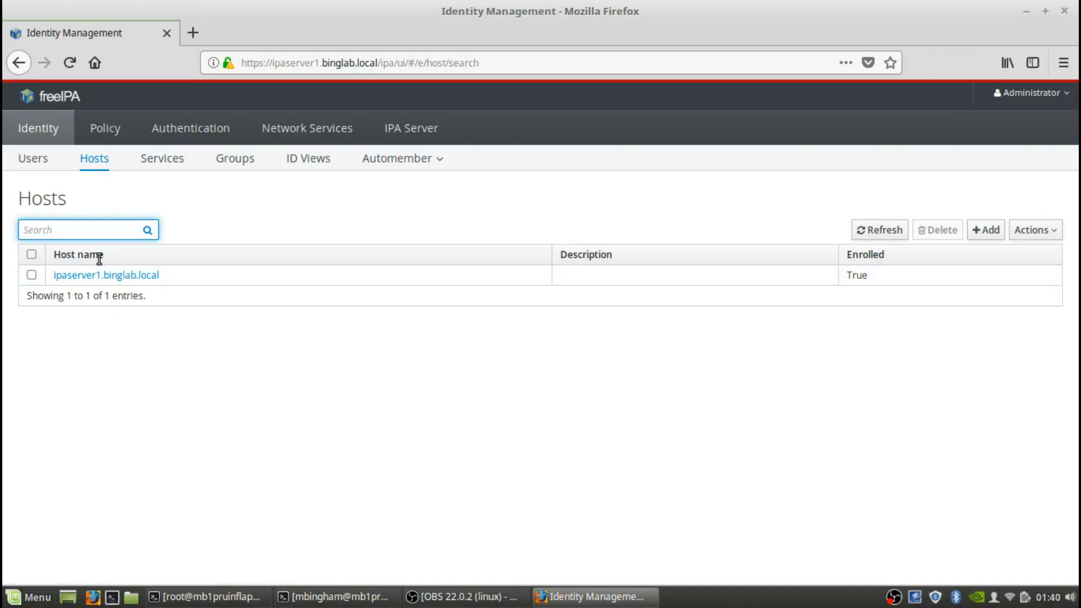
- View Services and the DNS service details, then User Groups and Network Services
click(161, 158)
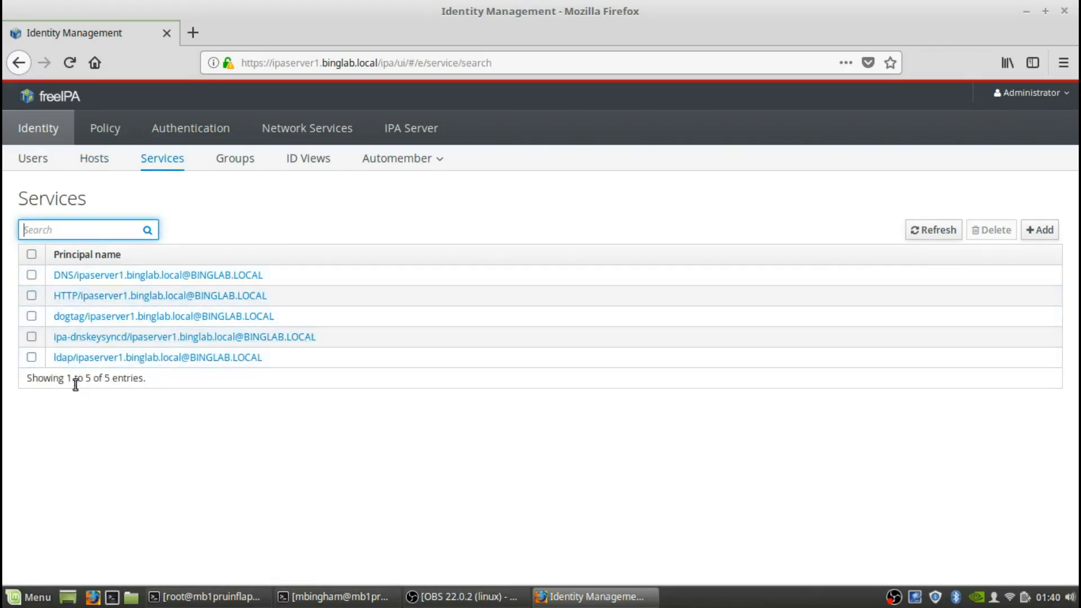
click(129, 275)
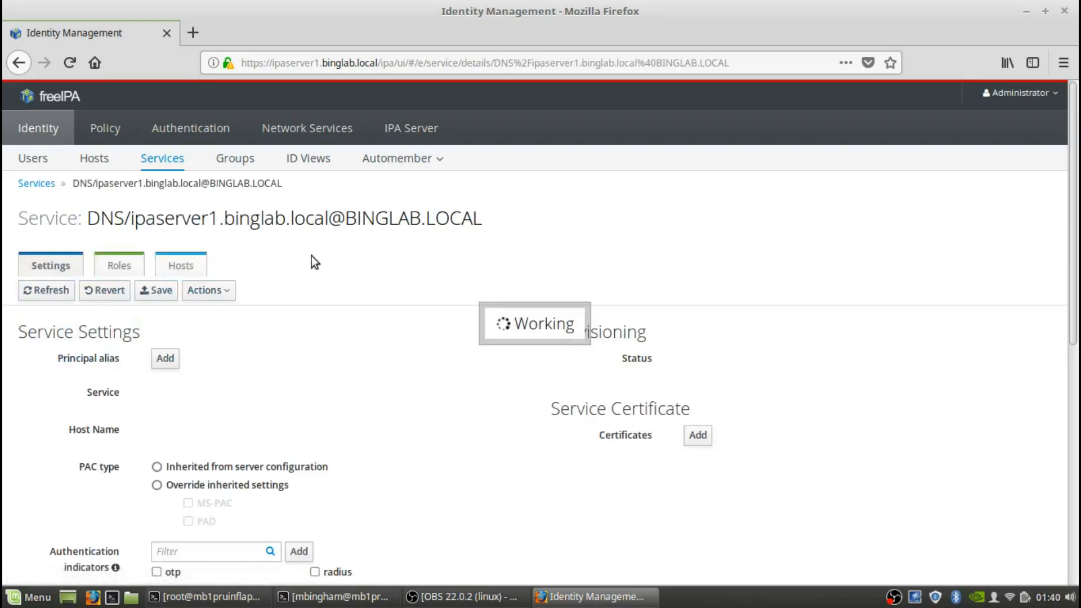
scroll(down, 3)
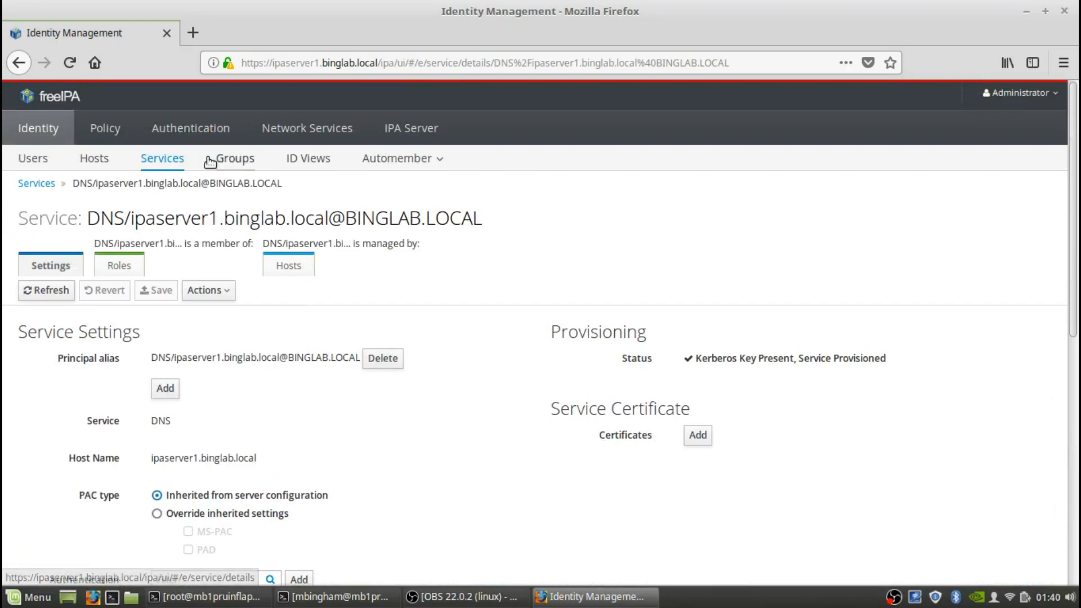
click(235, 159)
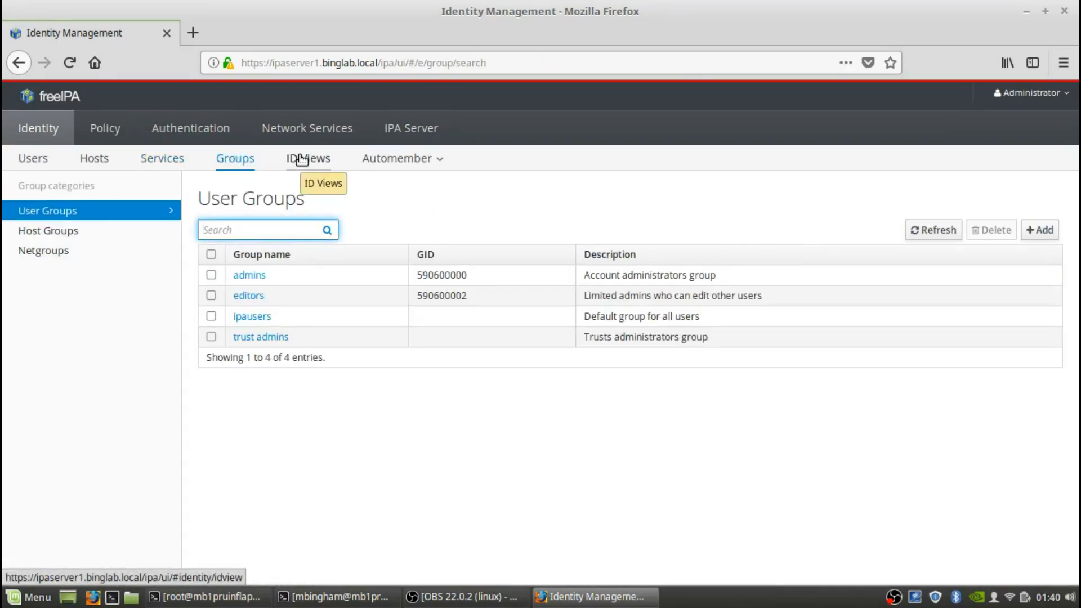
click(307, 158)
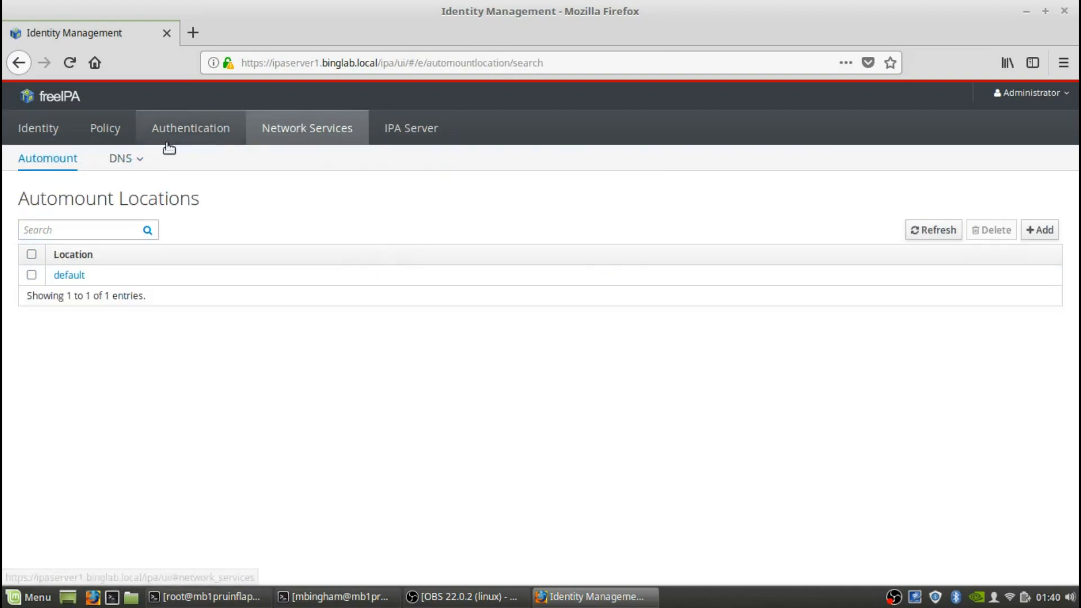
- Open DNS Zones, select binglab.local., and start adding a resource record
click(123, 158)
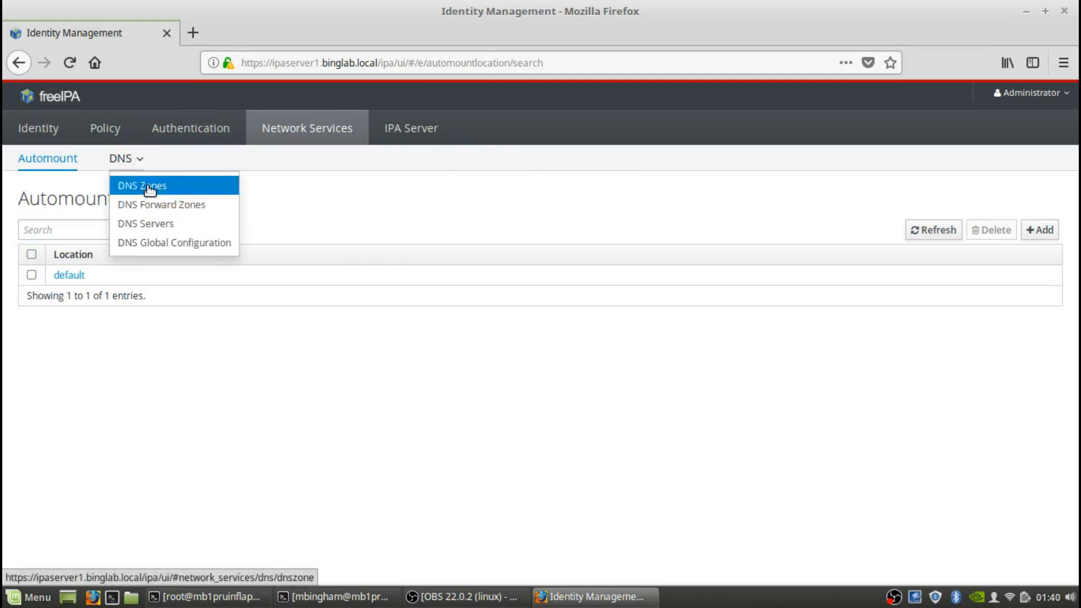
click(142, 185)
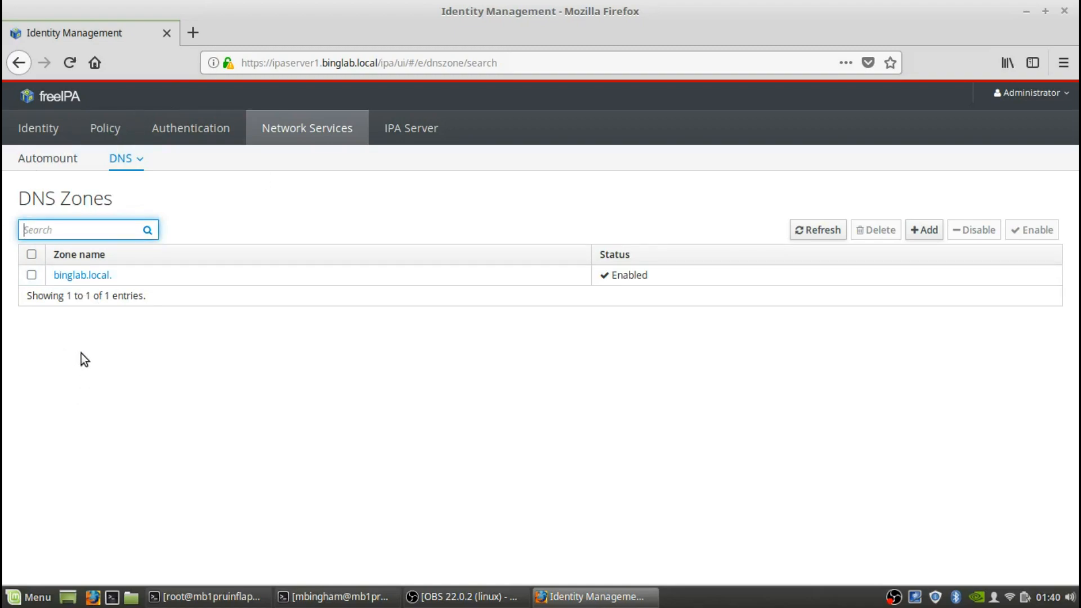
click(83, 274)
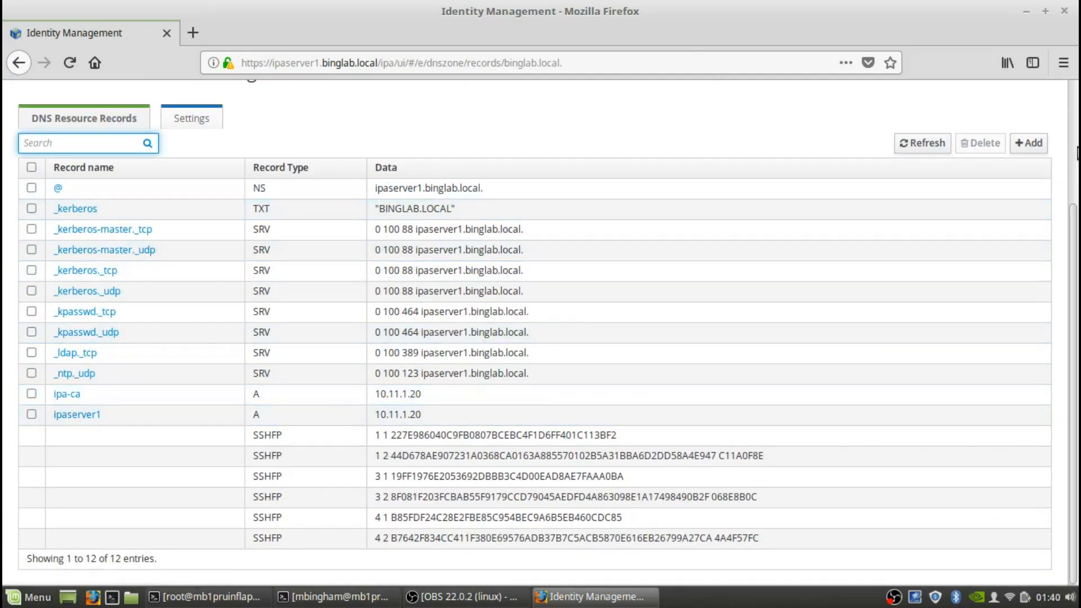
click(1028, 142)
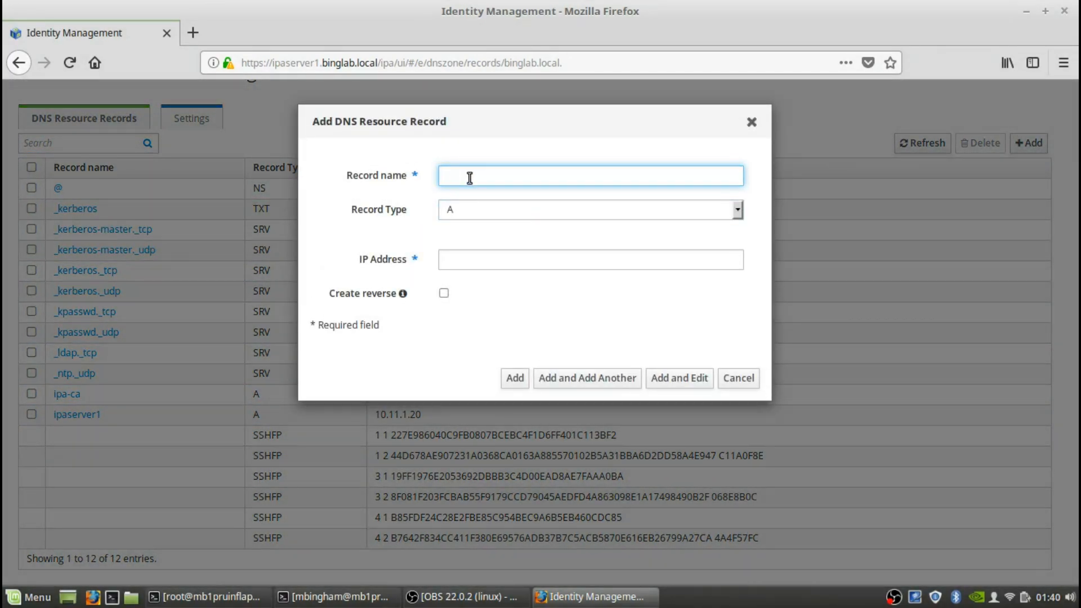
- Add A record server1 at 10.11.1.160 with Create reverse, dismissing the reverse error
text(server)
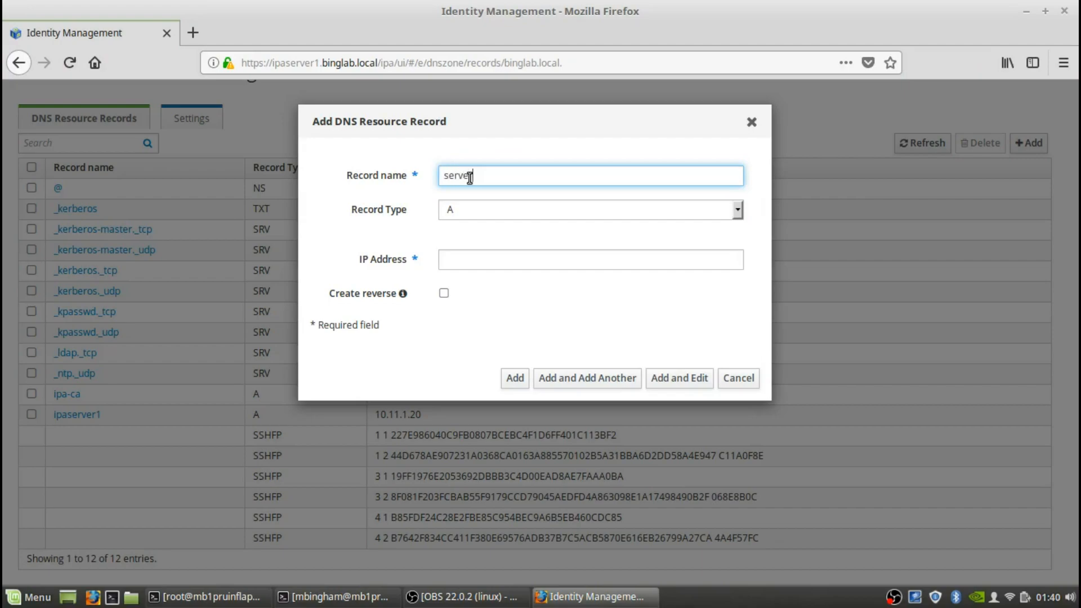
click(590, 260)
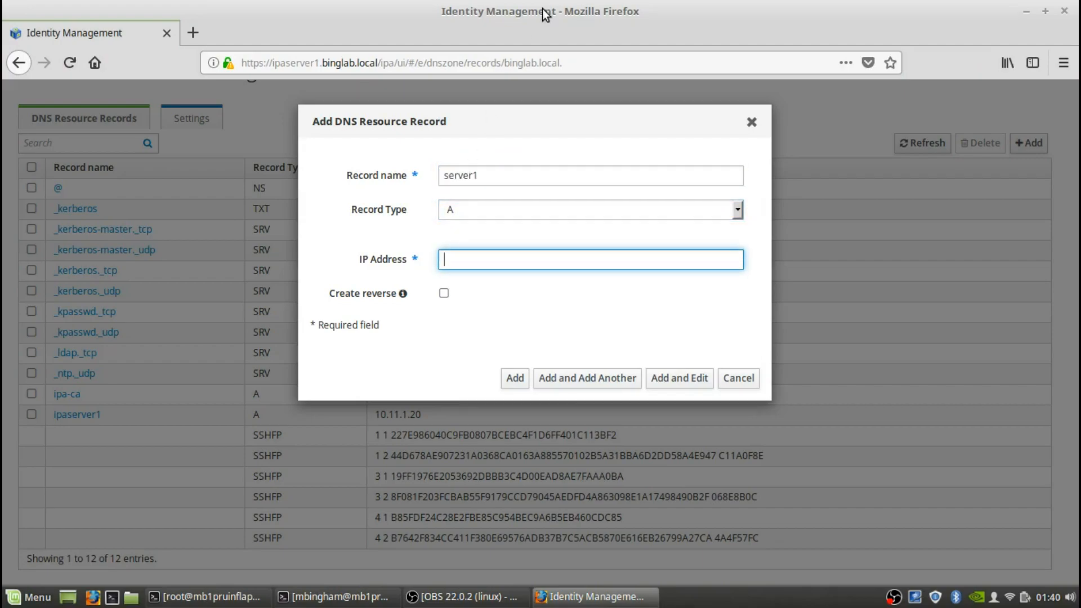
text(10.11.1.160)
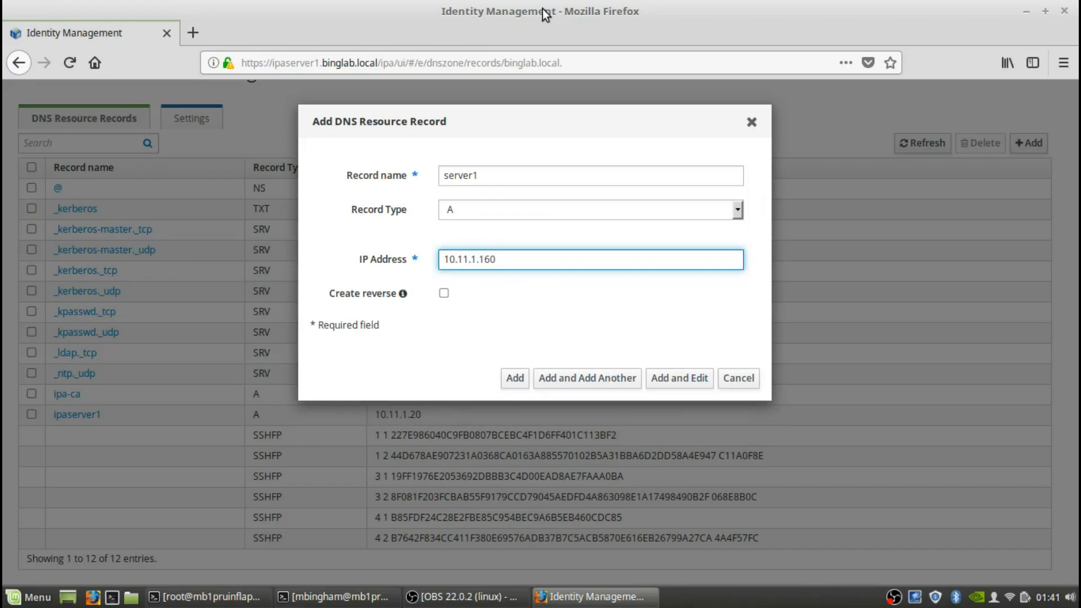
click(444, 293)
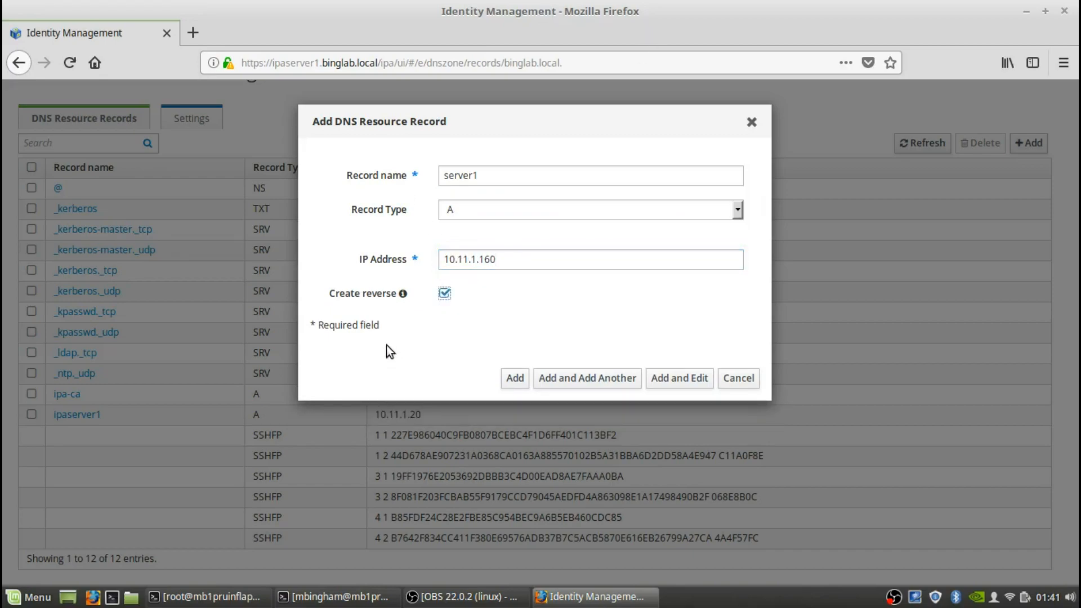
mouse_move(516, 378)
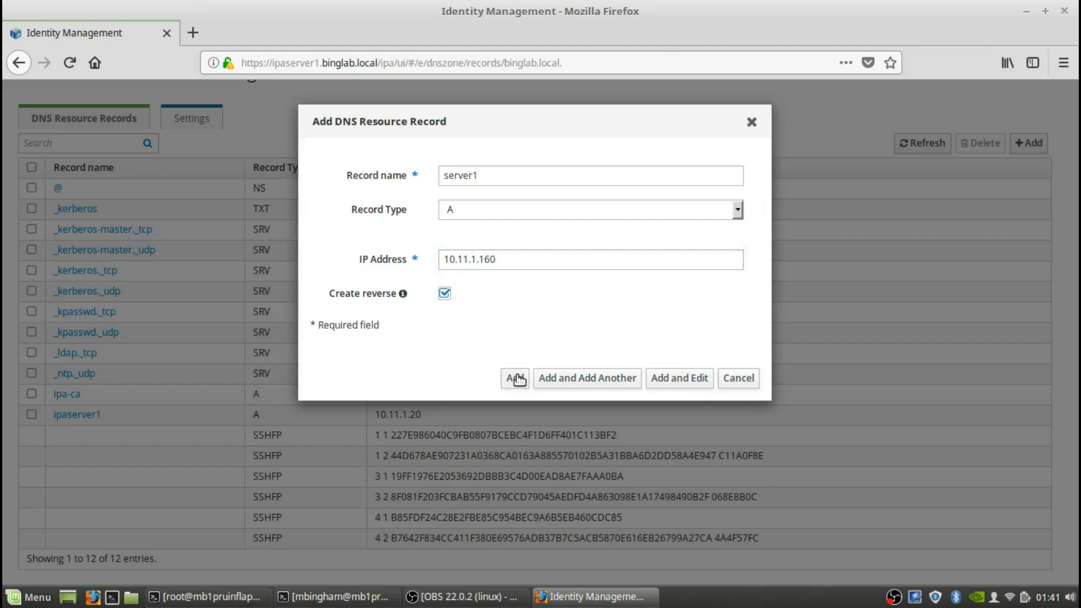
click(516, 379)
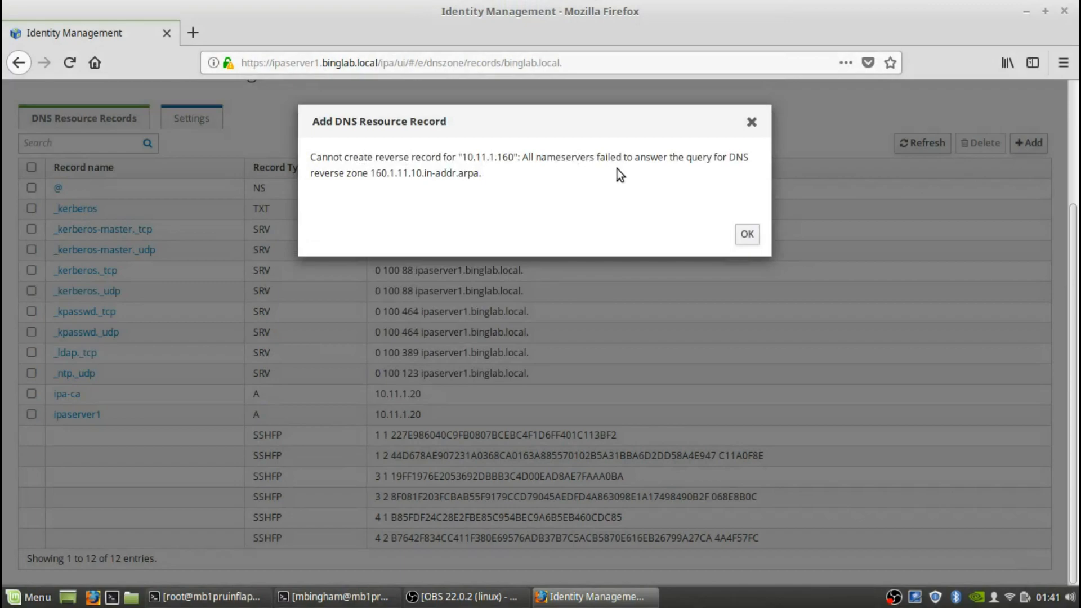
mouse_move(503, 172)
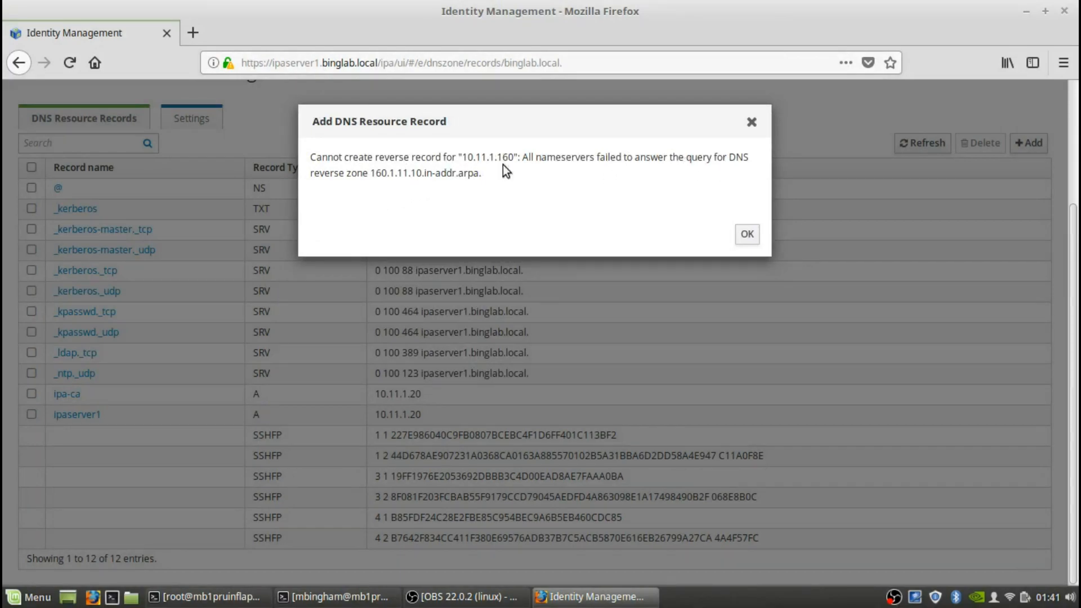
click(746, 233)
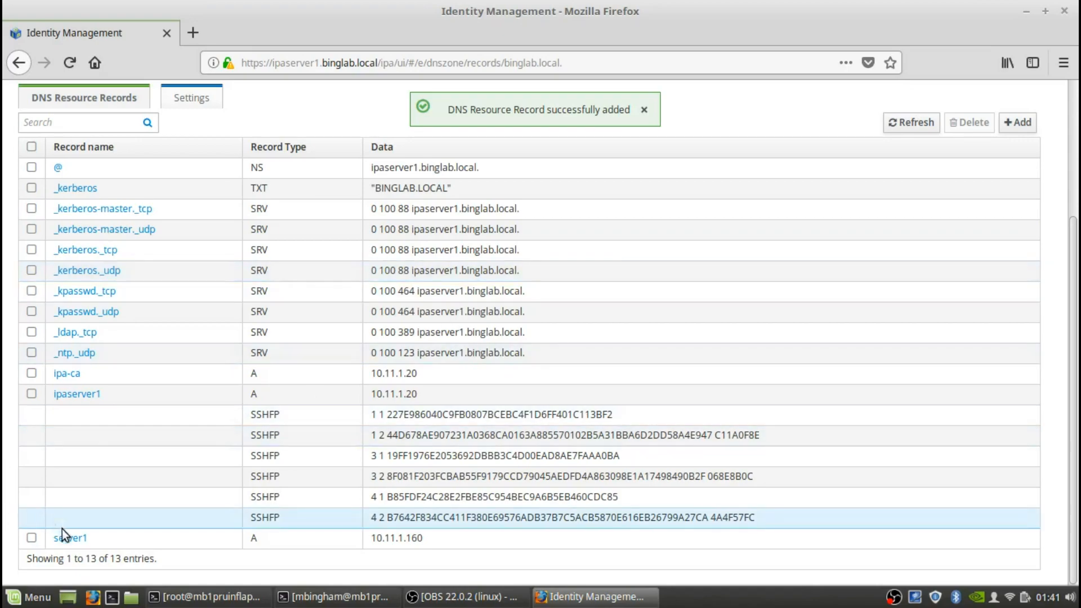
- View the server1 record's details, then return to the Active users list
click(66, 538)
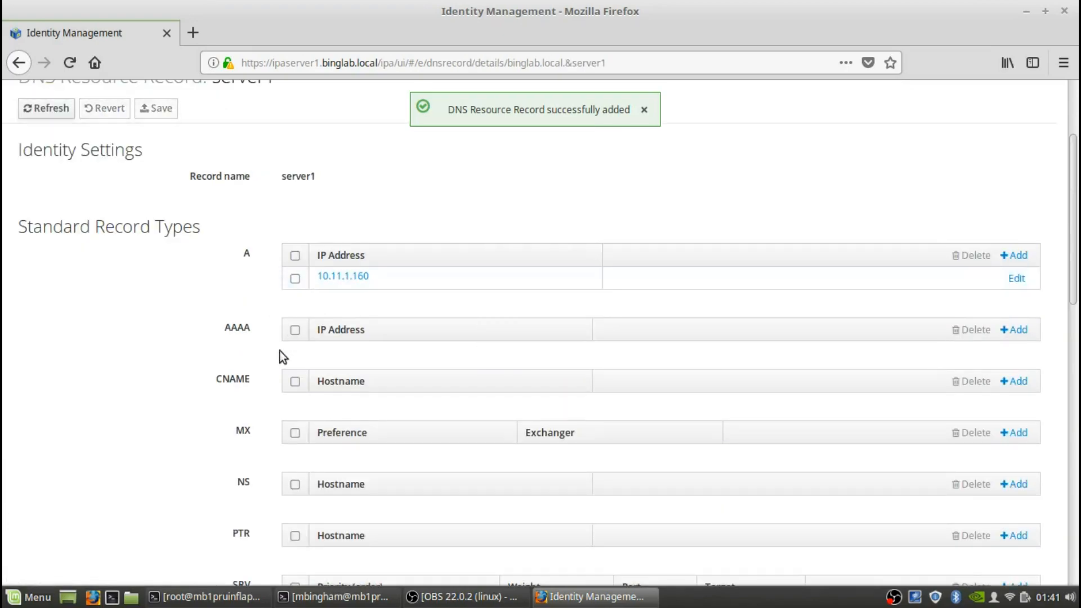
scroll(down, 3)
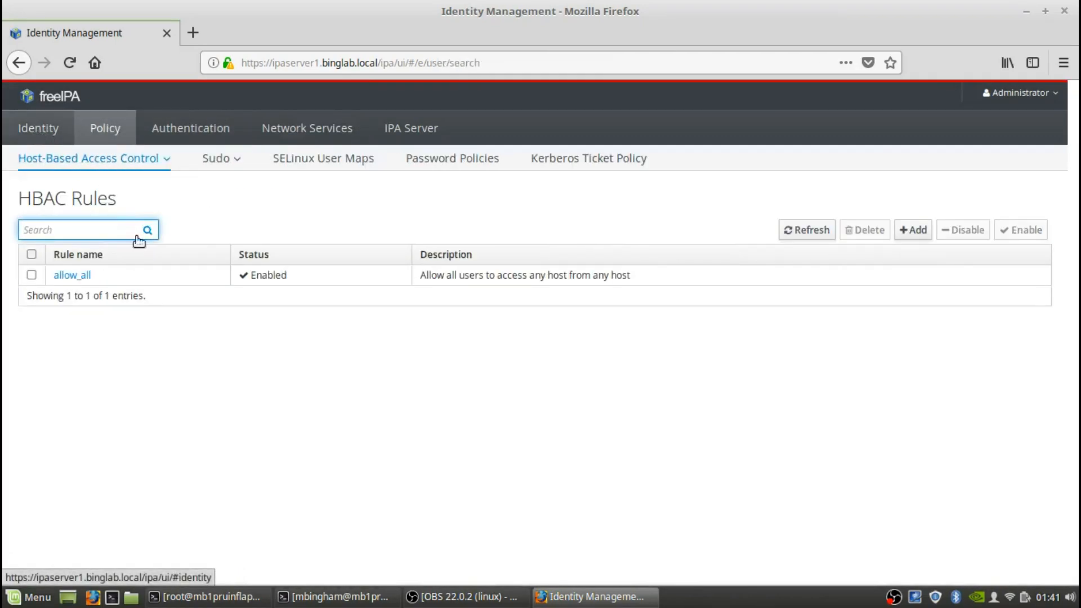
click(37, 128)
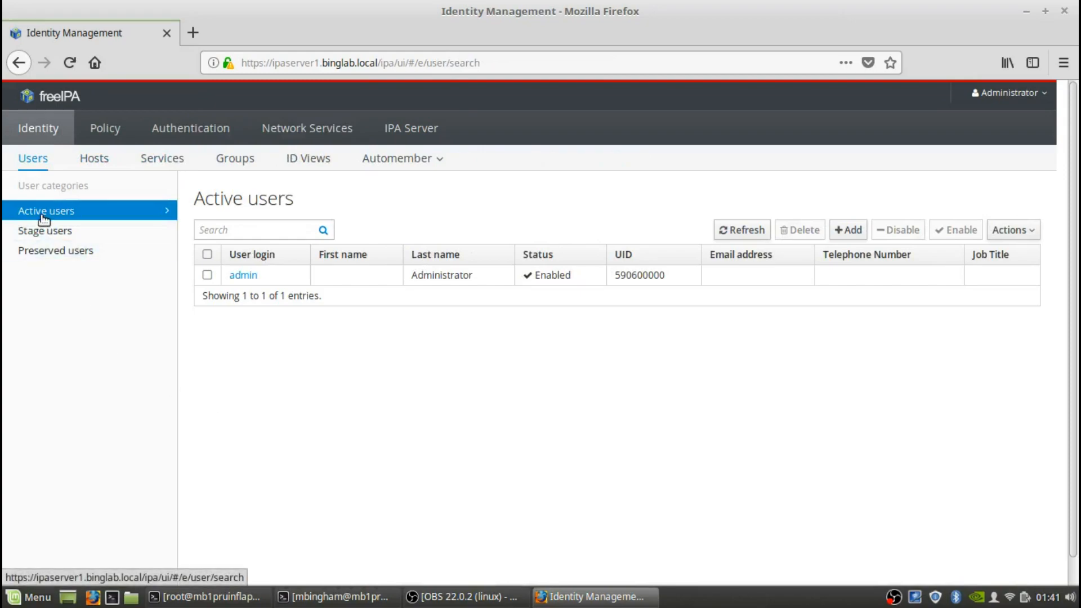